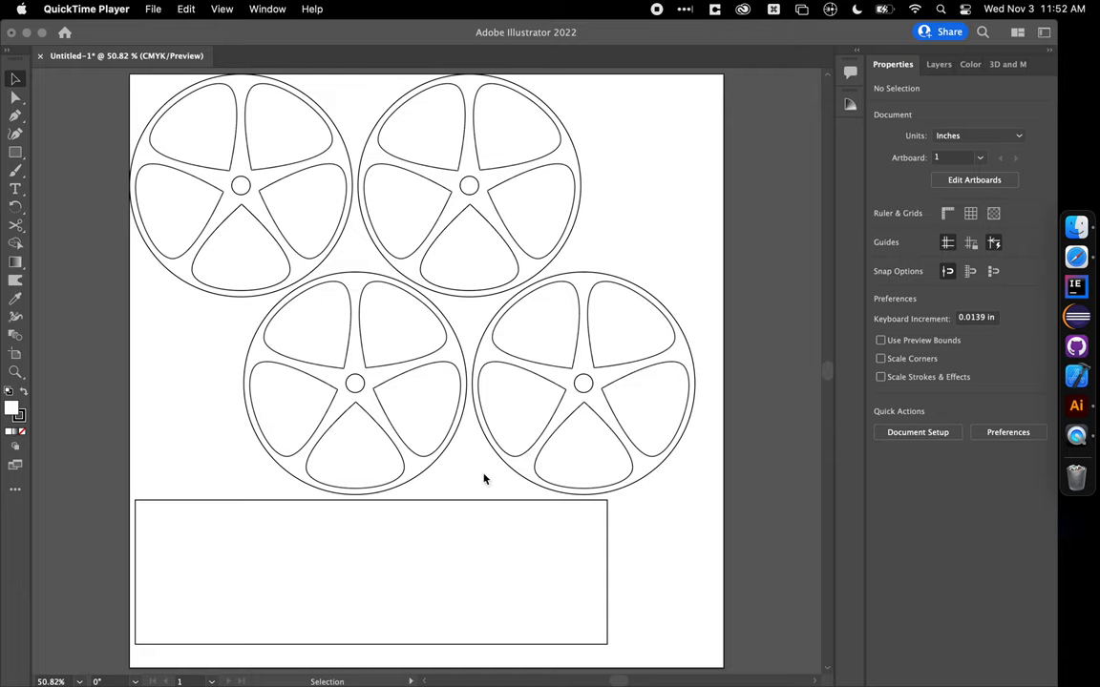
mouse_move(408, 486)
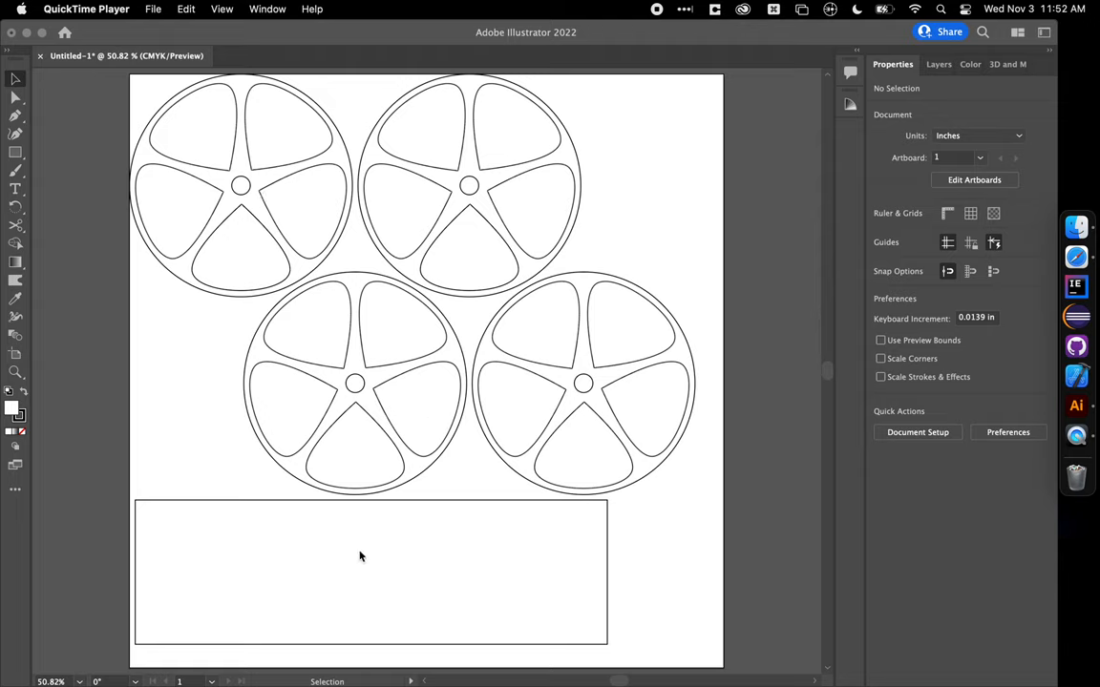
mouse_move(392, 591)
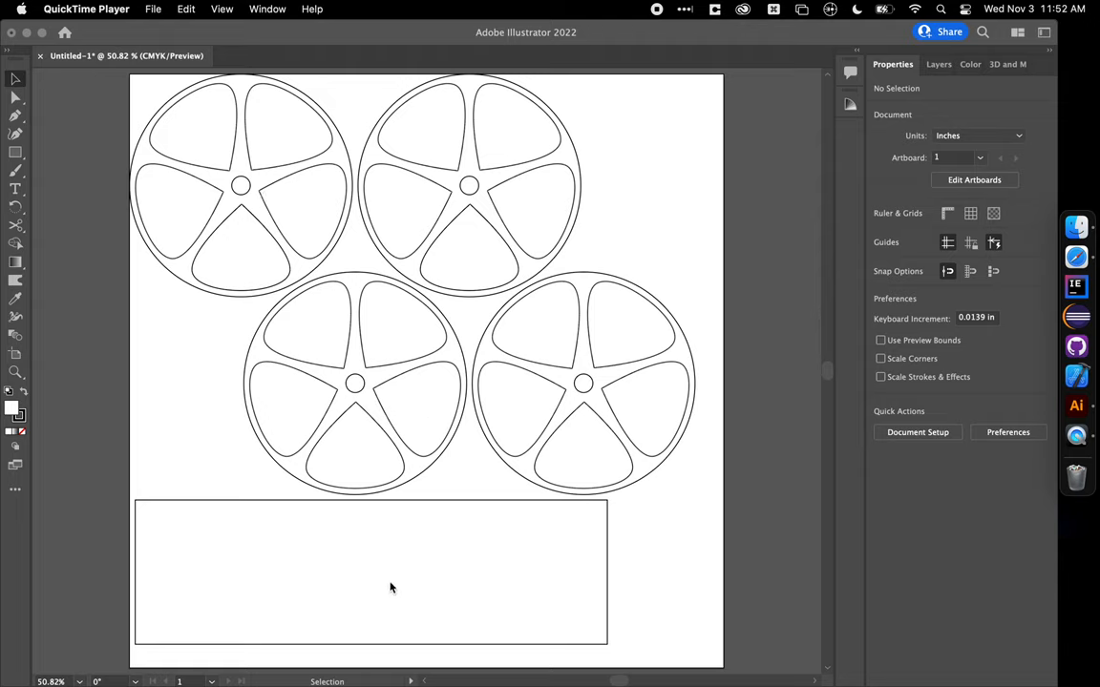
mouse_move(226, 603)
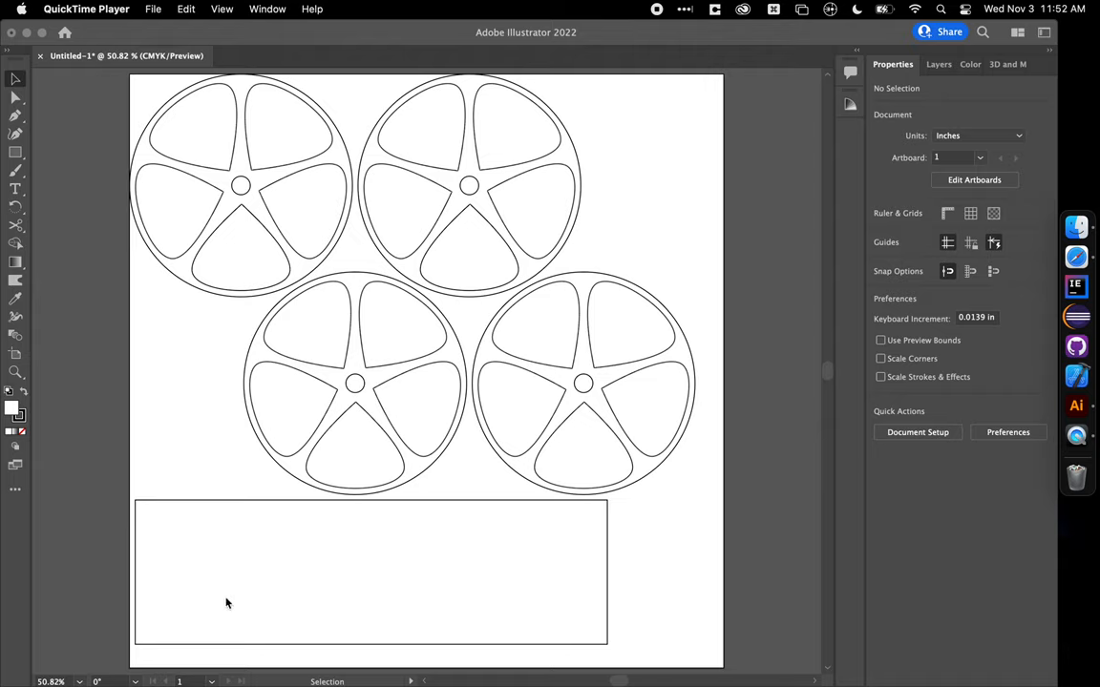
mouse_move(426, 201)
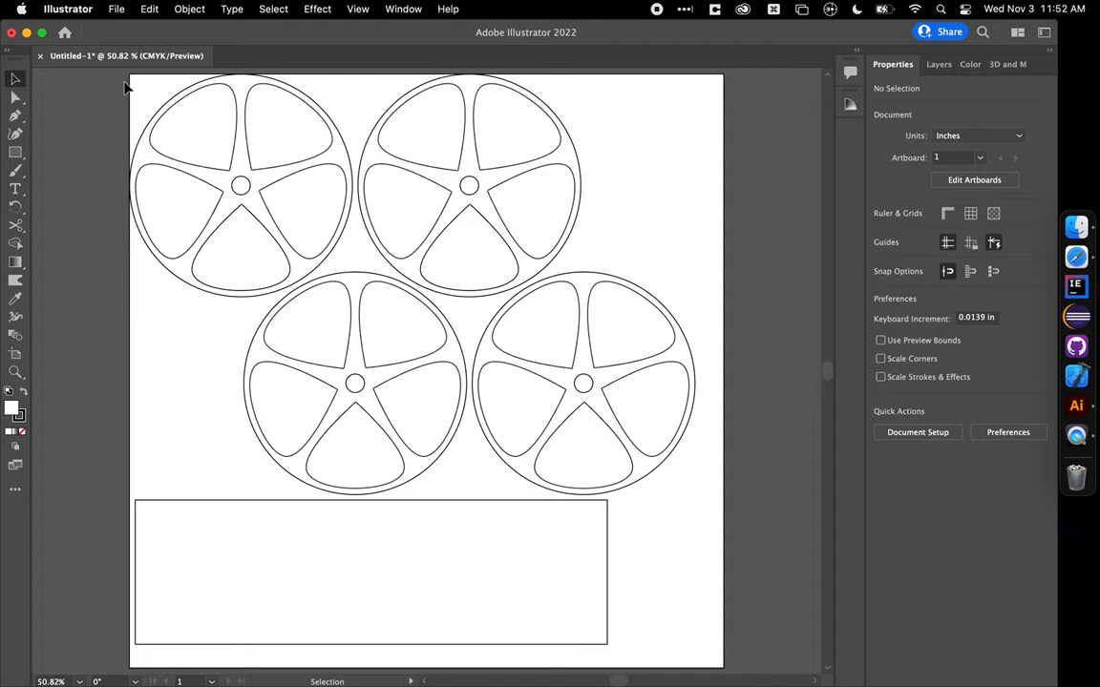
Step: Create a new 12 x 12 in print document using Inches units
left_click(116, 9)
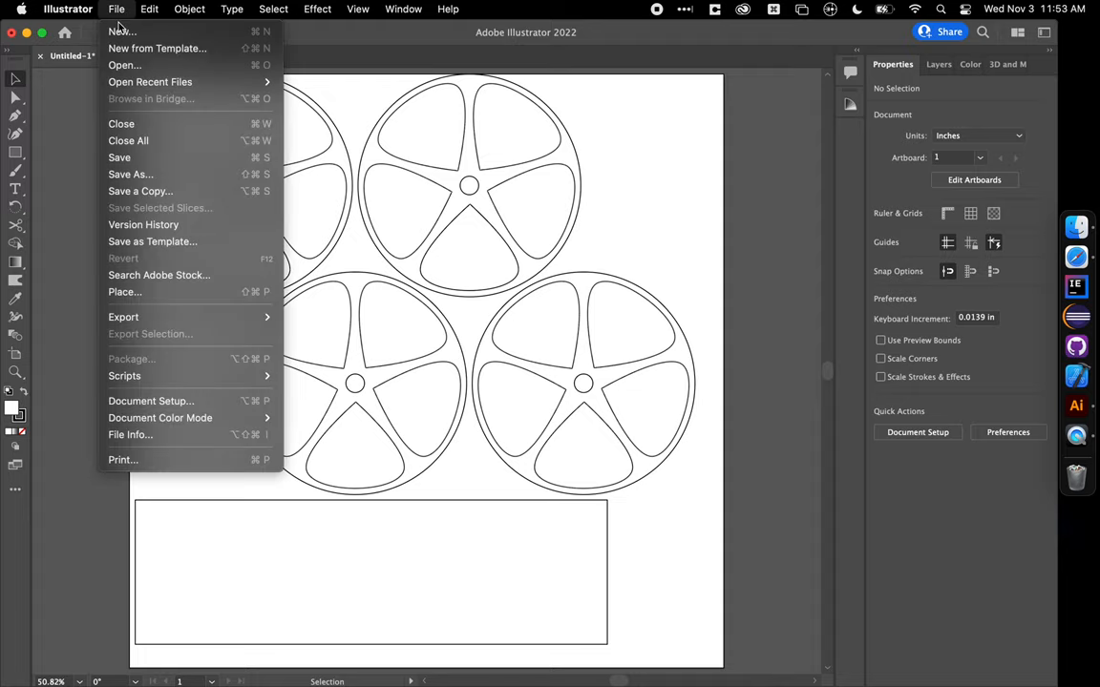
left_click(111, 30)
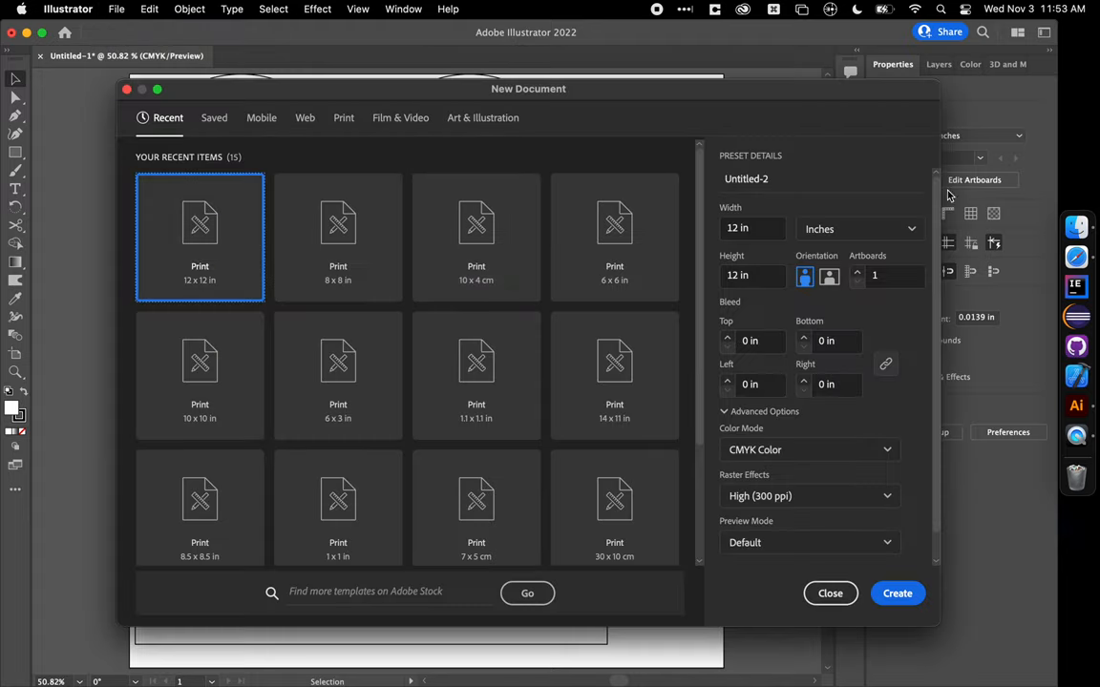
left_click(858, 228)
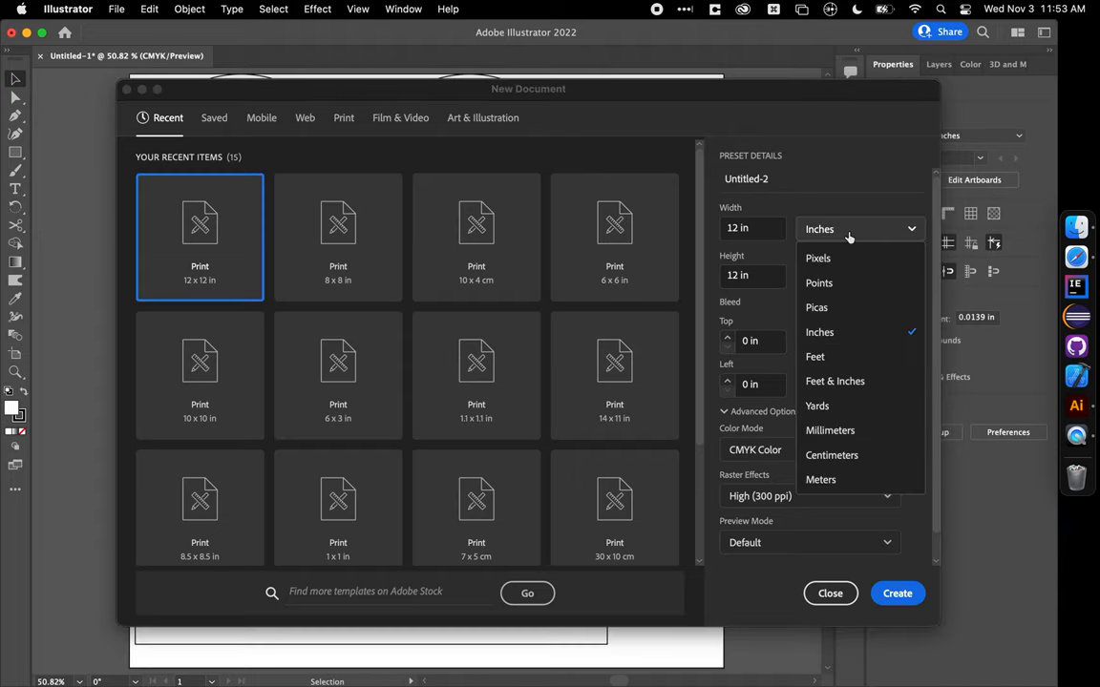
left_click(820, 332)
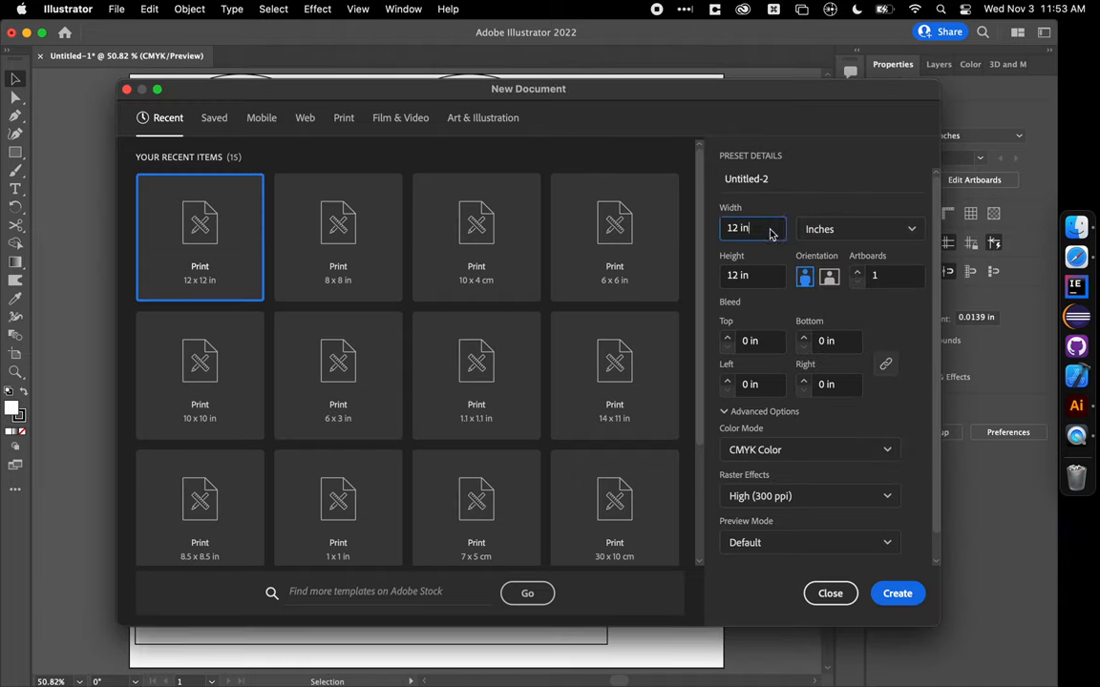
left_click(752, 275)
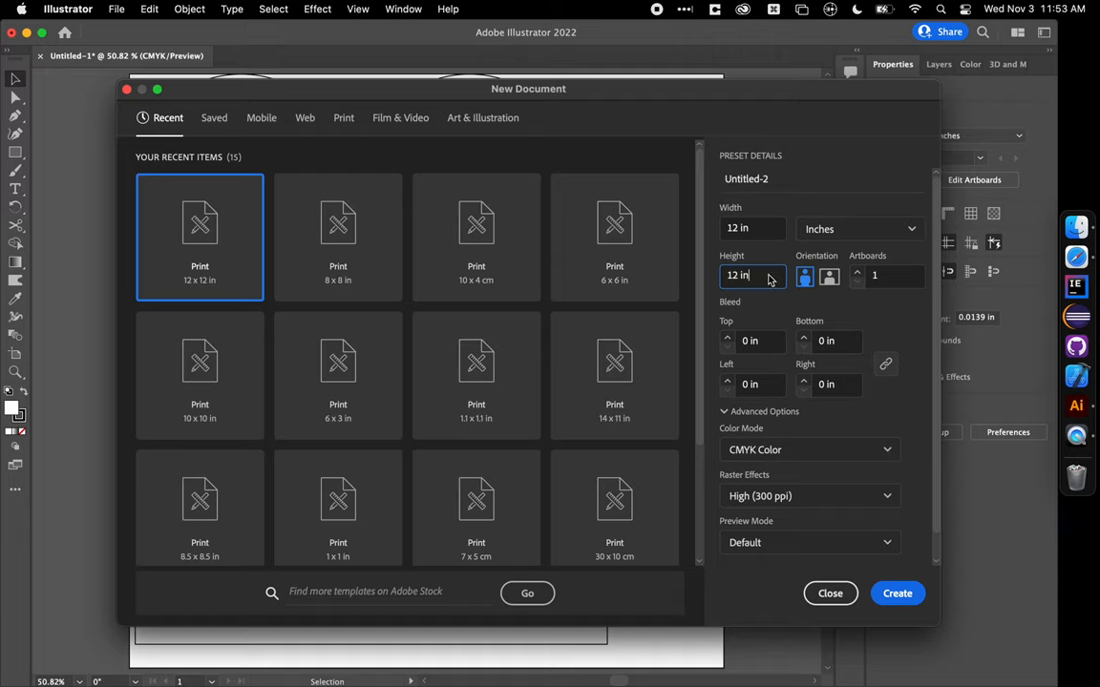
mouse_move(755, 241)
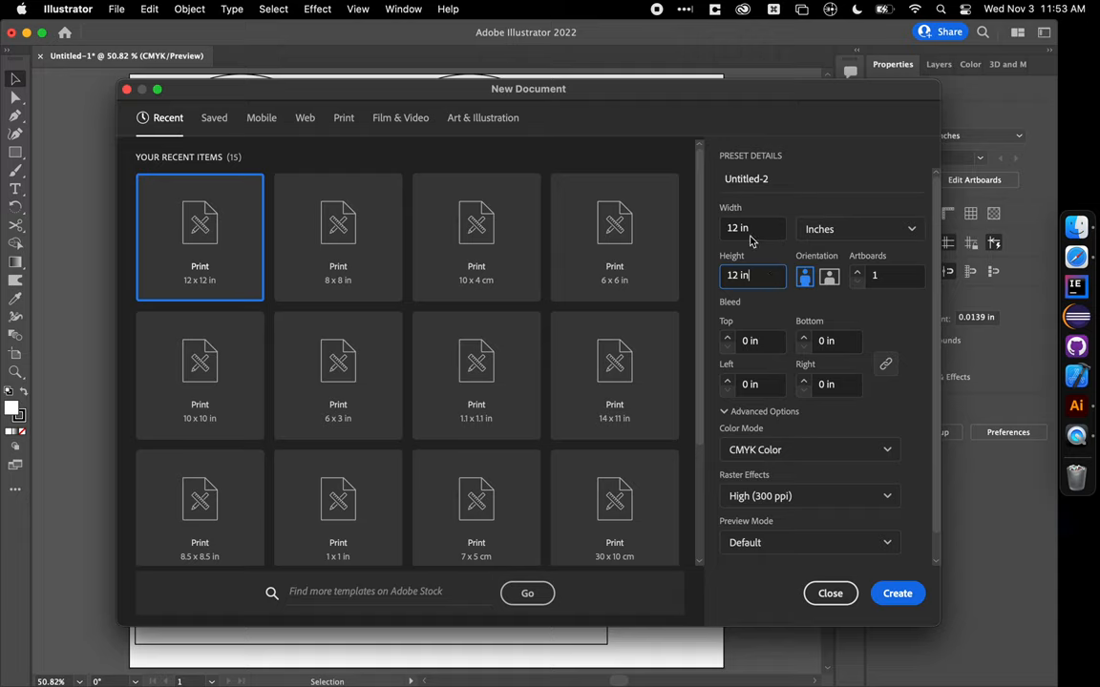
left_click(752, 228)
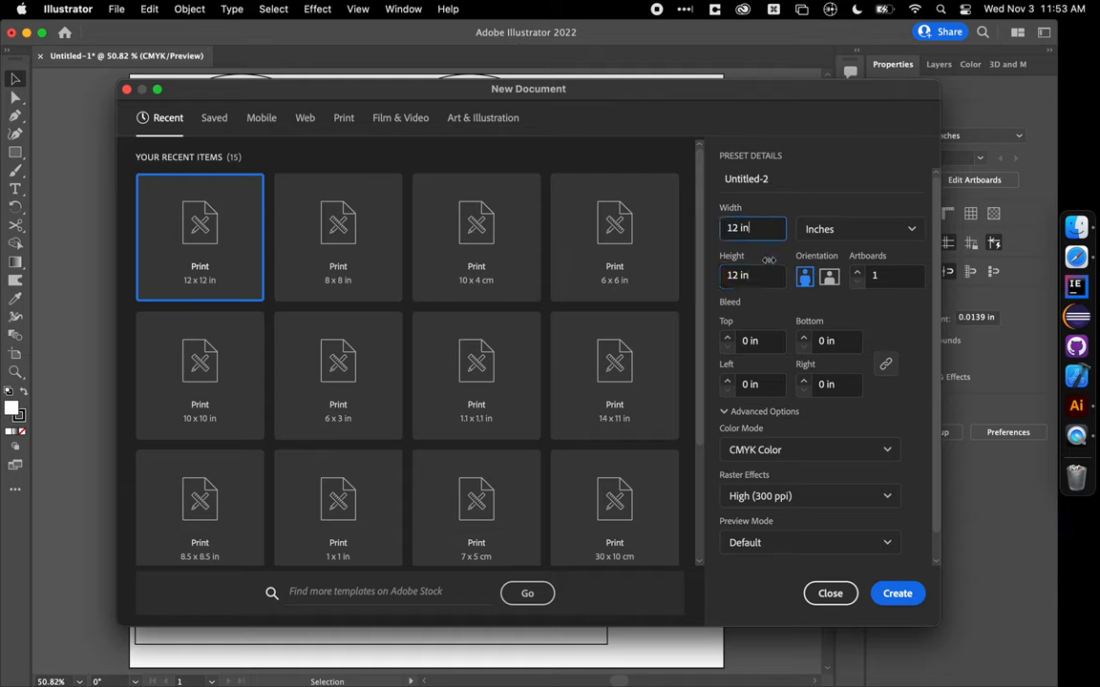
left_click(897, 593)
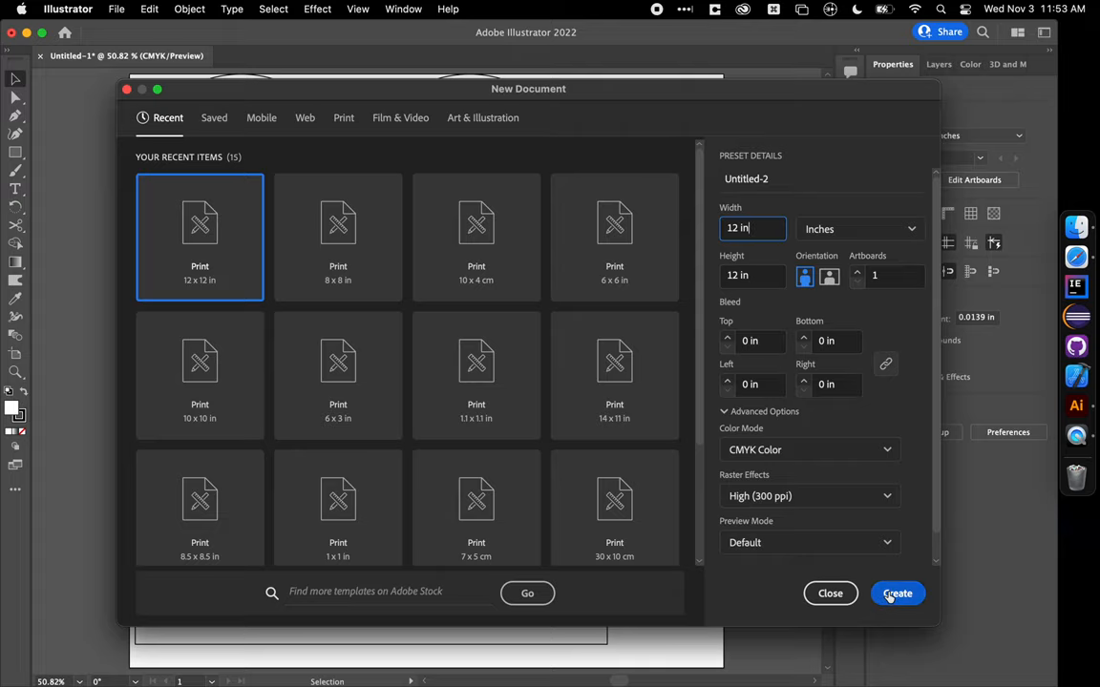
left_click(897, 593)
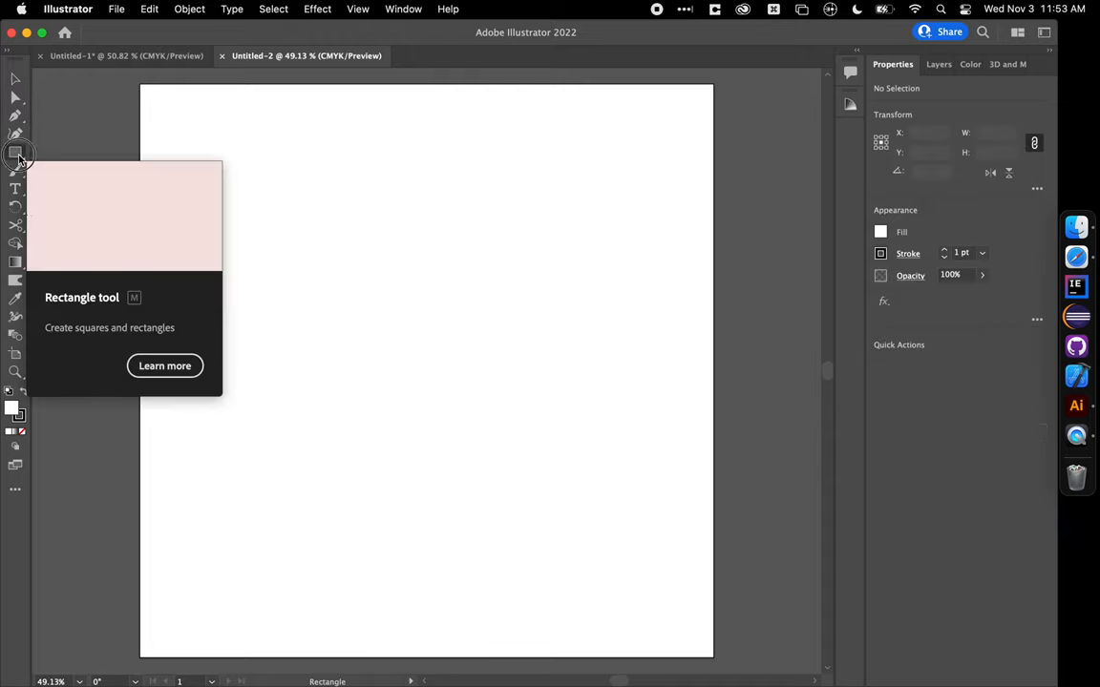
Step: Draw a circle with the Ellipse Tool and set its width to 4.5 in
left_click(13, 151)
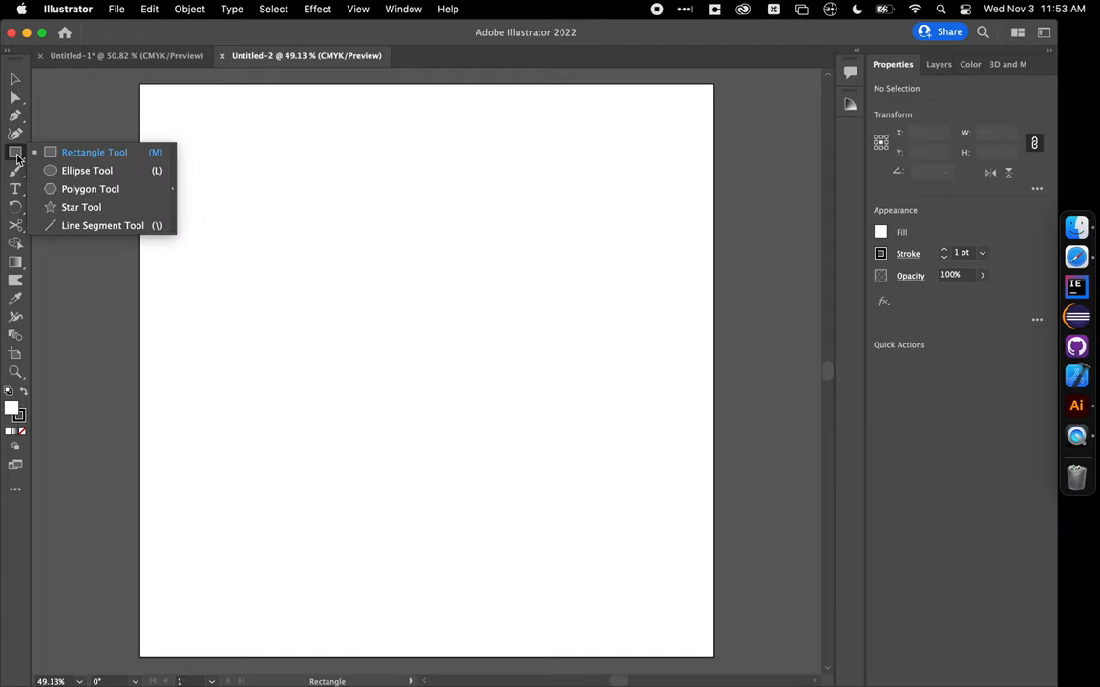
mouse_move(76, 176)
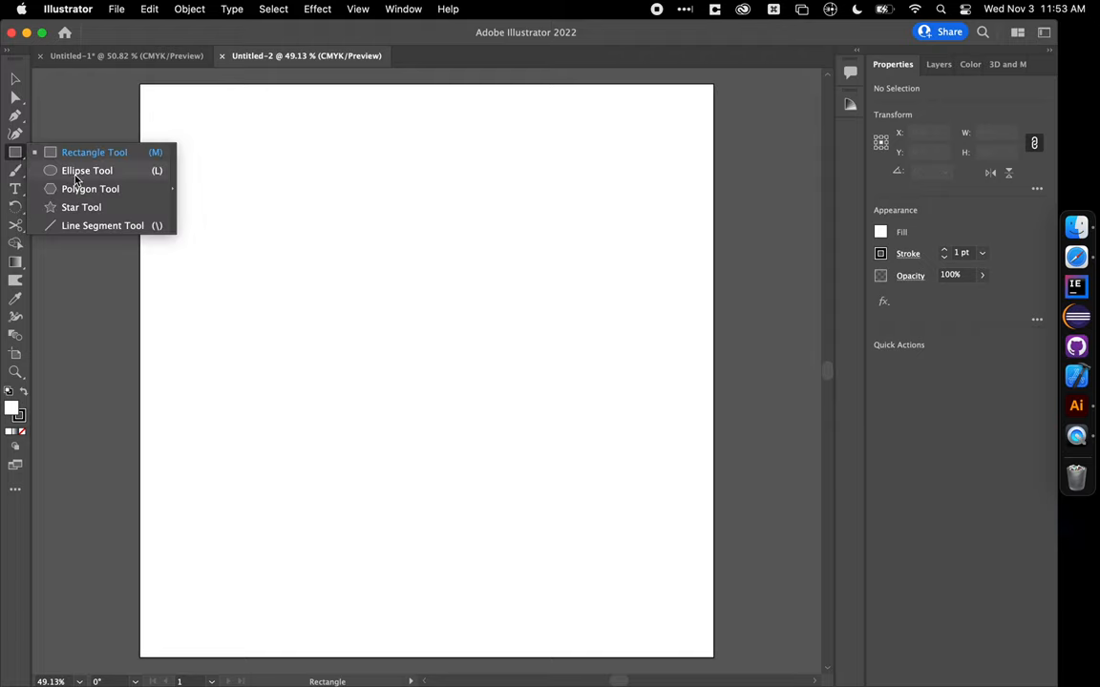
left_click(86, 170)
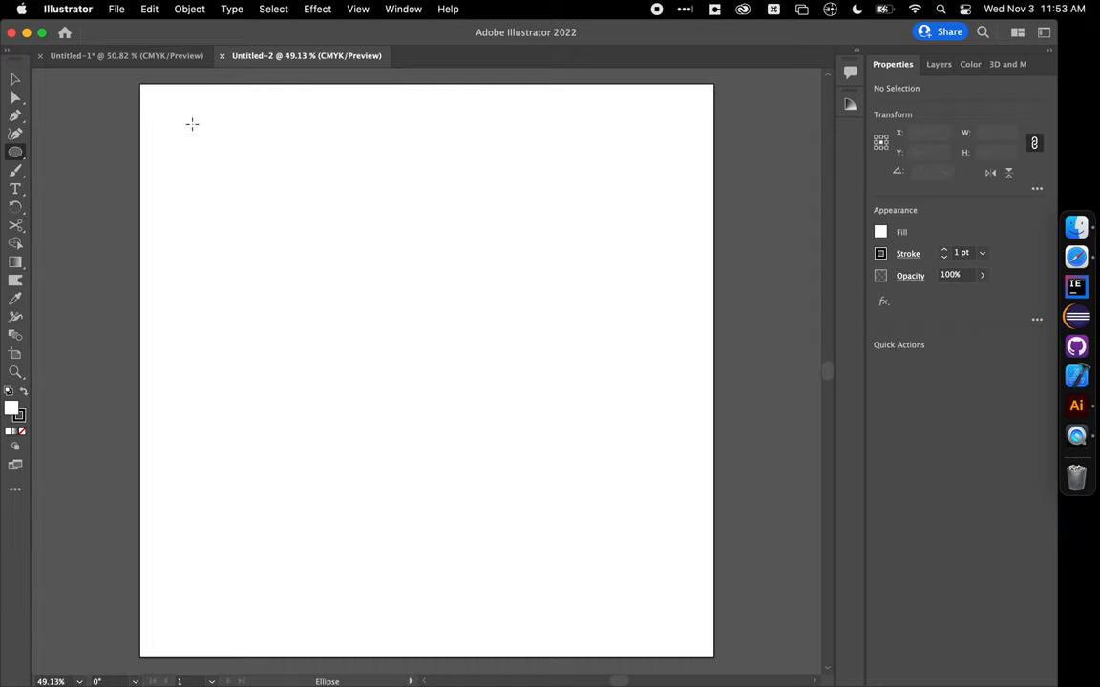
left_click_drag(191, 124, 522, 453)
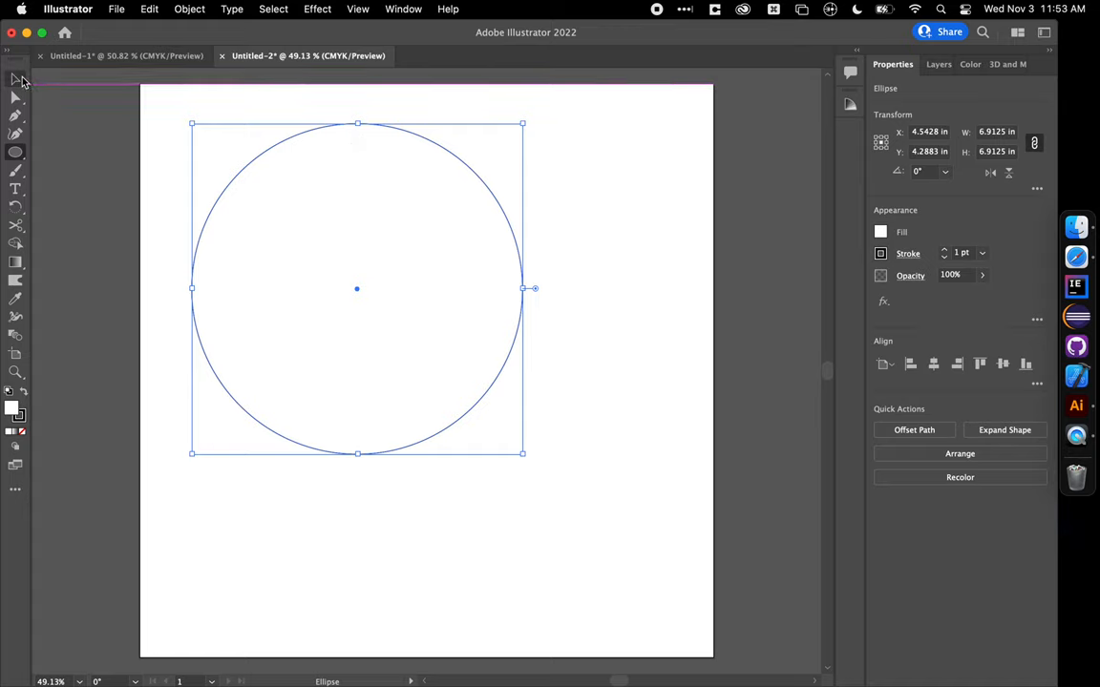
left_click(13, 81)
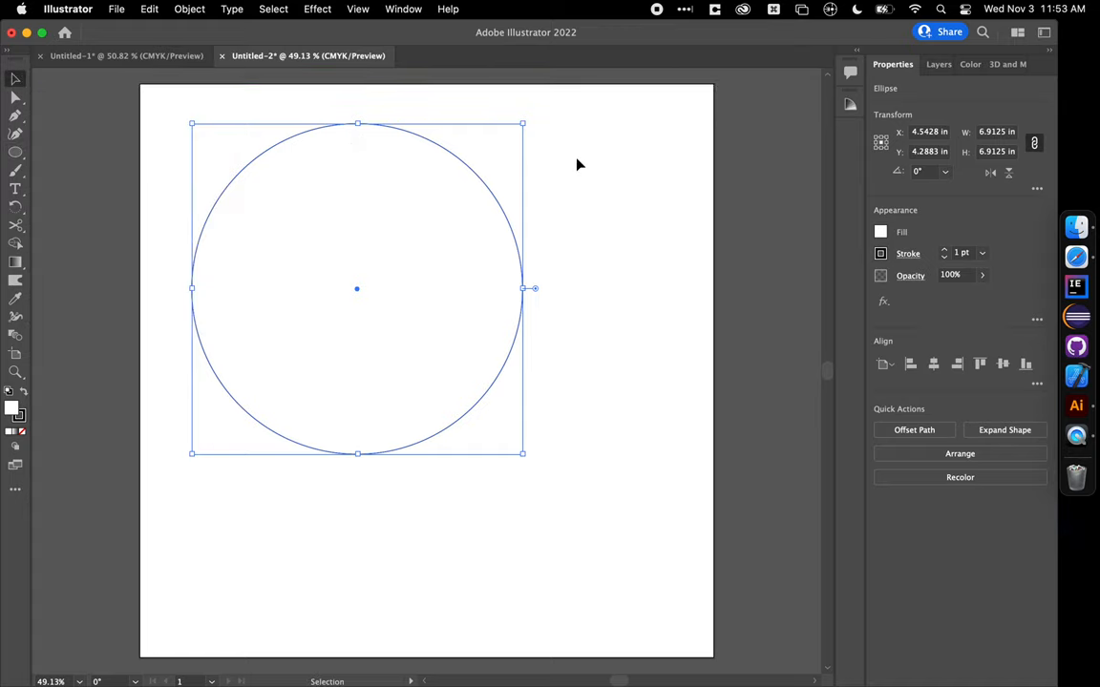
left_click(1003, 132)
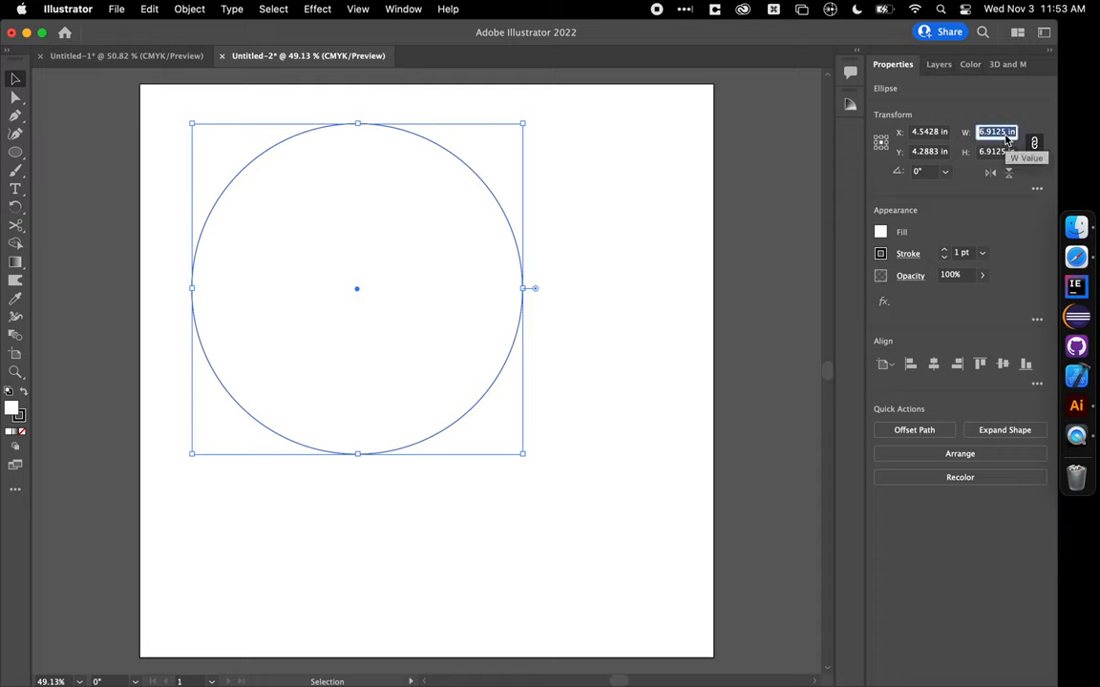
type("4.5")
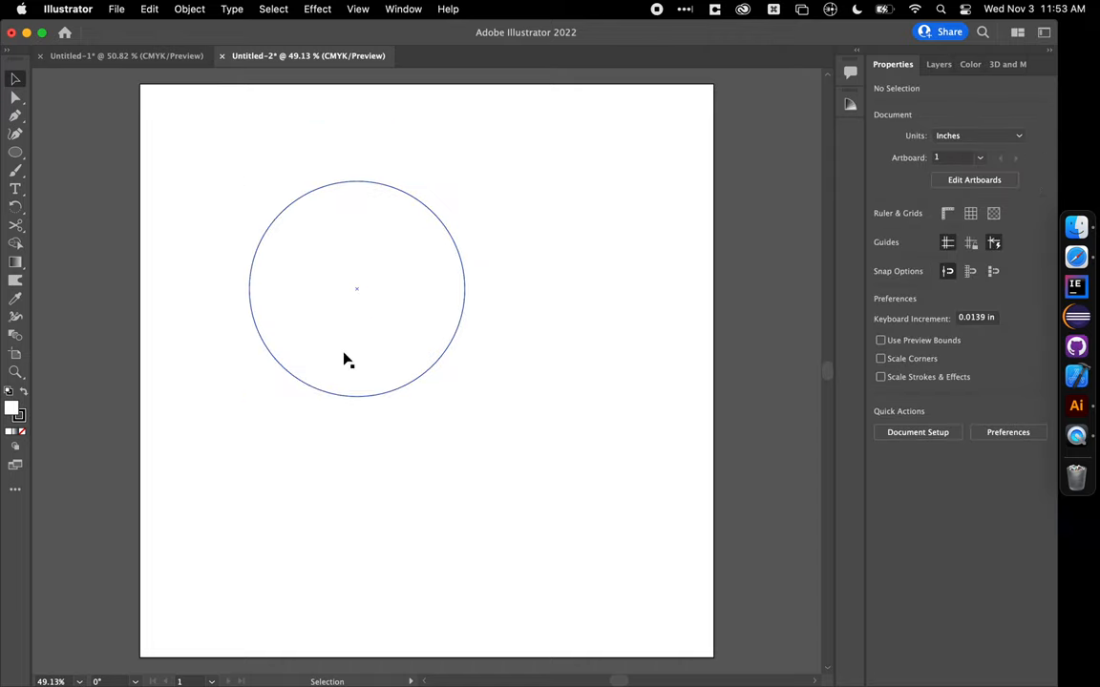
mouse_move(427, 338)
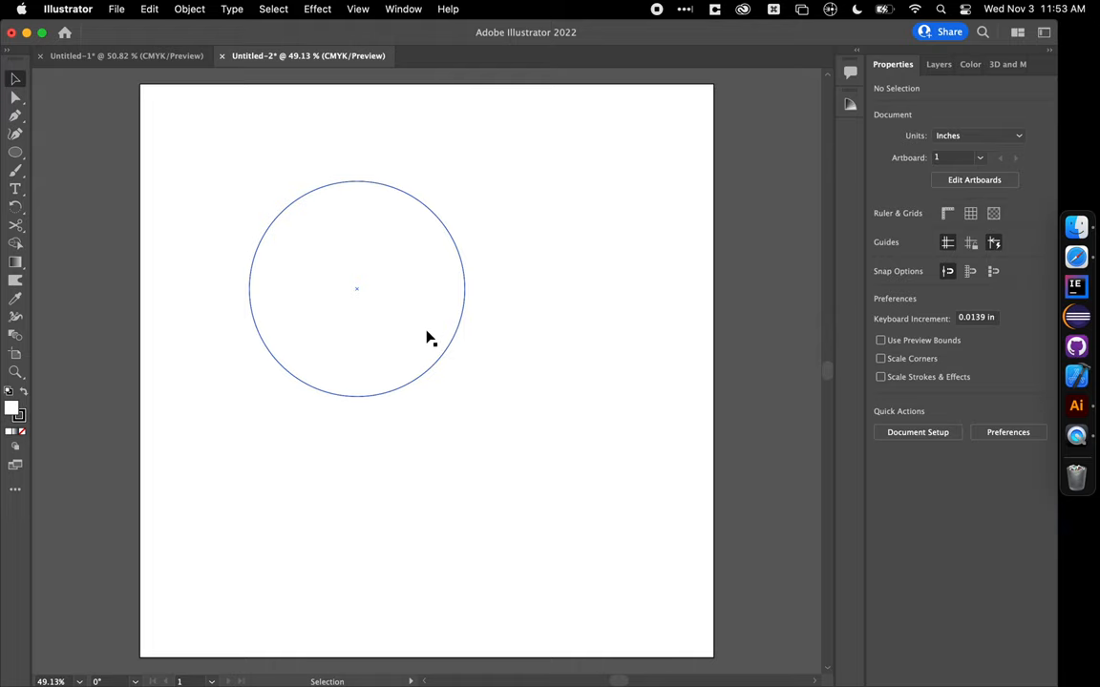
mouse_move(346, 275)
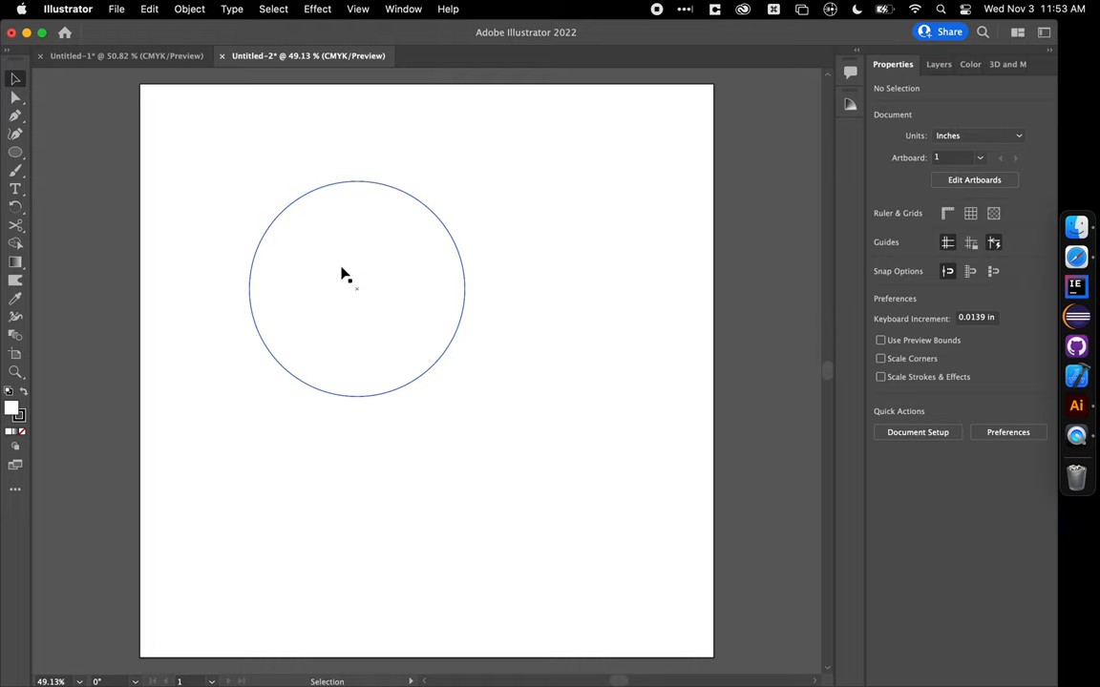
Step: Duplicate the 4.5 in circle to the lower right and shrink the copy to 0.375 in wide
left_click(342, 276)
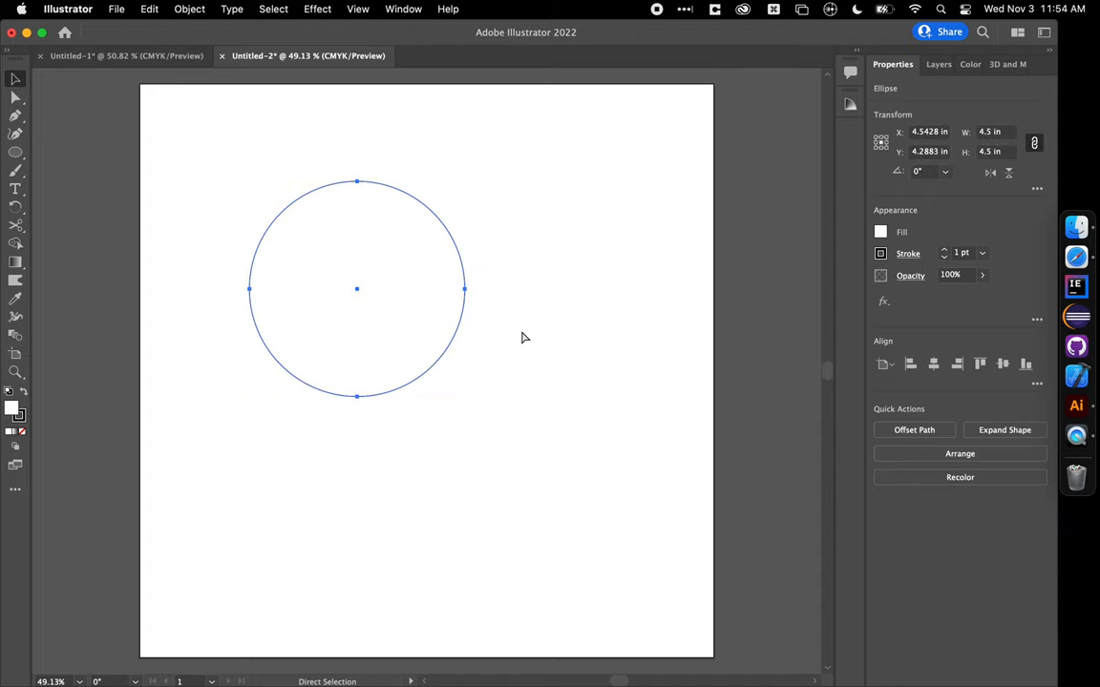
left_click_drag(356, 290, 427, 372)
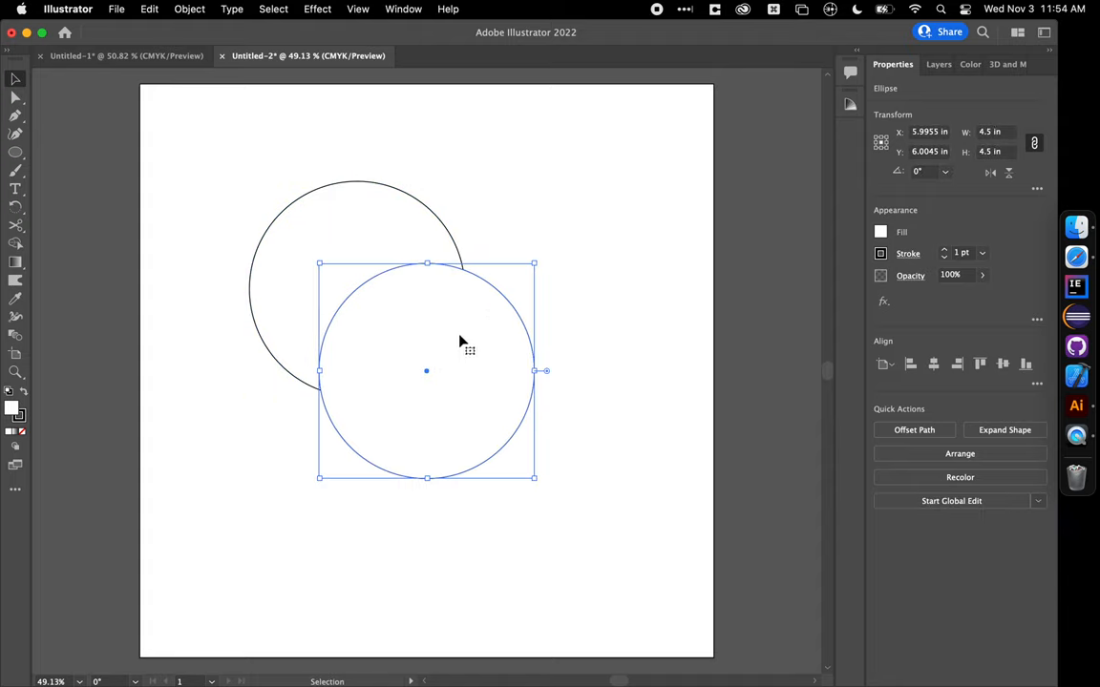
left_click(994, 132)
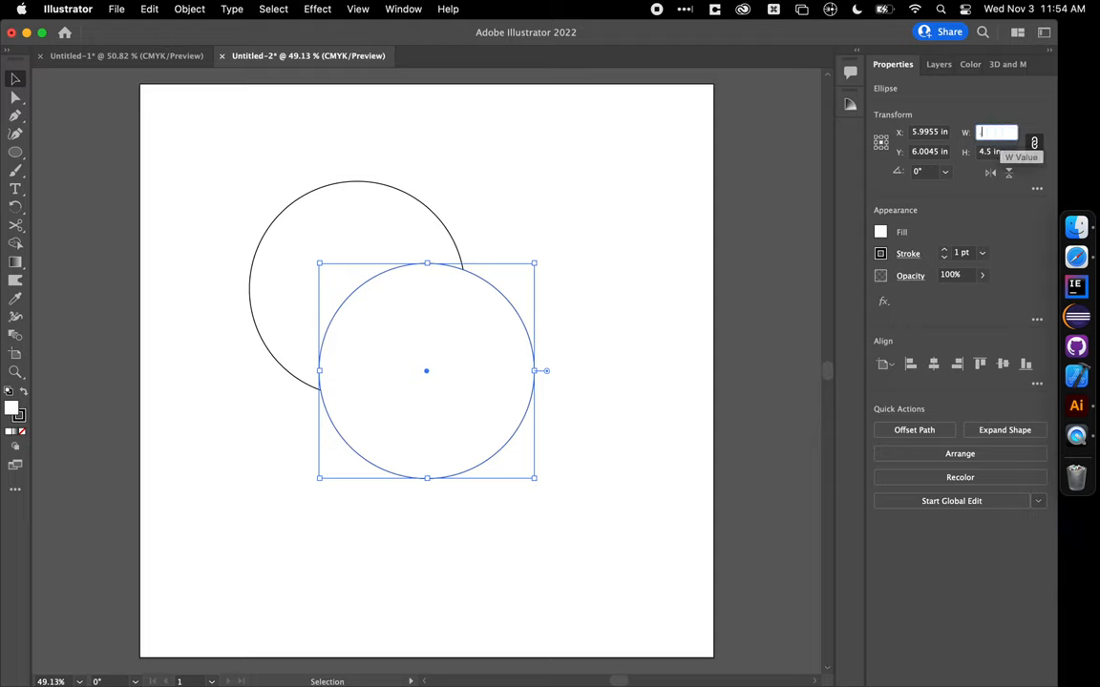
type(".375")
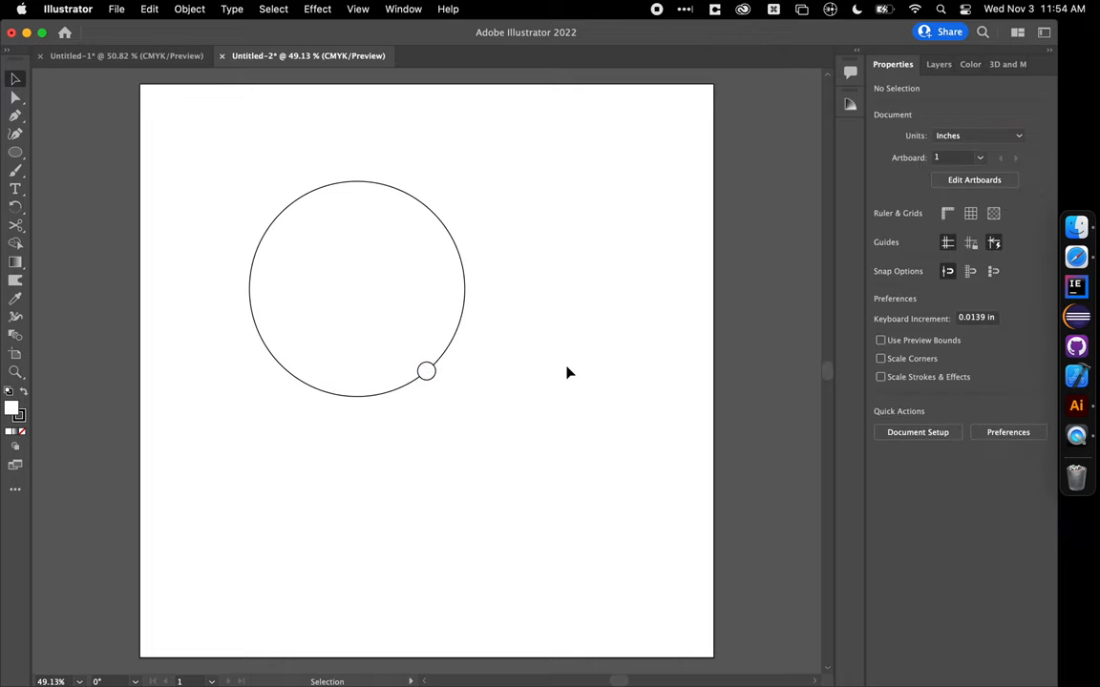
mouse_move(472, 499)
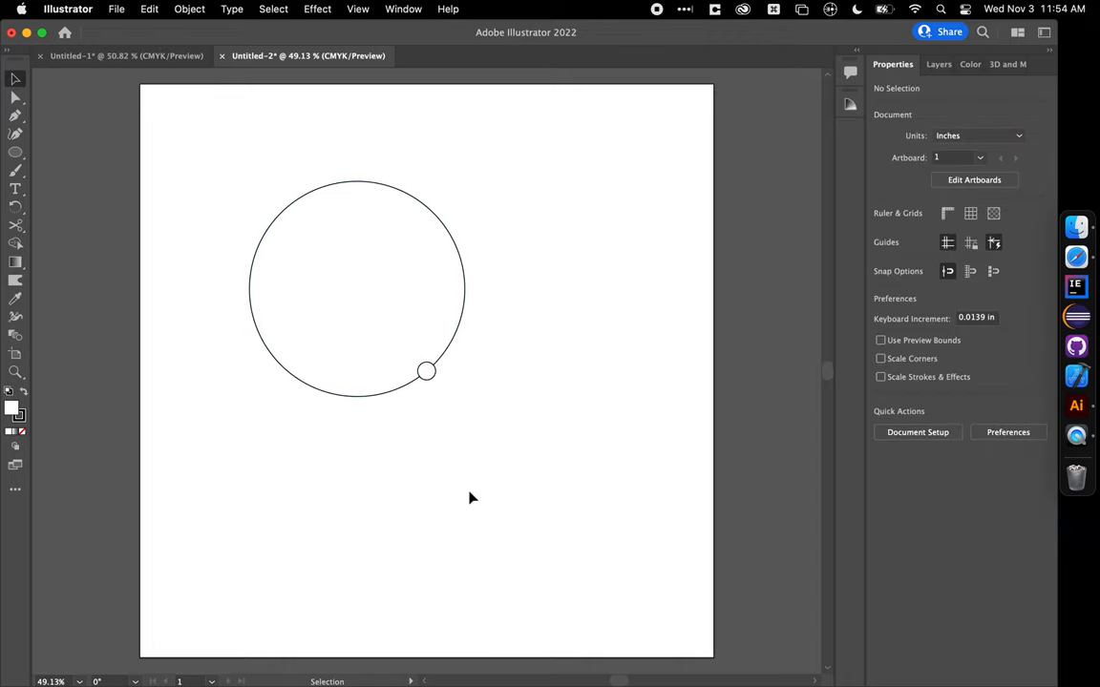
mouse_move(439, 375)
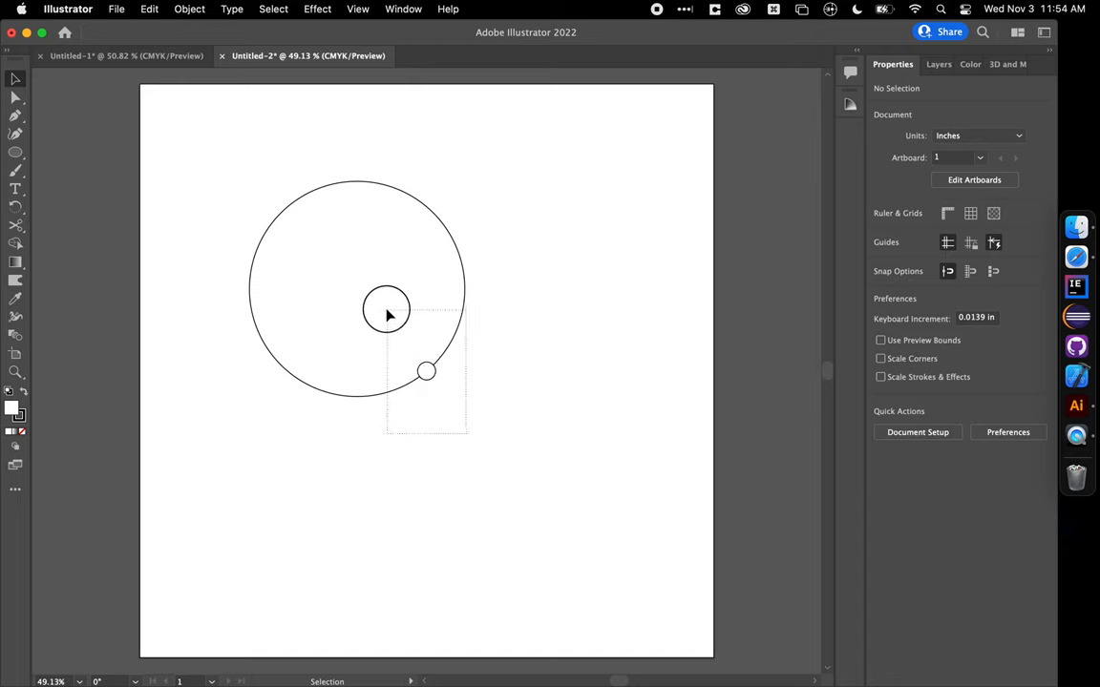
Step: Align the wheel and hub circles on both horizontal and vertical centres
left_click(387, 312)
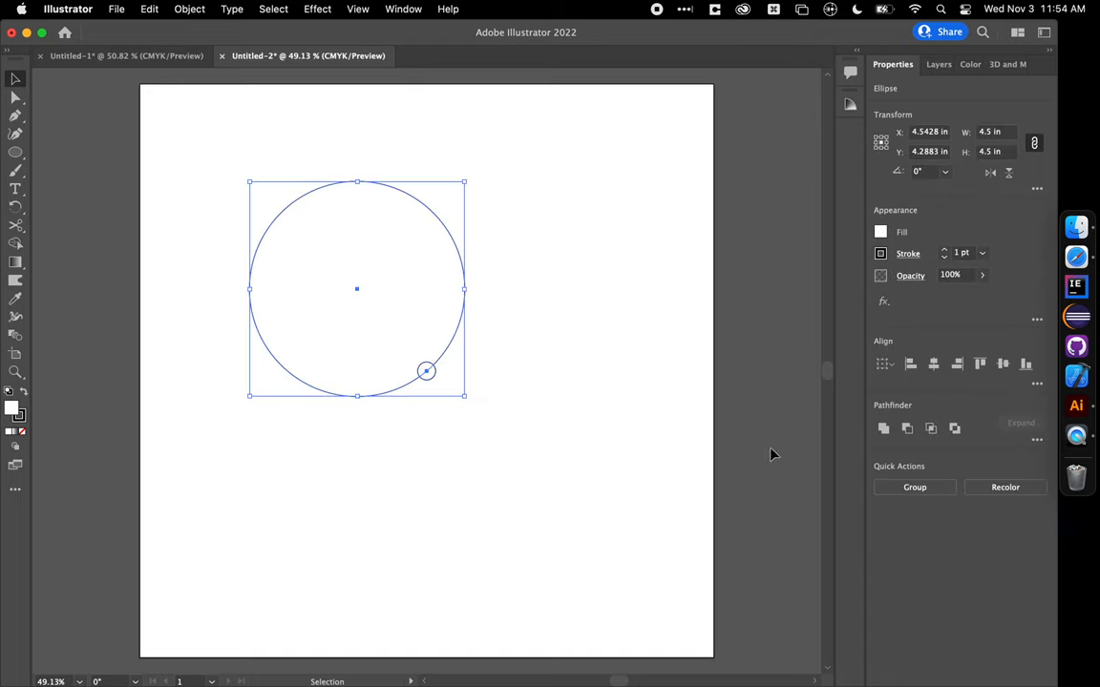
mouse_move(933, 364)
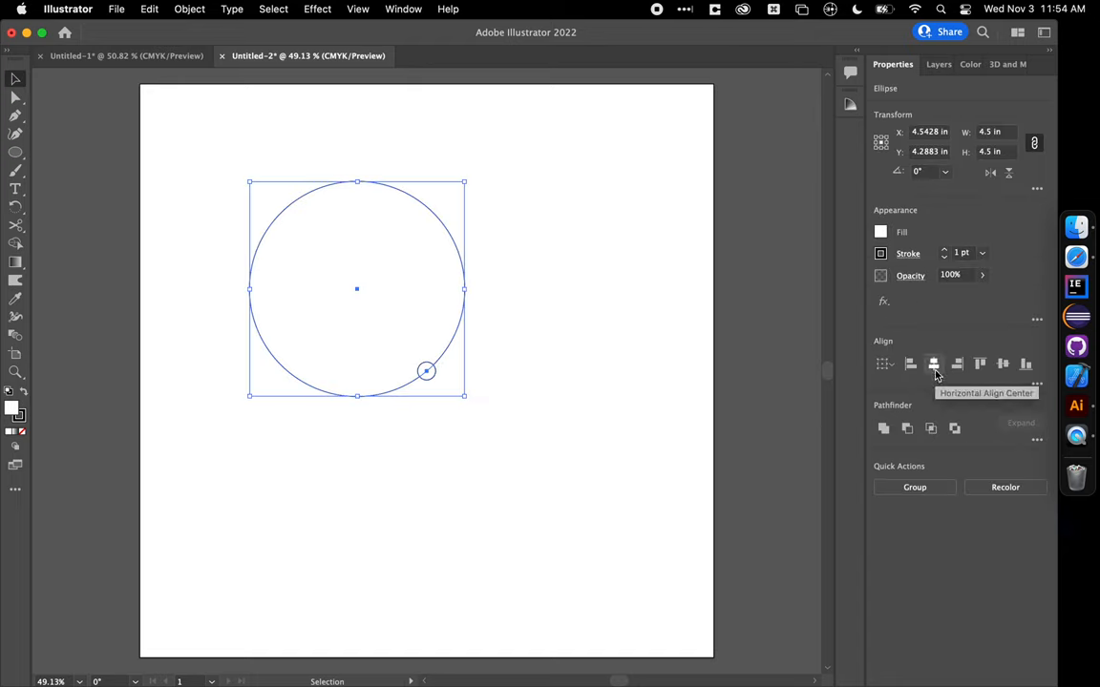
left_click(933, 364)
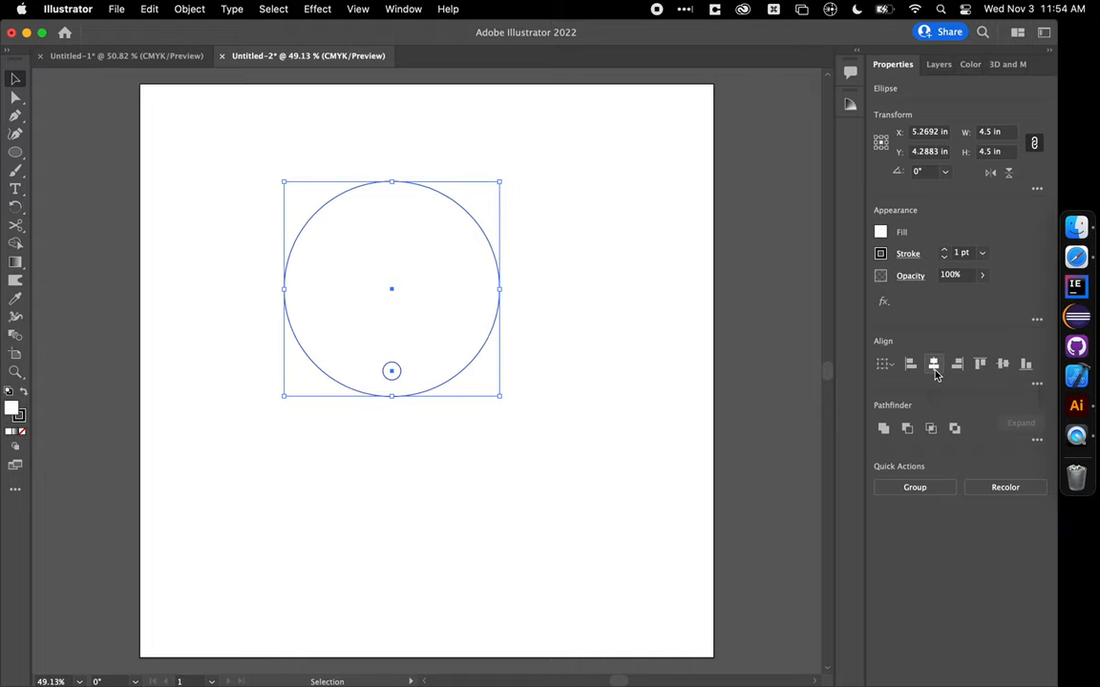
mouse_move(416, 362)
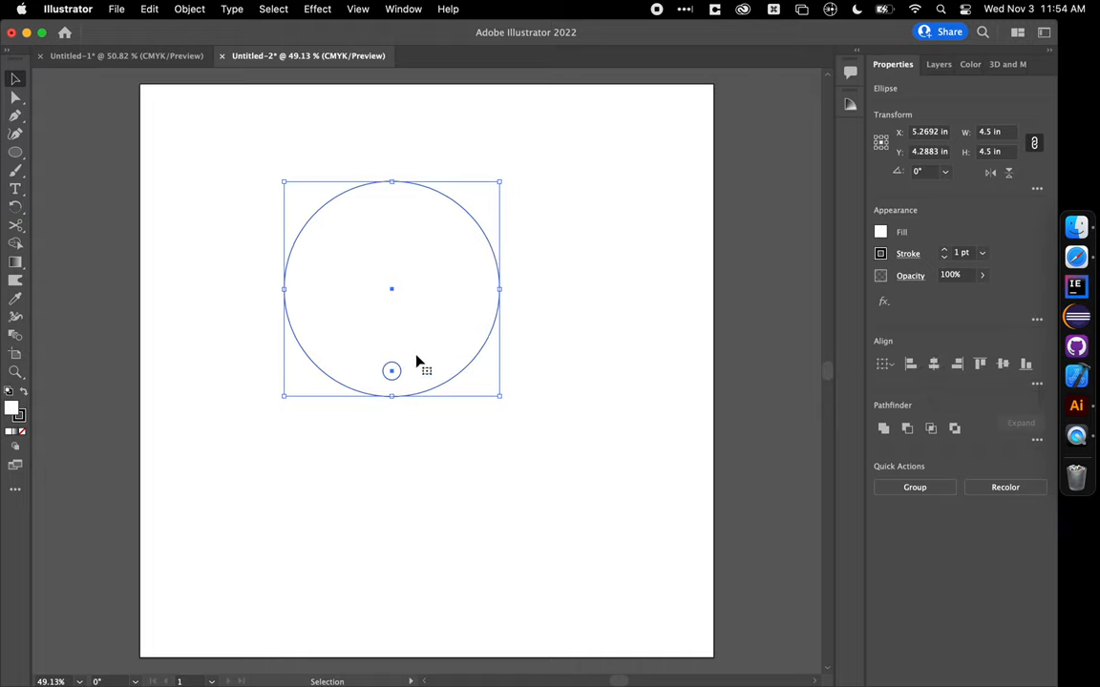
mouse_move(1002, 364)
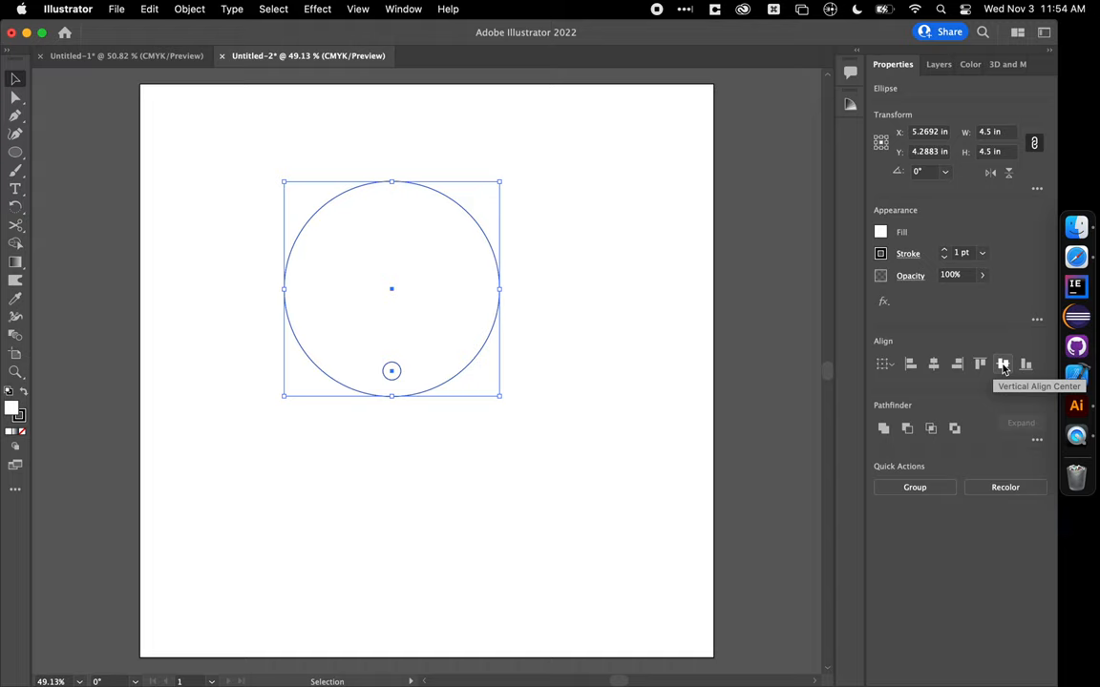
left_click(1001, 365)
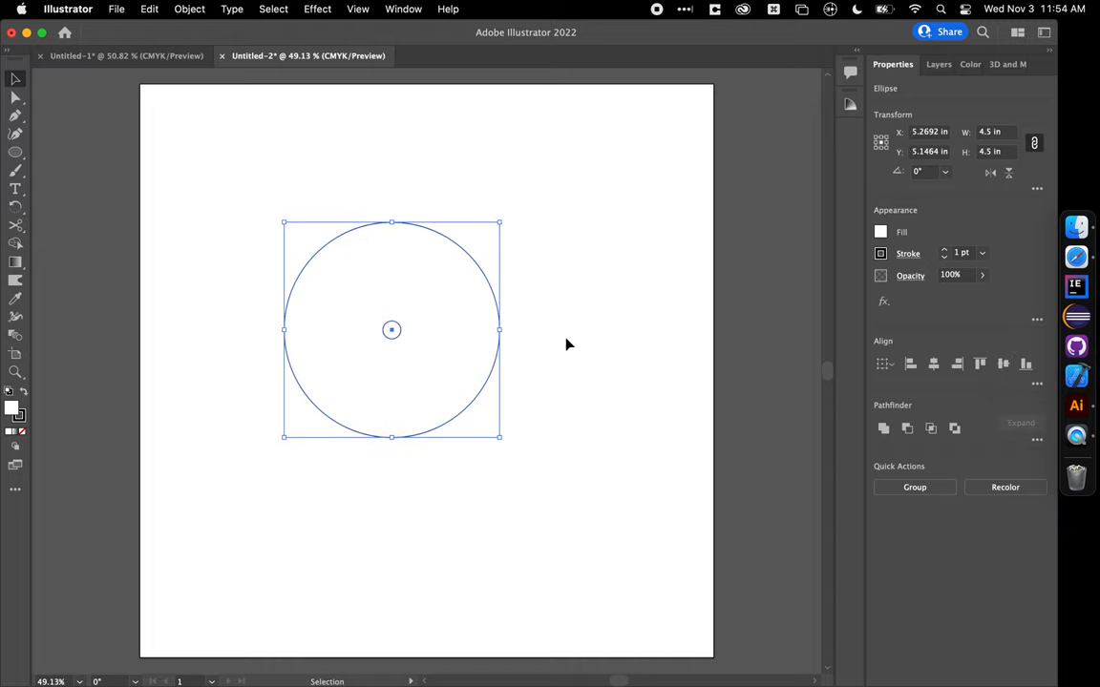
mouse_move(452, 304)
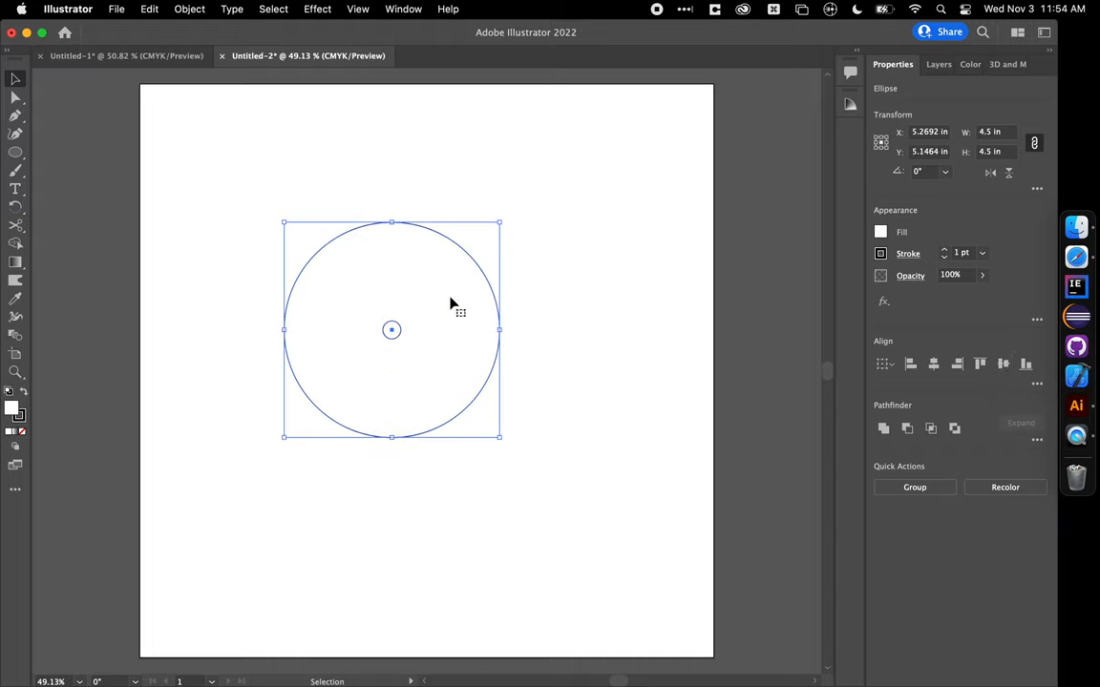
mouse_move(538, 286)
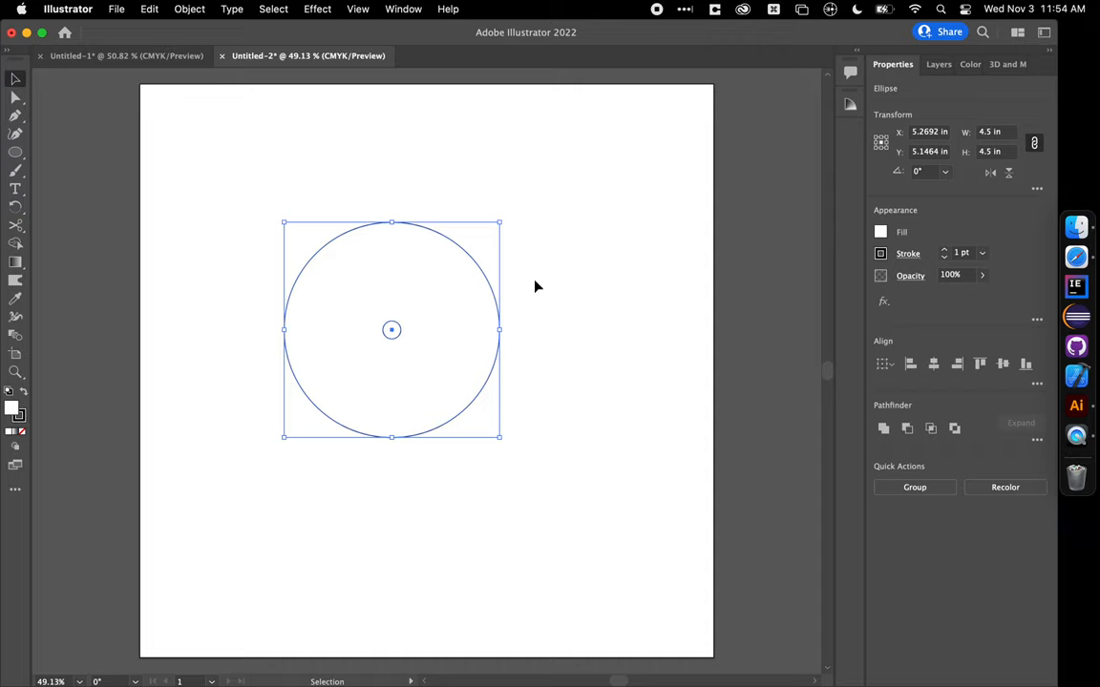
mouse_move(458, 351)
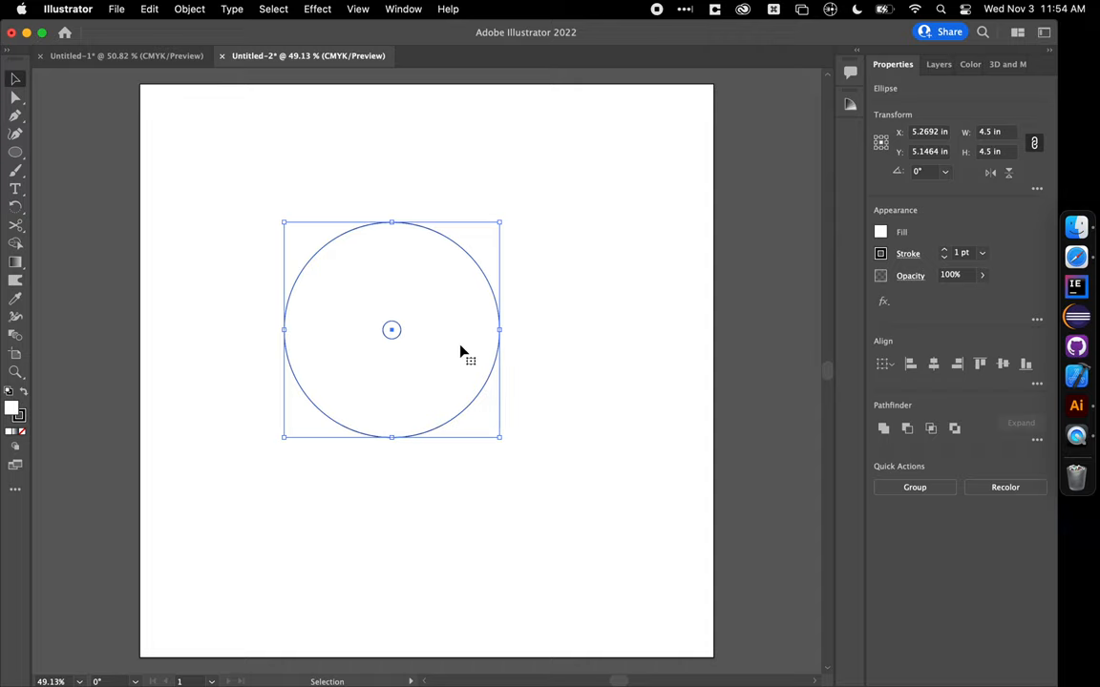
right_click(461, 351)
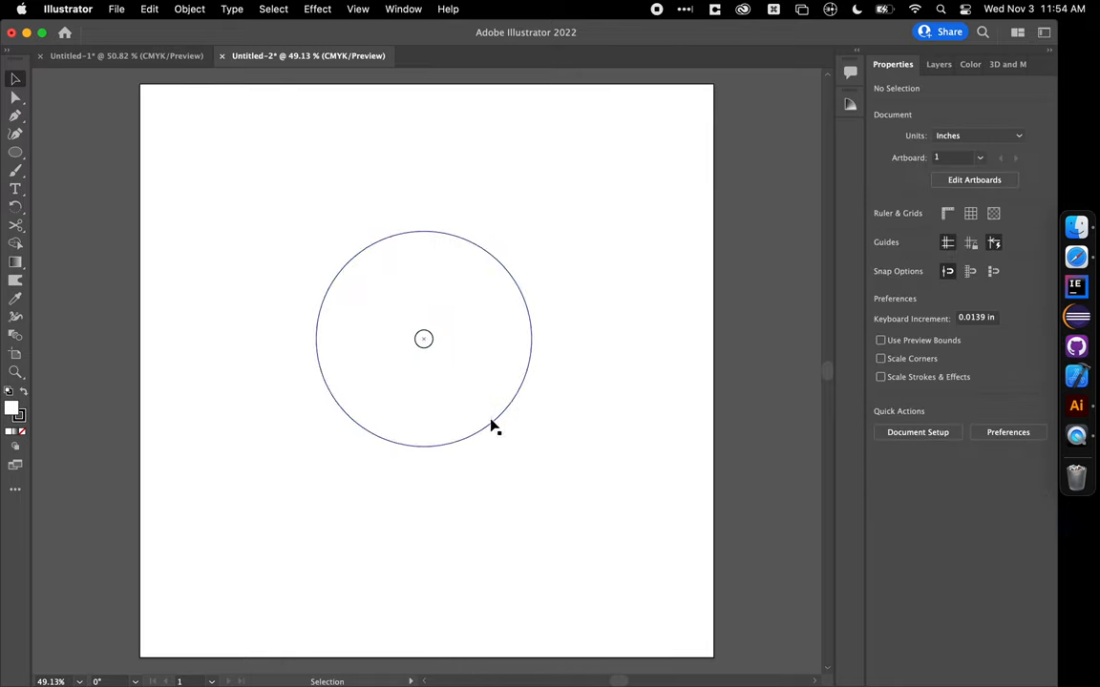
left_click_drag(494, 428, 468, 403)
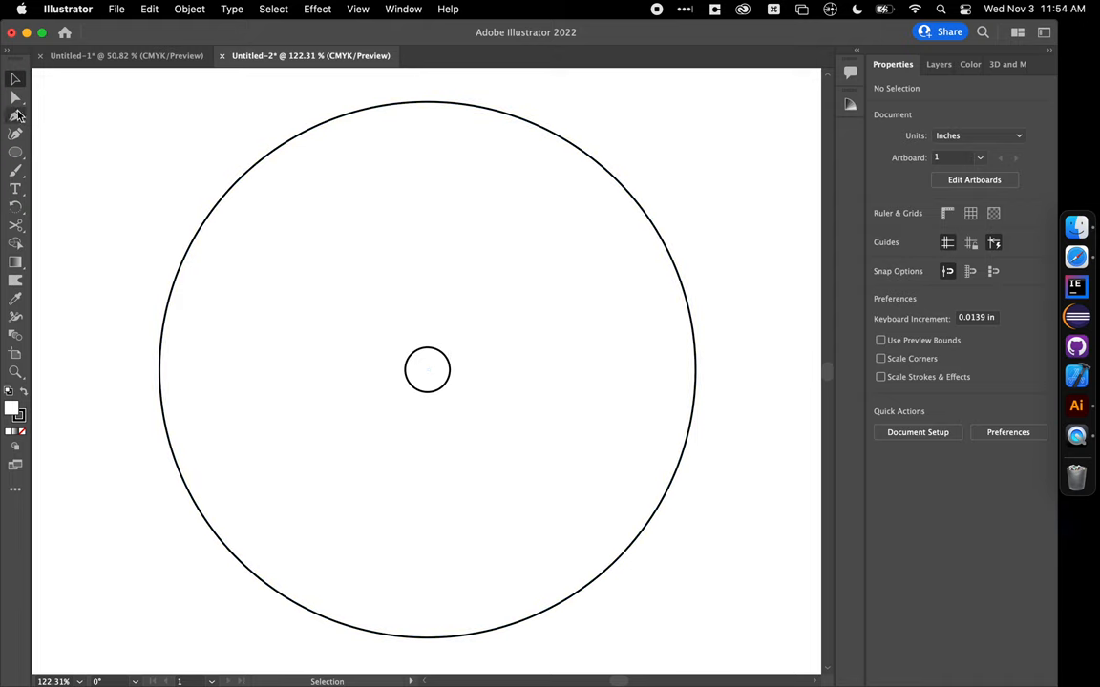
Step: Draw a closed triangular spoke with the Pen tool, its point just above the hub
left_click(15, 123)
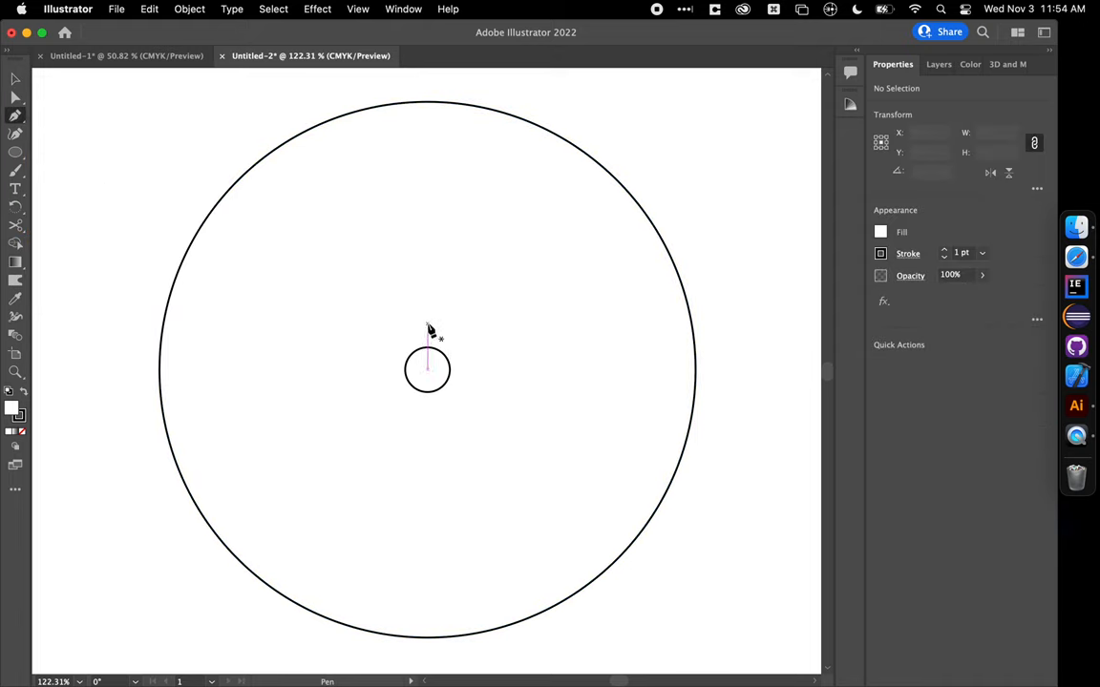
left_click_drag(427, 332, 358, 212)
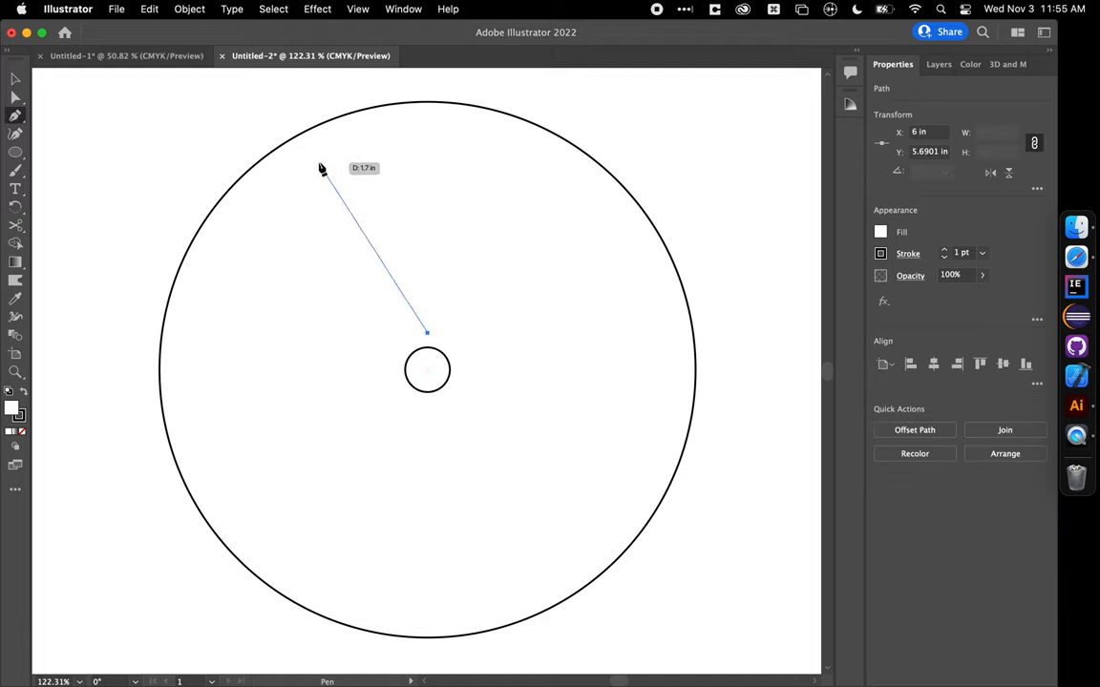
left_click(566, 180)
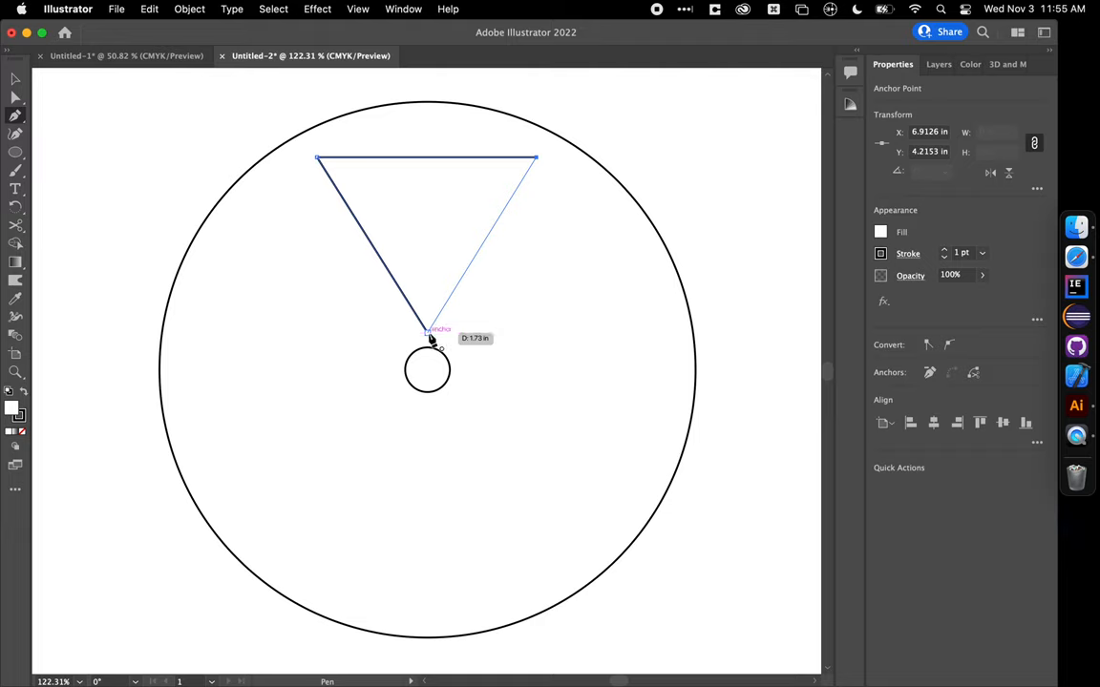
left_click(425, 334)
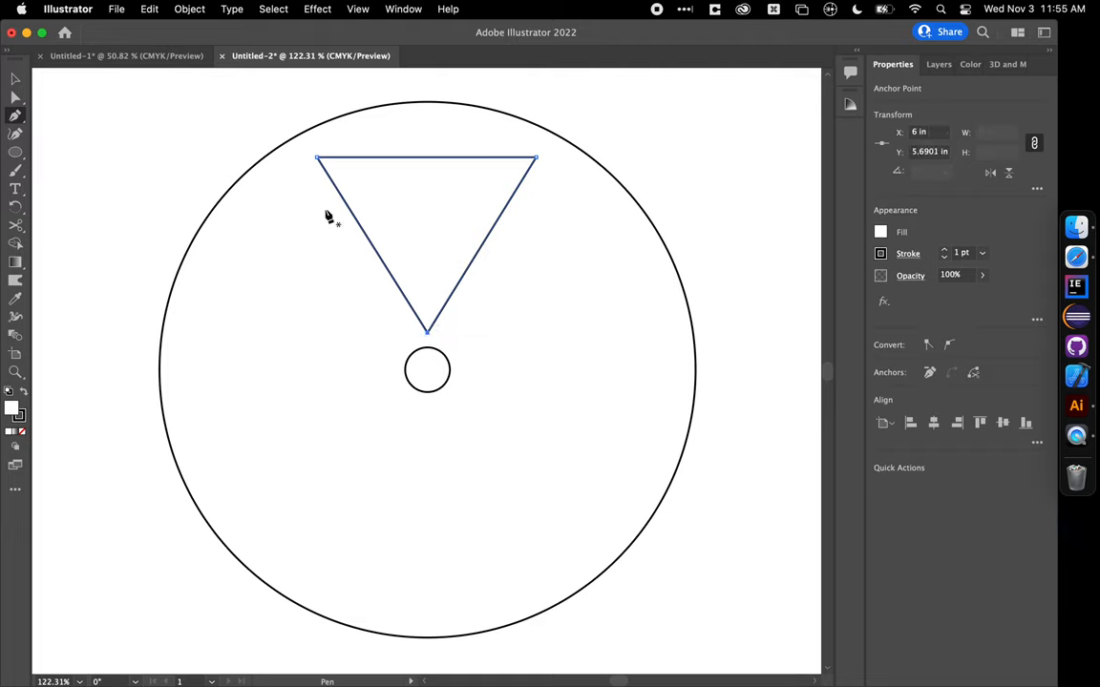
mouse_move(380, 266)
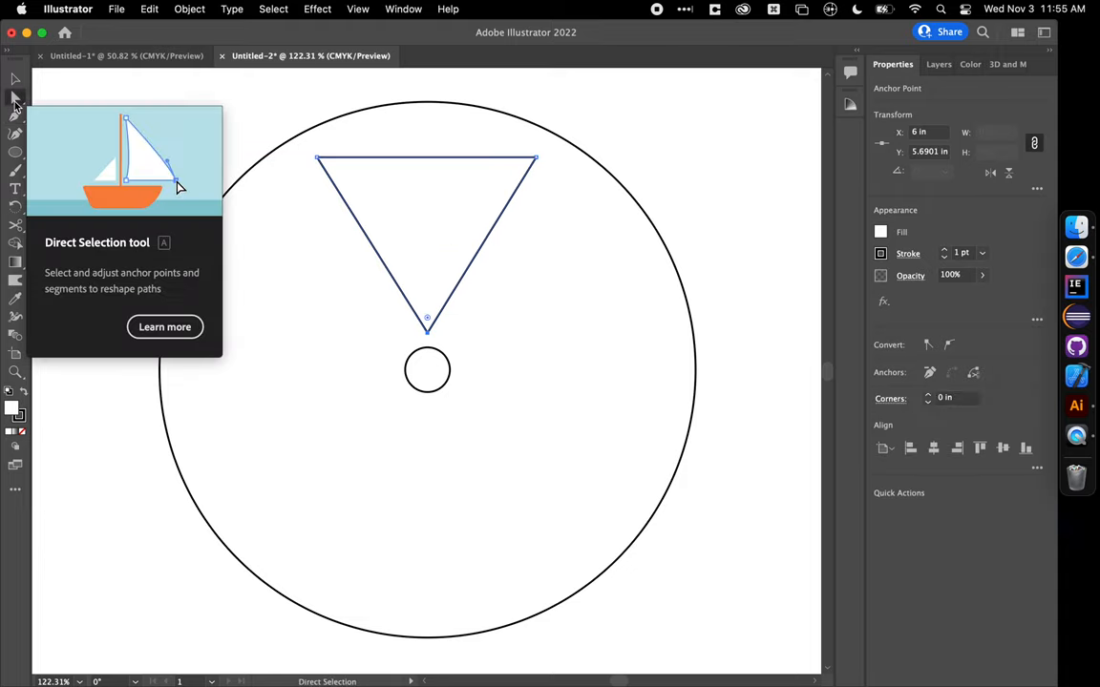
mouse_move(272, 145)
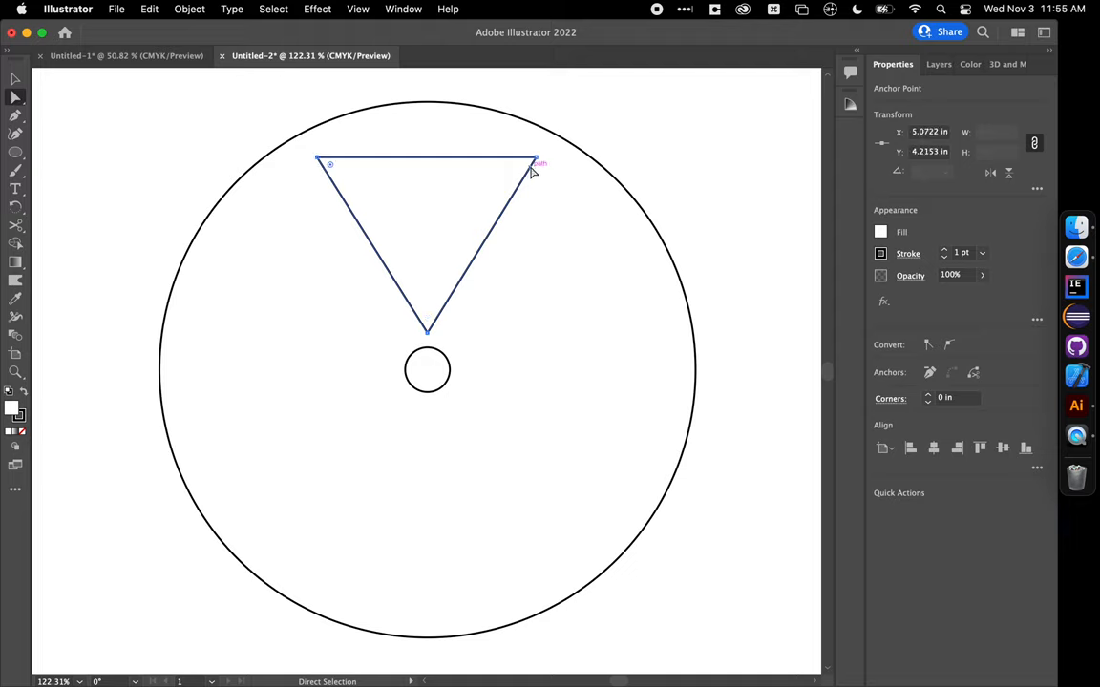
mouse_move(535, 164)
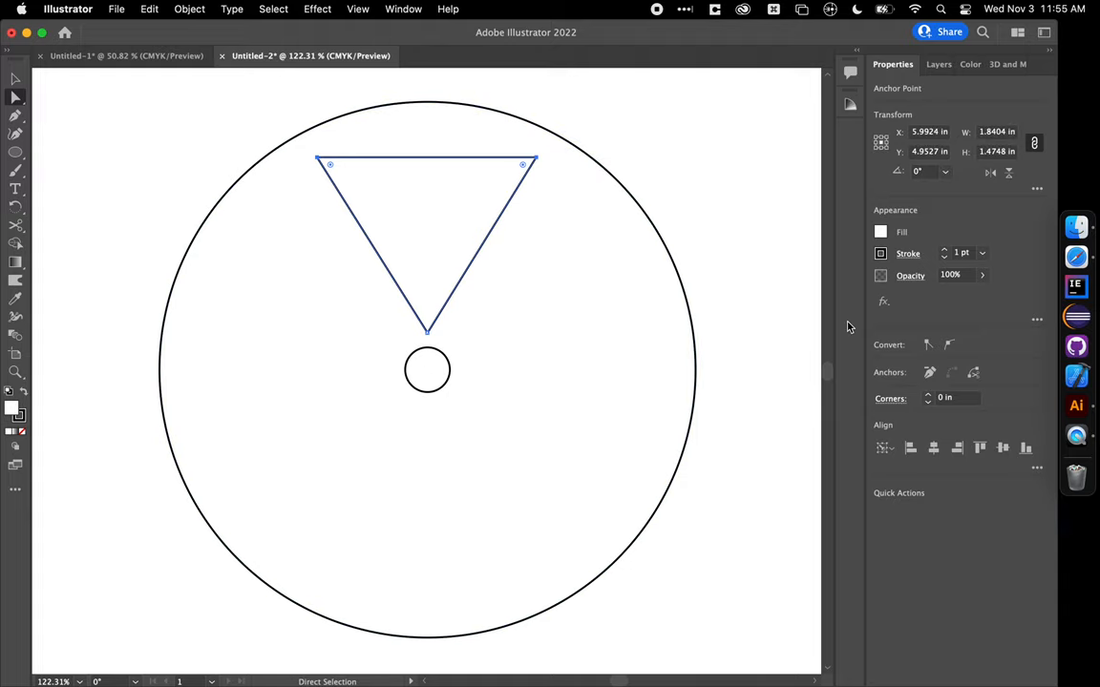
mouse_move(949, 346)
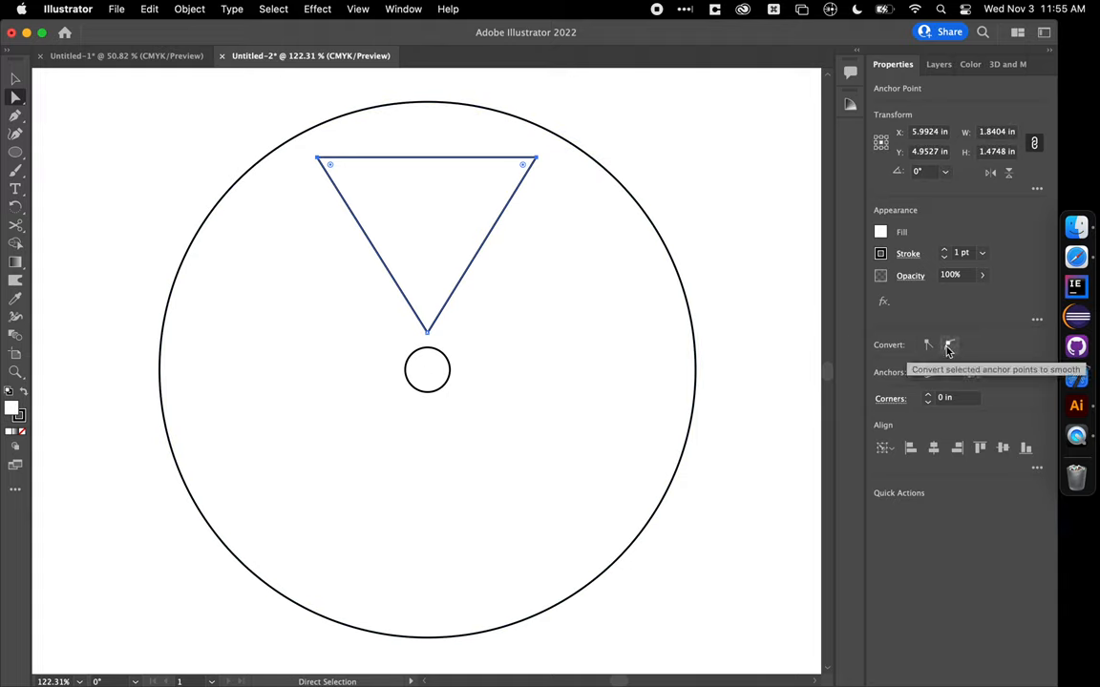
Step: Convert the triangle's two top anchor points to smooth, forming a teardrop
left_click(949, 345)
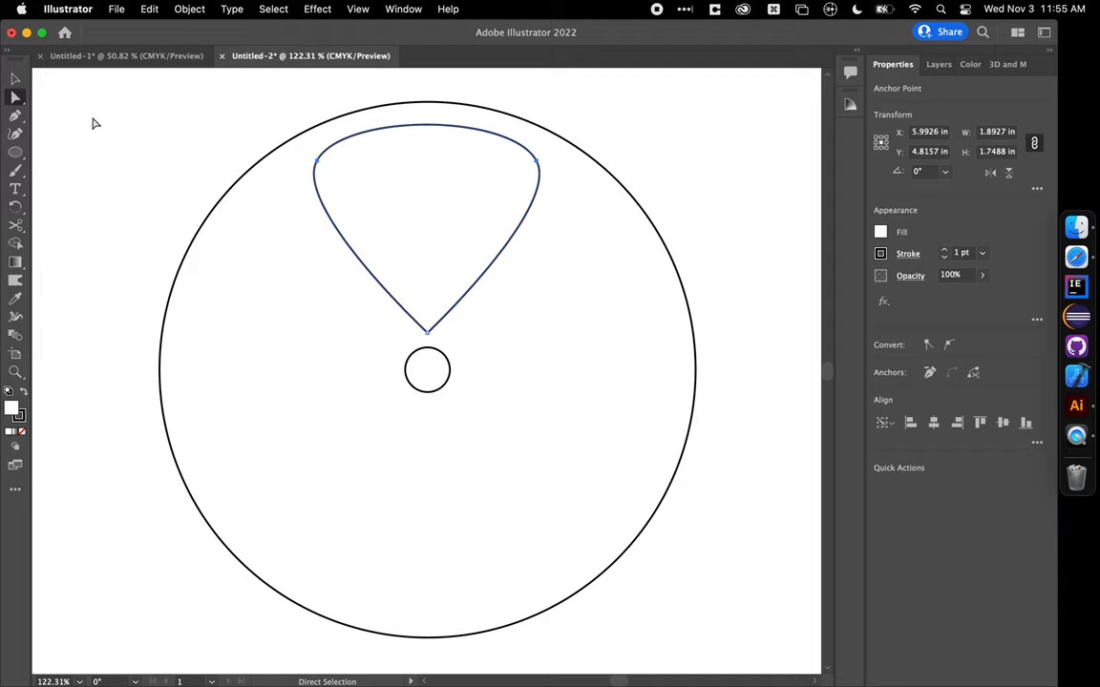
mouse_move(152, 118)
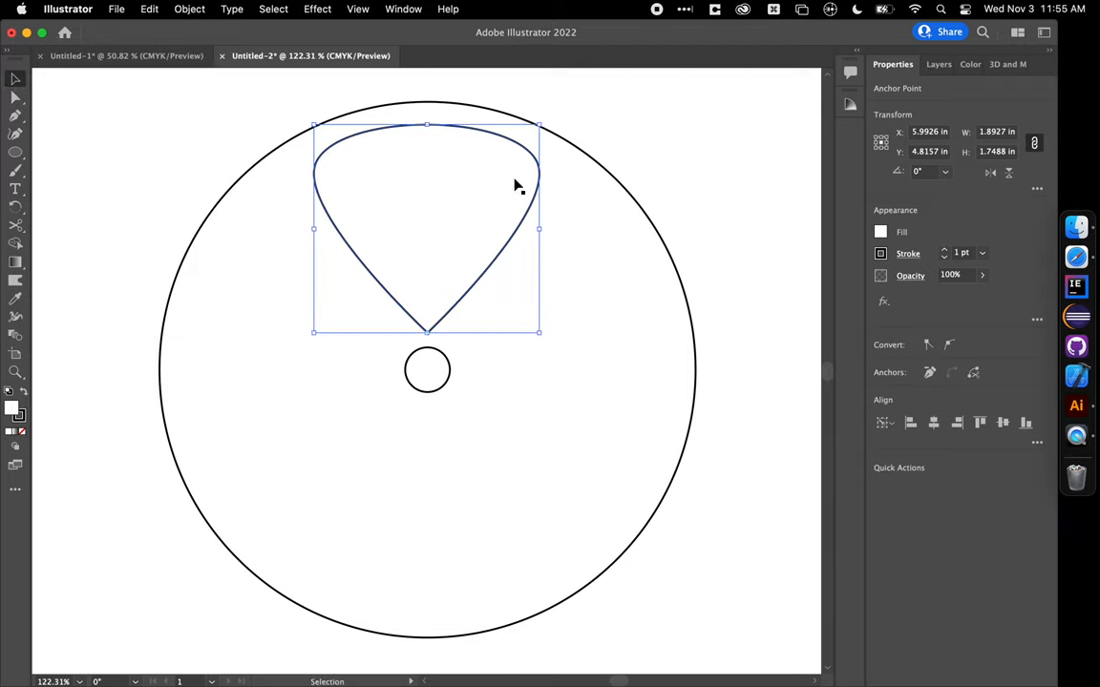
mouse_move(933, 423)
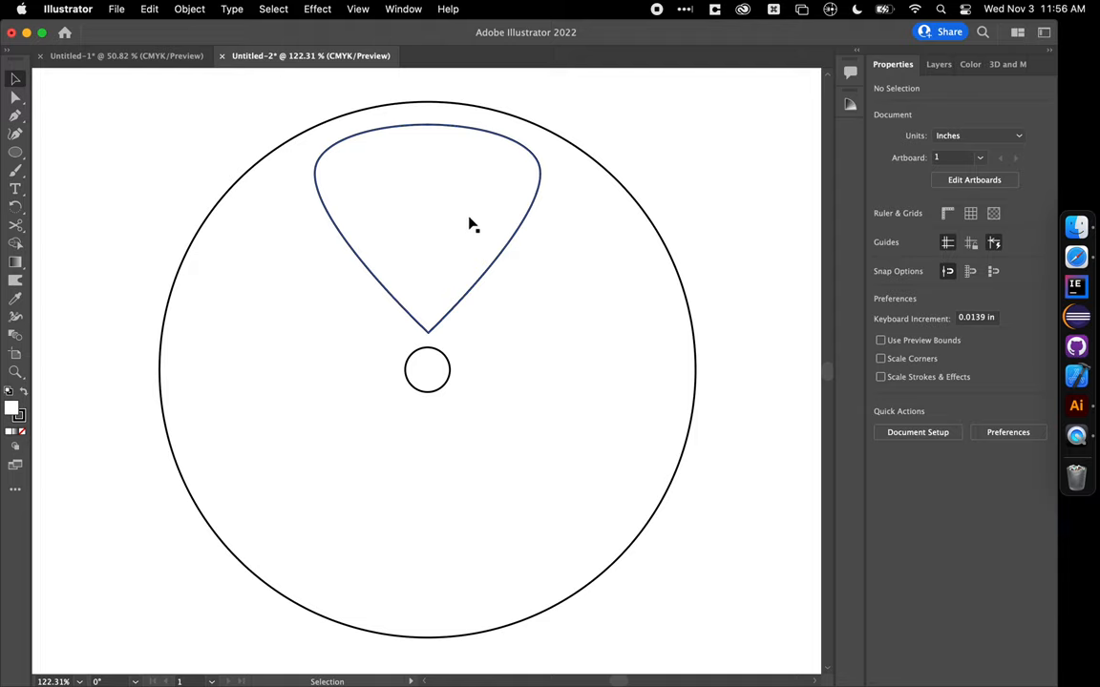
mouse_move(450, 177)
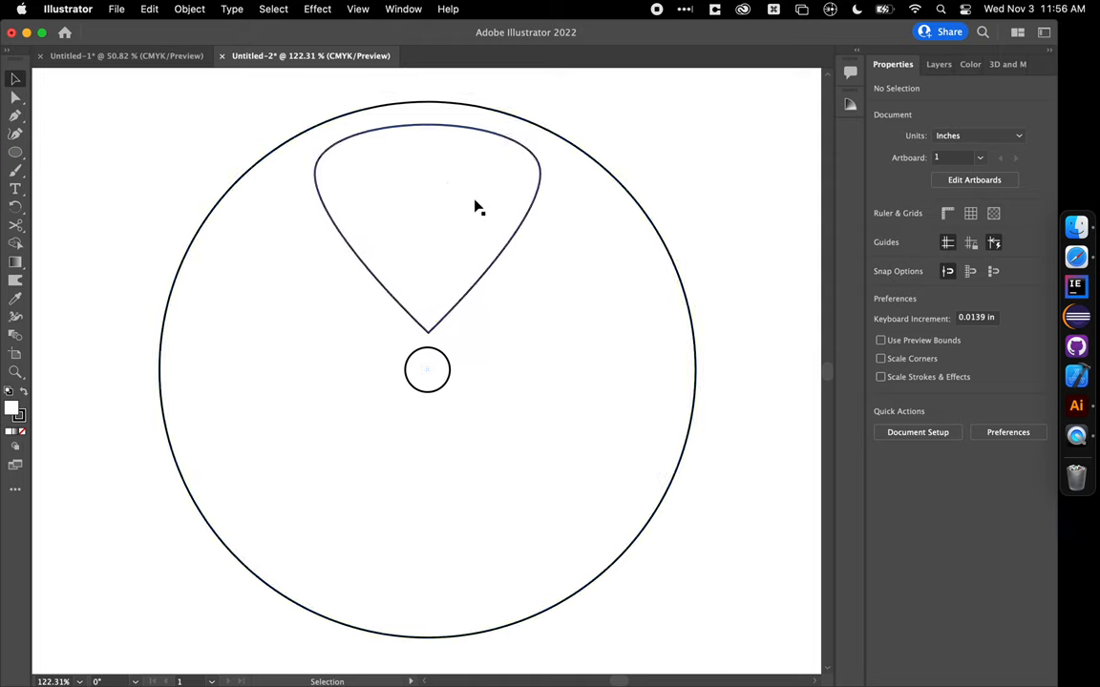
Step: Select the teardrop spoke positioned above the hub's centre
left_click(448, 189)
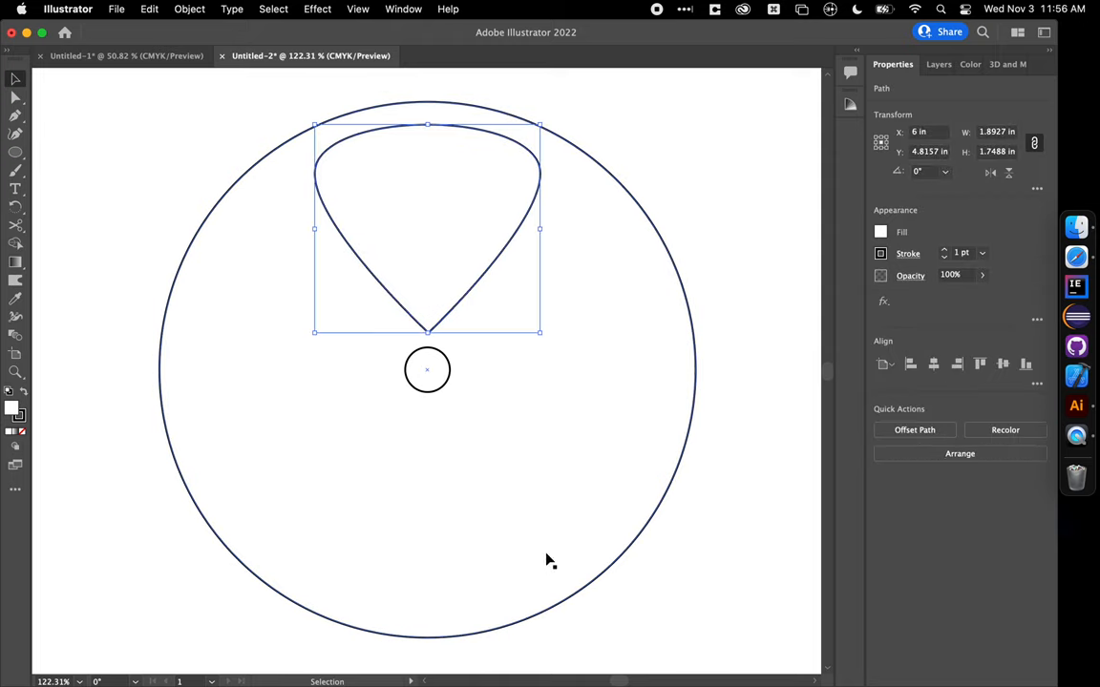
mouse_move(311, 372)
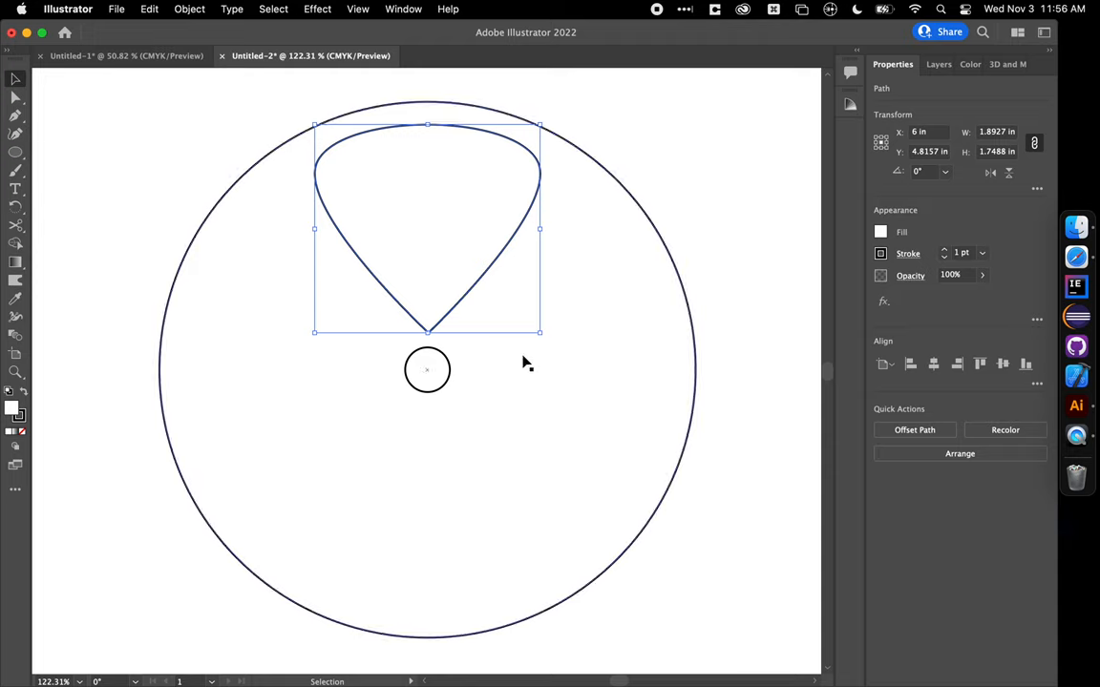
mouse_move(267, 292)
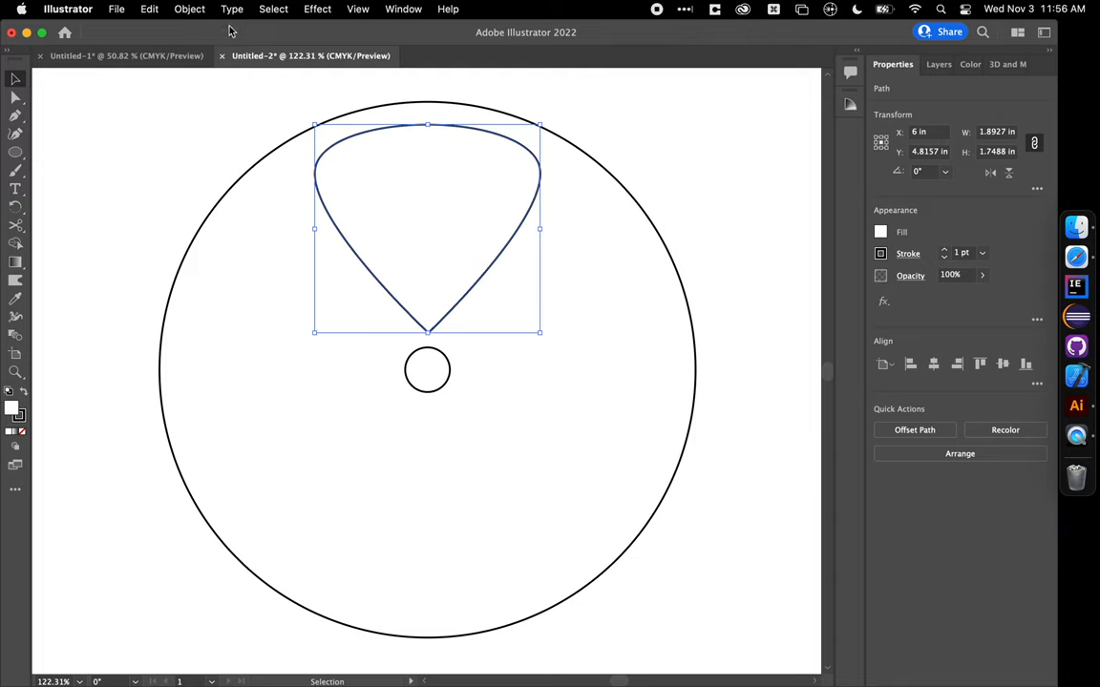
left_click(189, 9)
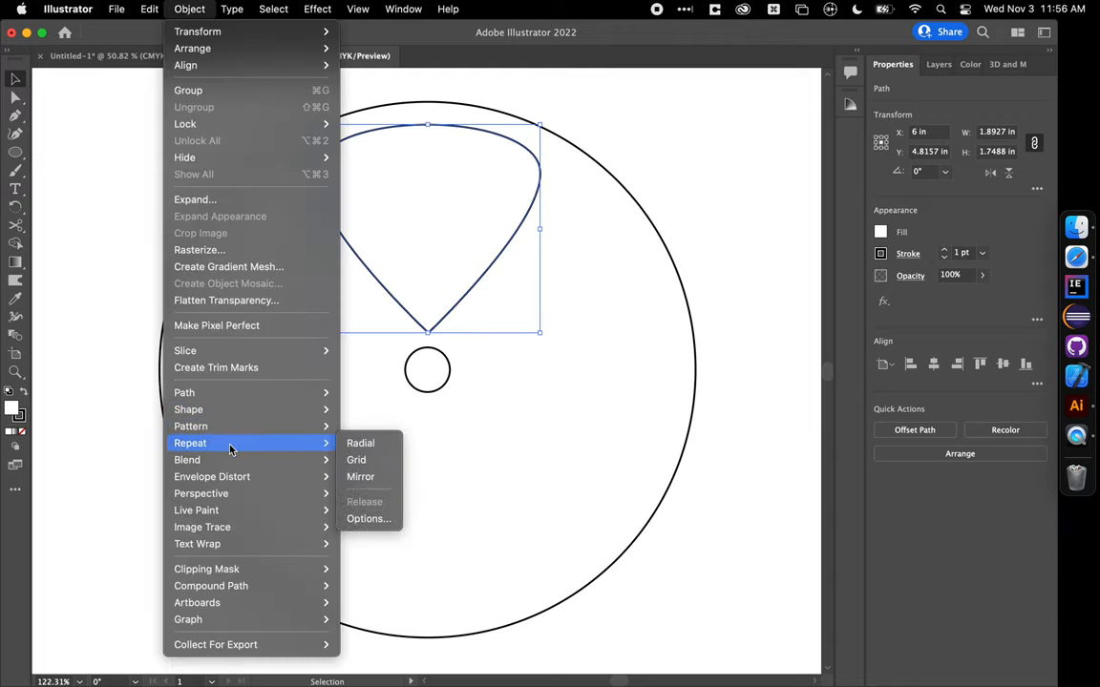
Step: Apply a radial repeat to the spoke with 5 instances and a 1.25 in radius
left_click(359, 443)
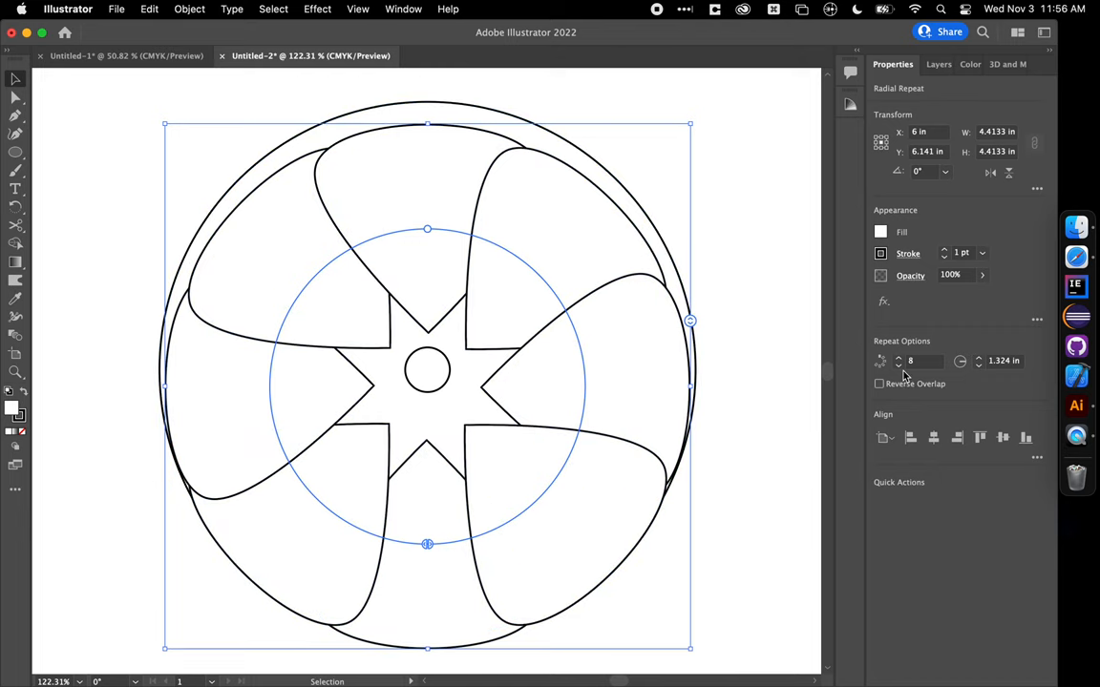
left_click(897, 366)
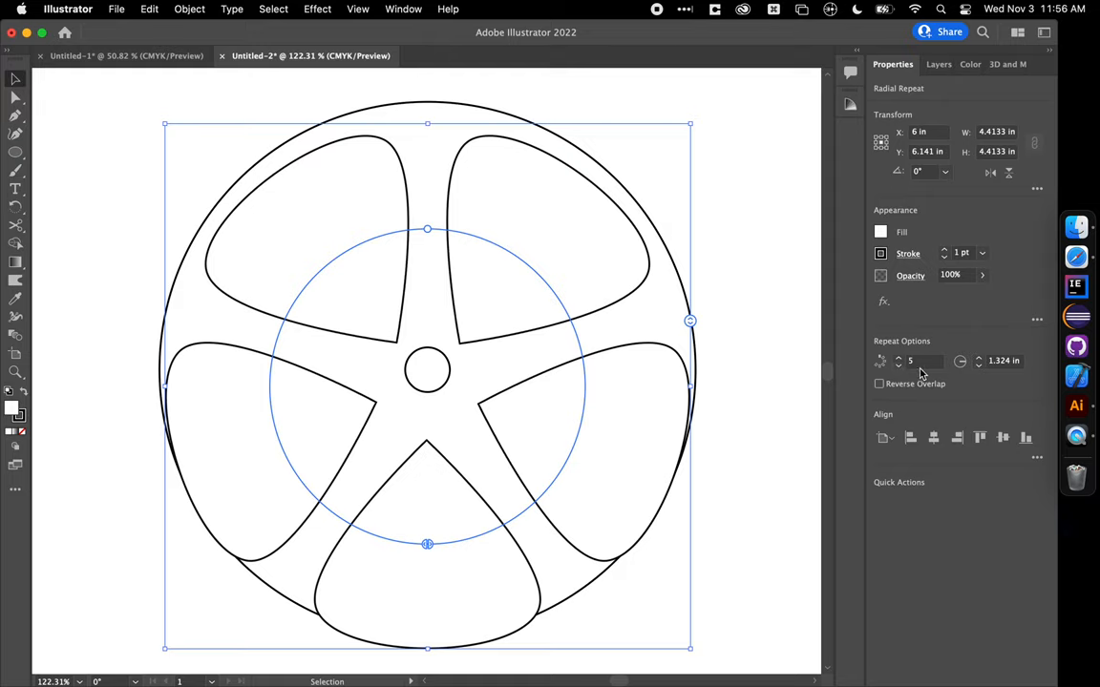
mouse_move(980, 370)
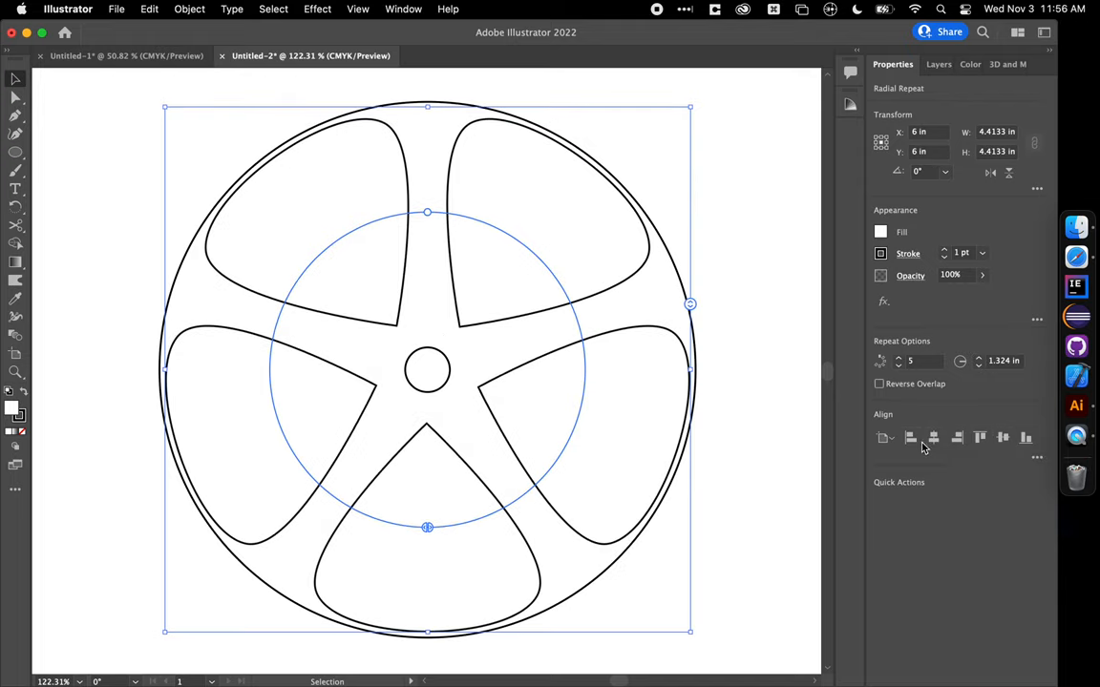
mouse_move(1002, 438)
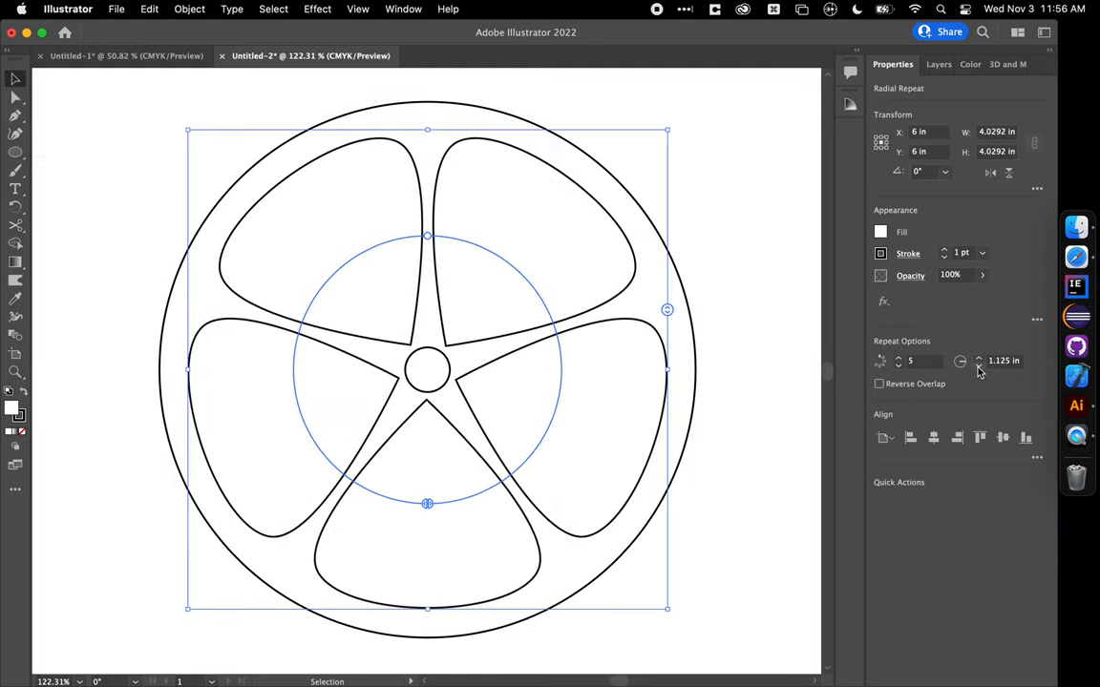
left_click(977, 359)
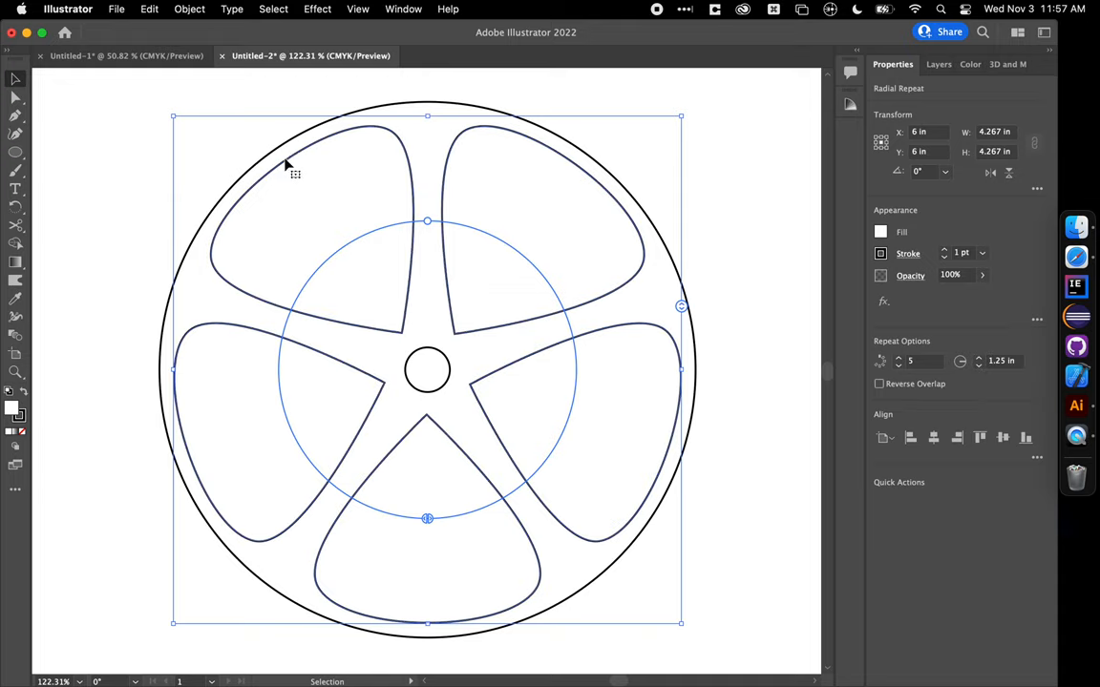
mouse_move(256, 277)
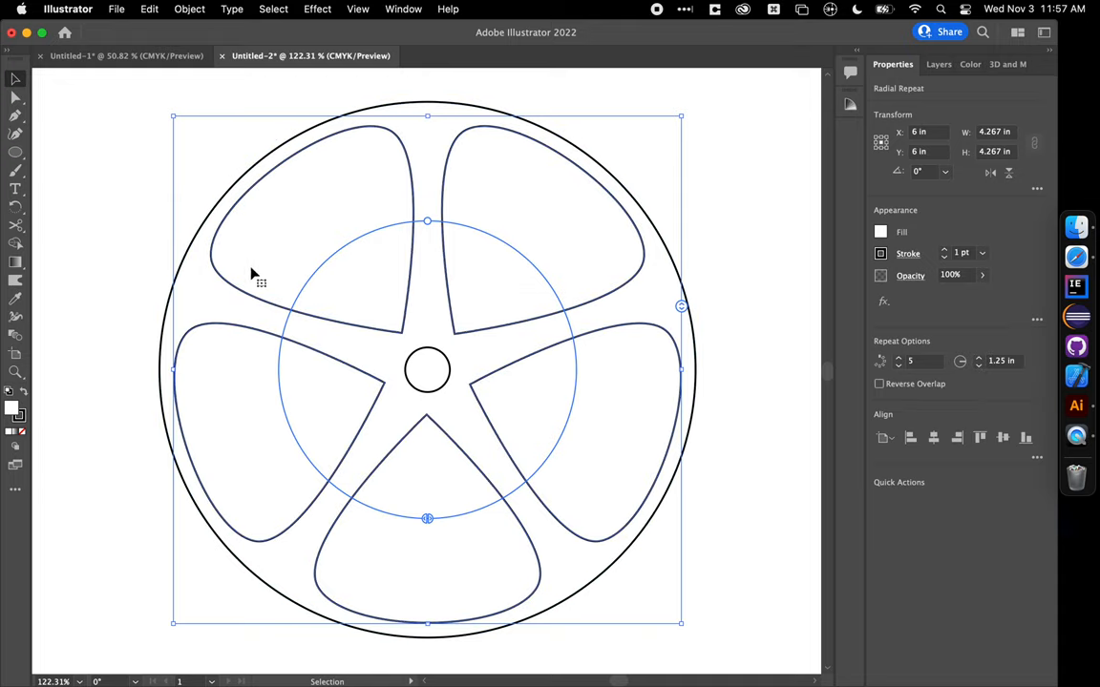
mouse_move(405, 334)
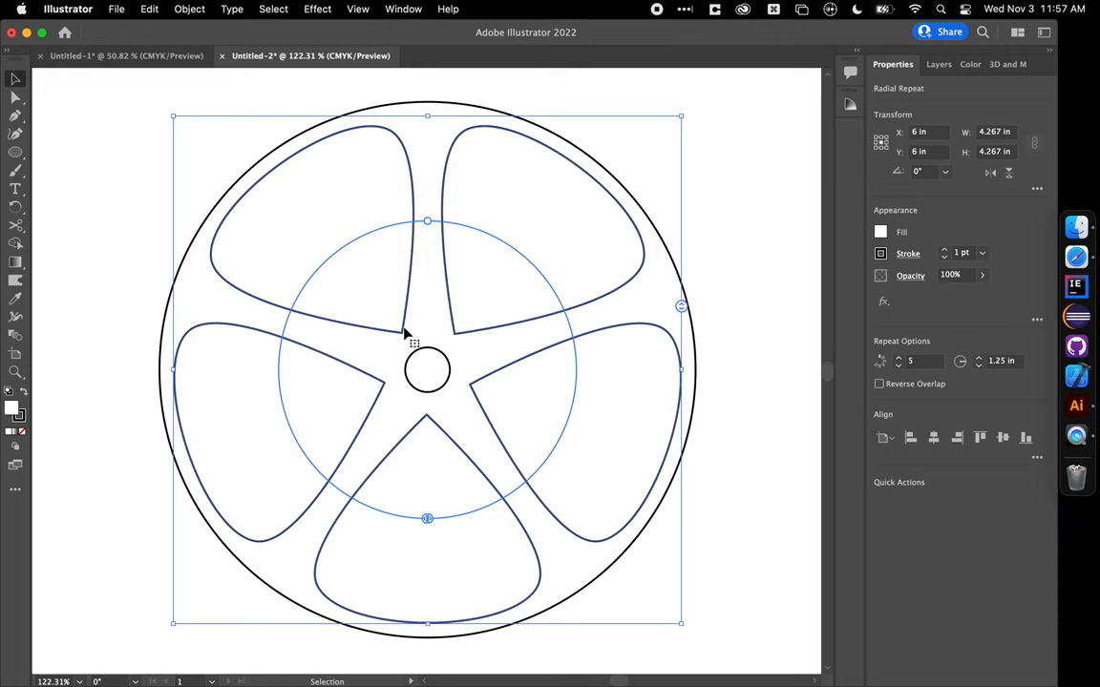
left_click(114, 140)
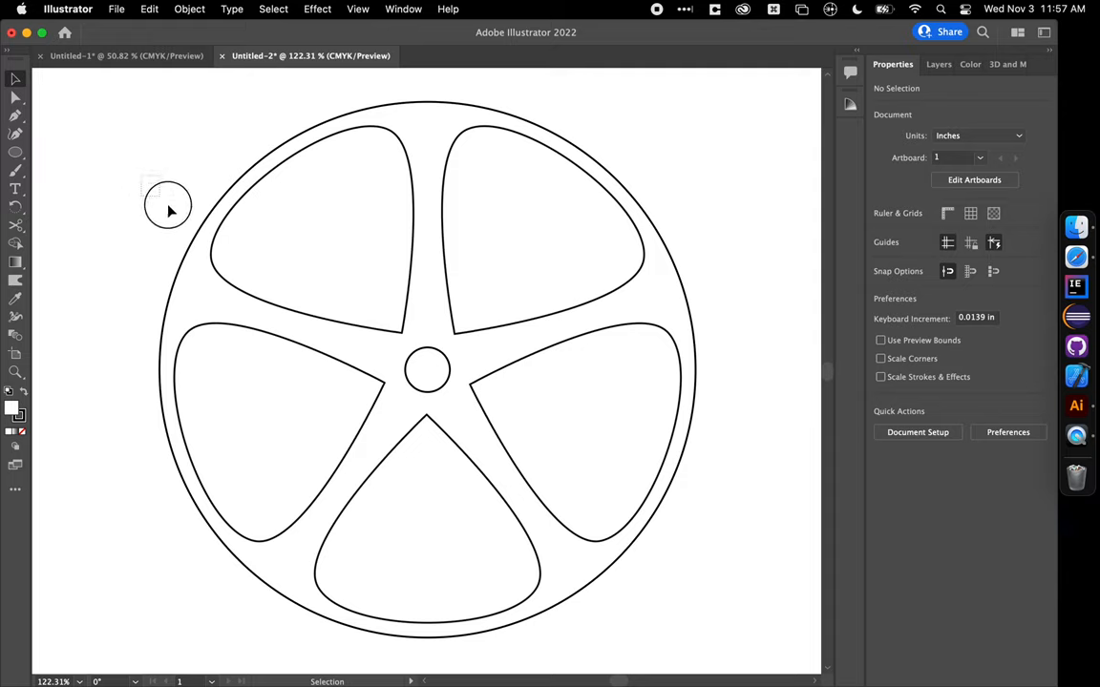
Step: Select the rim, hub and spokes with Cmd+A and group them
key("cmd+a")
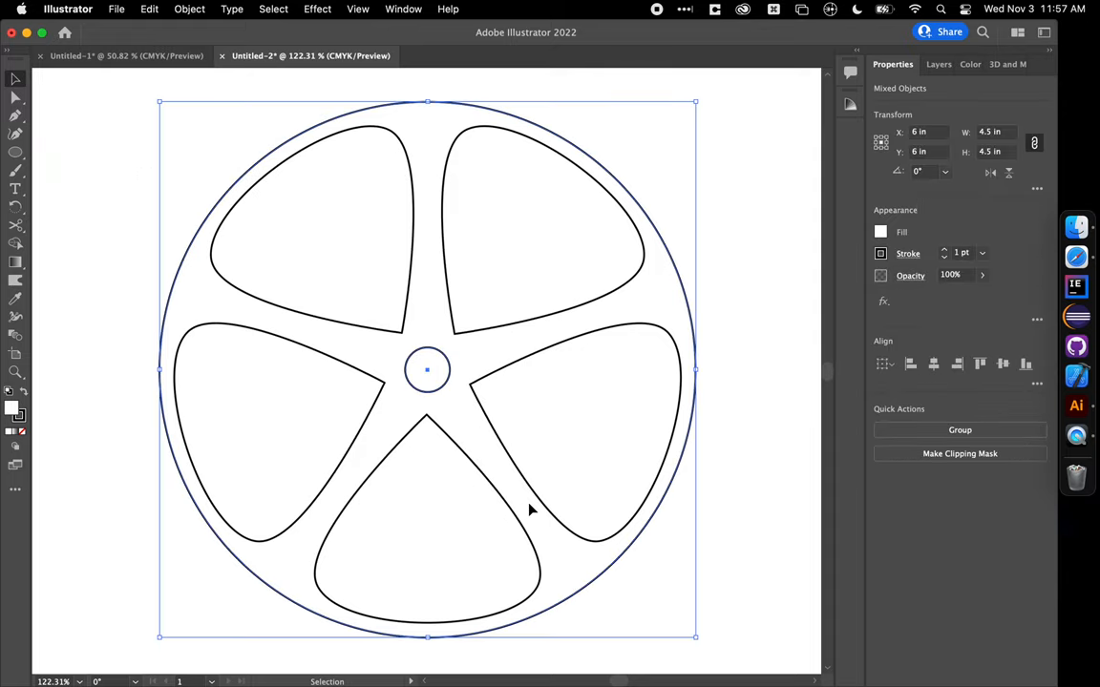
right_click(529, 509)
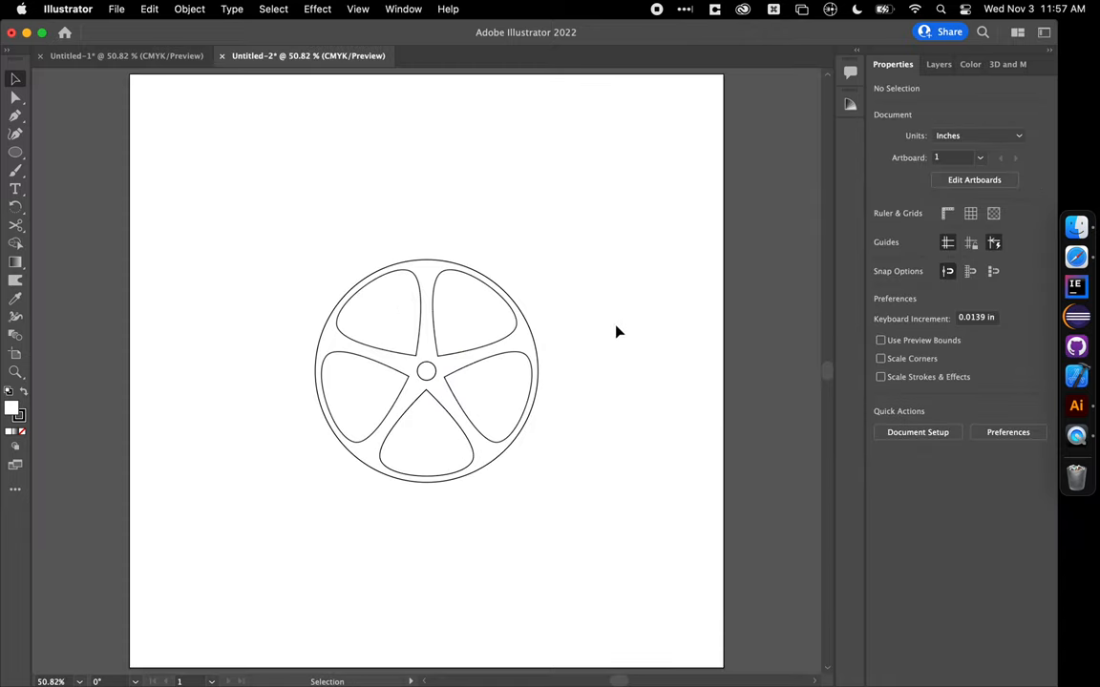
Step: Align the grouped wheel to the artboard's left and top edges
left_click_drag(426, 371, 305, 346)
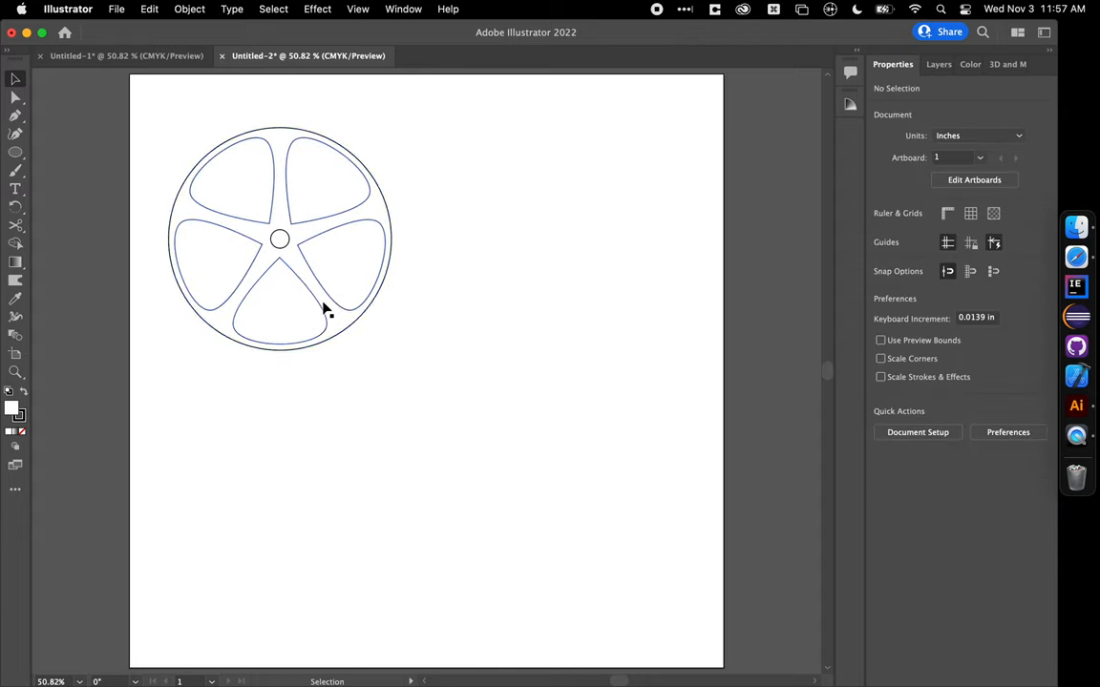
left_click(324, 307)
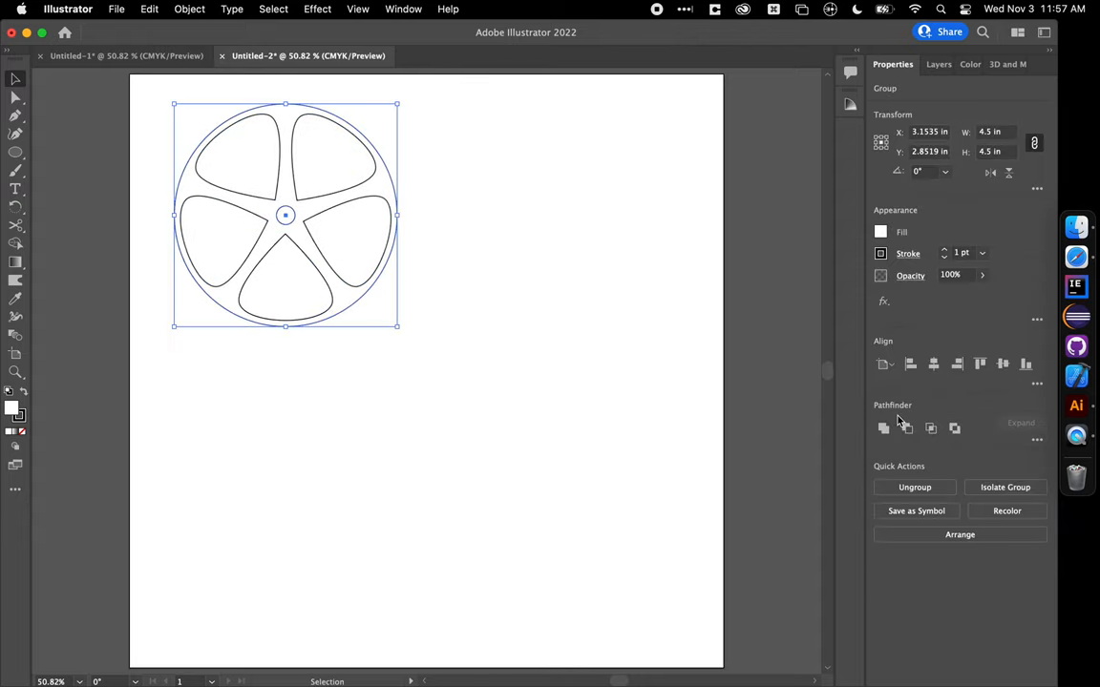
mouse_move(910, 364)
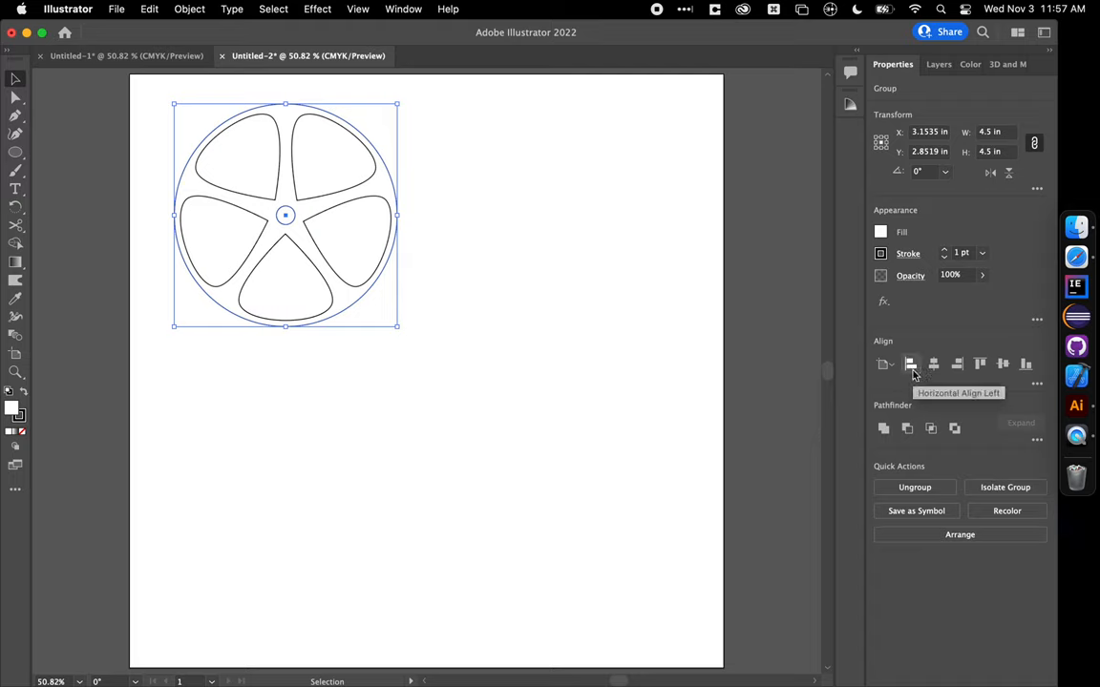
left_click(910, 364)
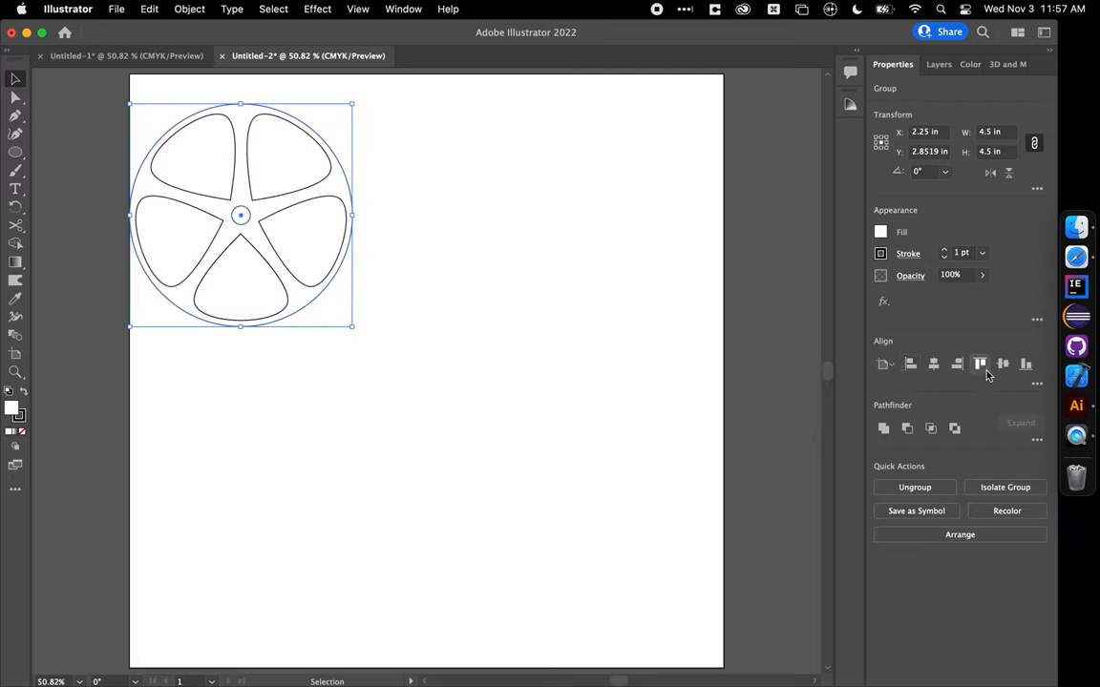
left_click(978, 364)
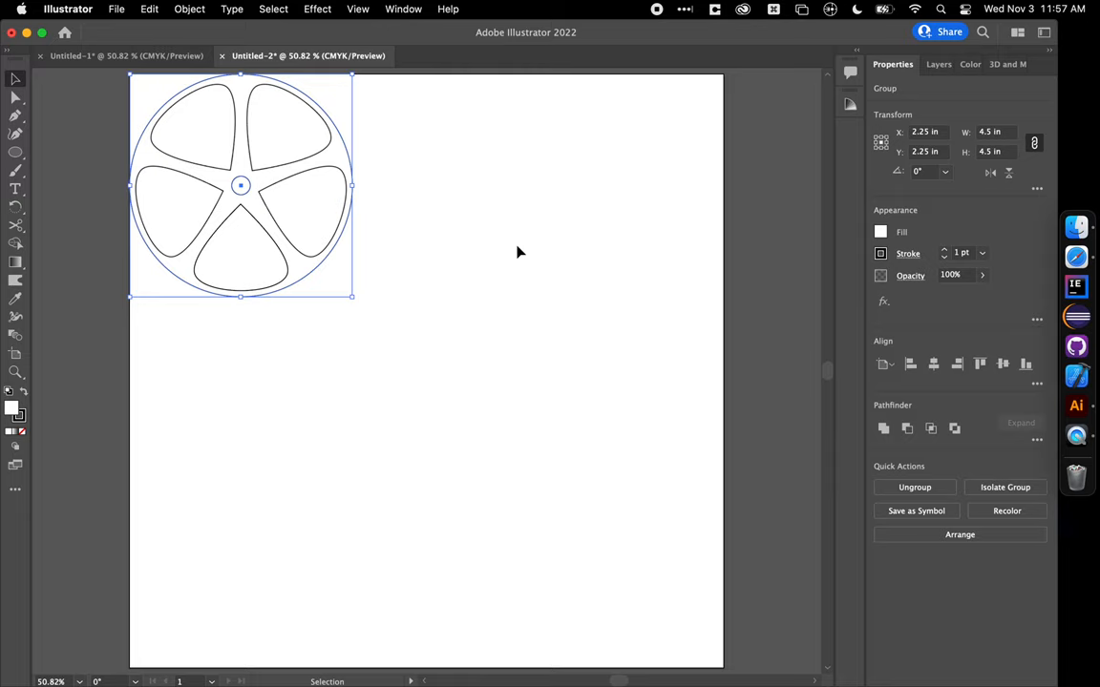
Step: Copy the wheel and slide the copy along the top until it touches the first
left_click_drag(241, 186, 425, 371)
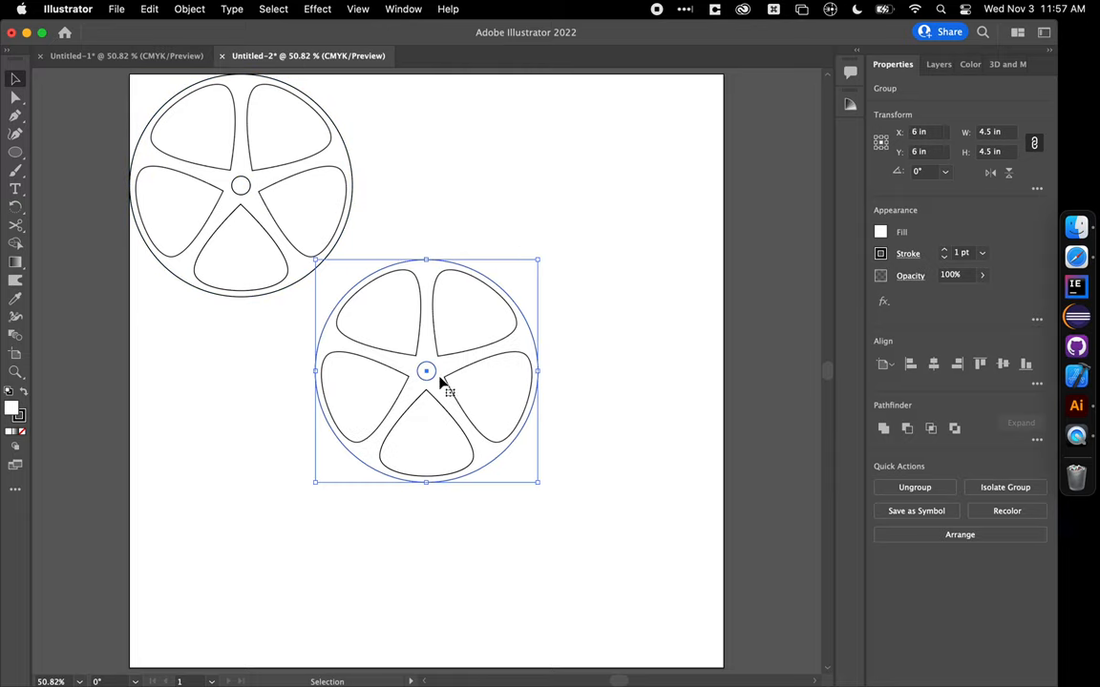
mouse_move(499, 396)
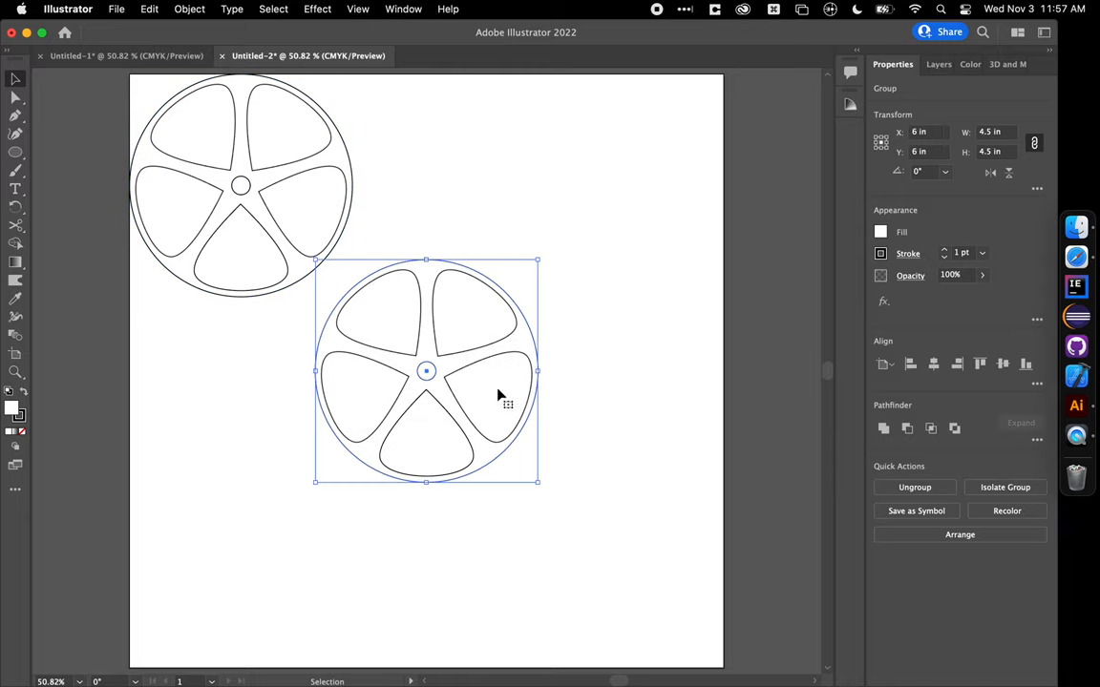
left_click_drag(426, 371, 426, 185)
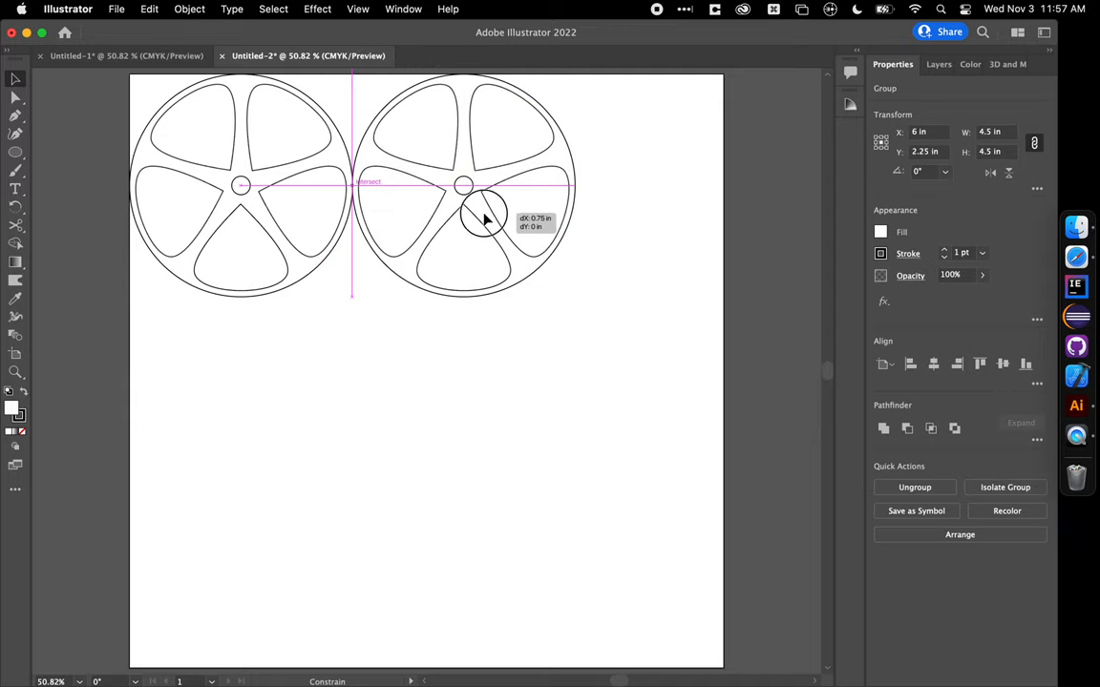
left_click_drag(483, 211, 492, 215)
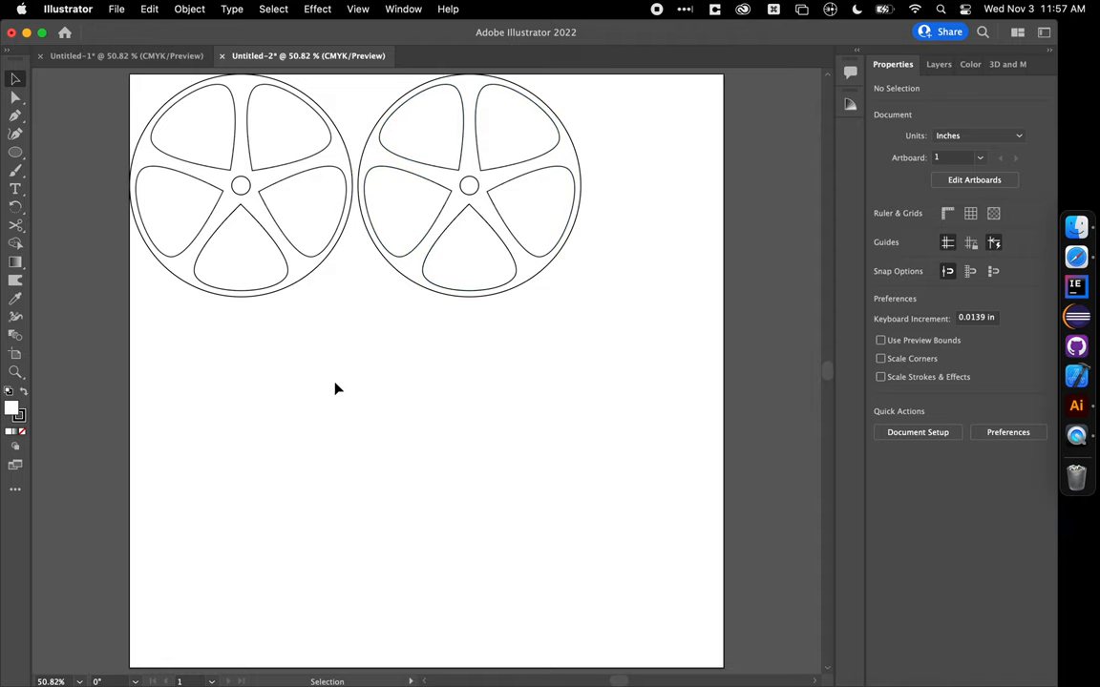
Step: Group the two wheels, copy them downward, and nest the copy right into the gaps
key("cmd+a")
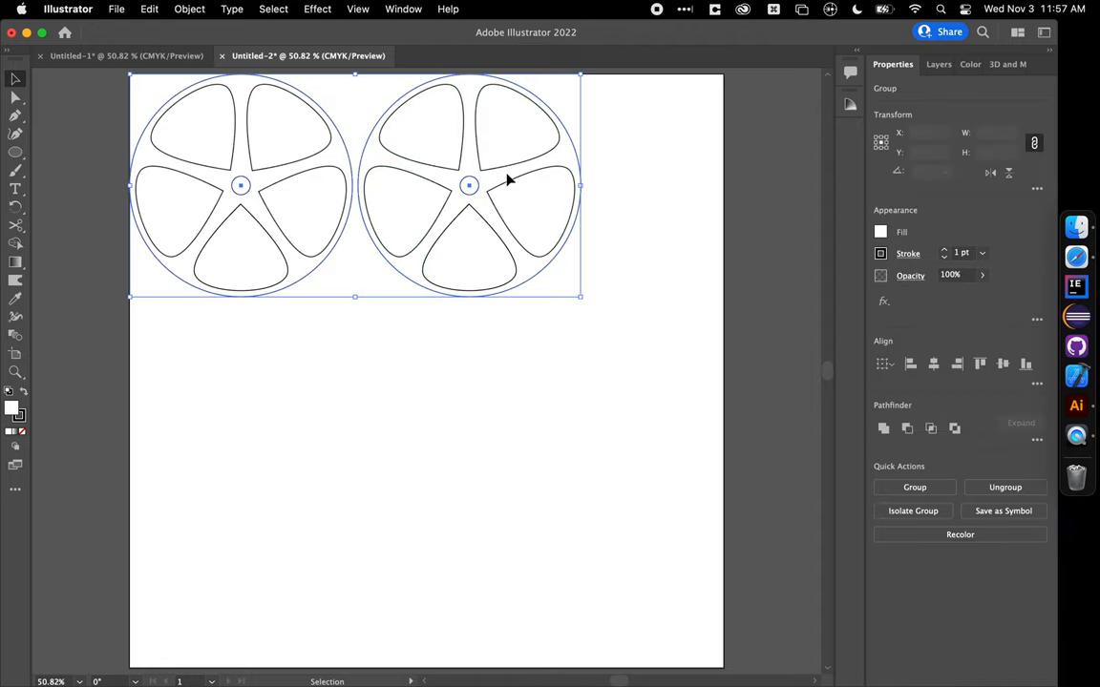
right_click(508, 179)
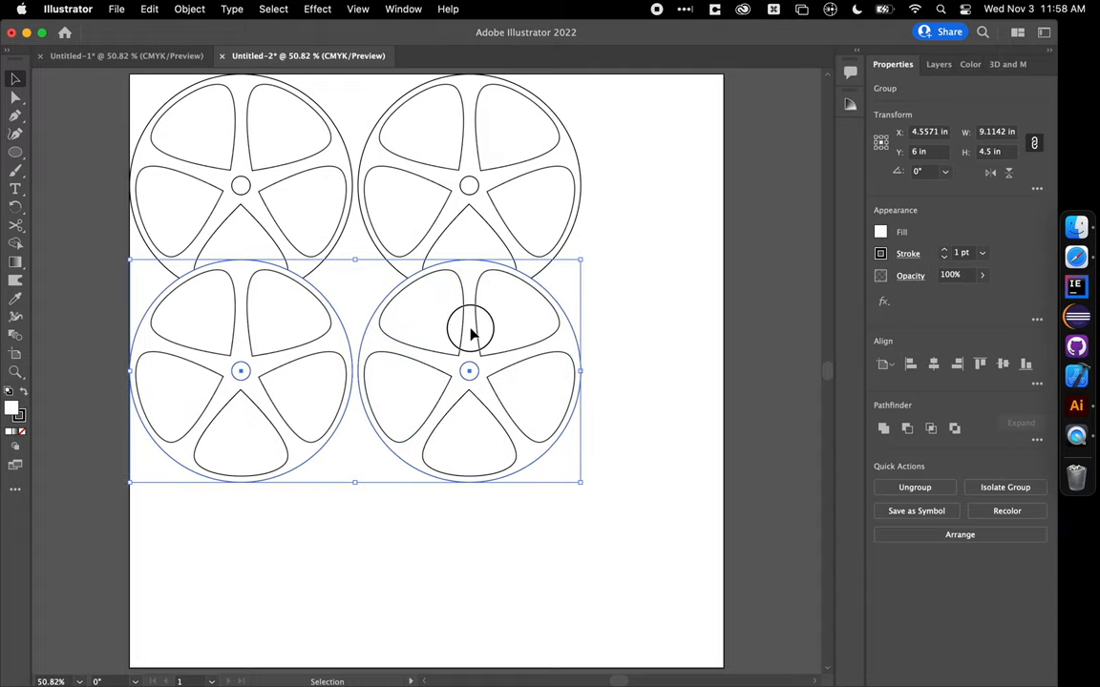
left_click_drag(468, 335, 468, 372)
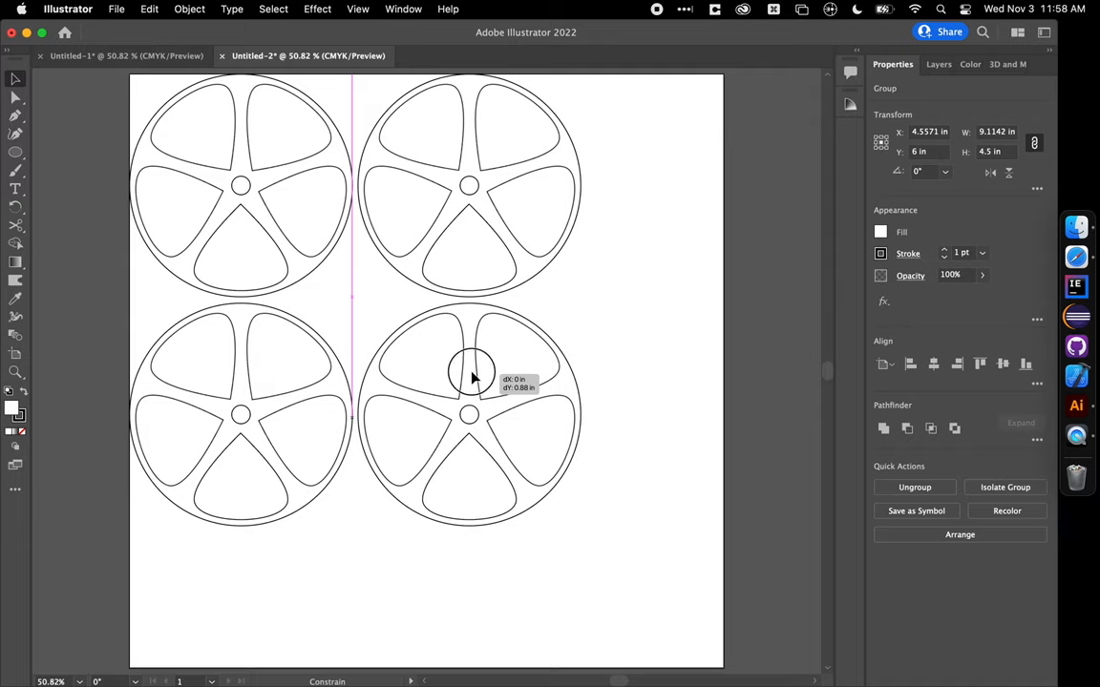
left_click_drag(472, 375, 508, 378)
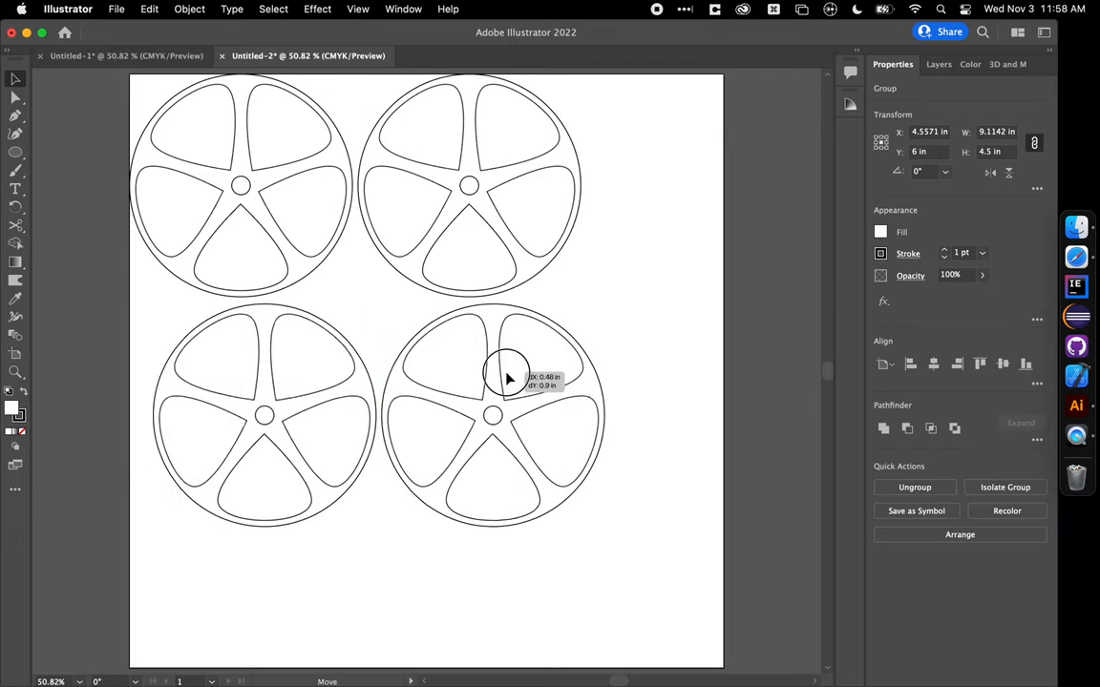
left_click_drag(506, 377, 587, 346)
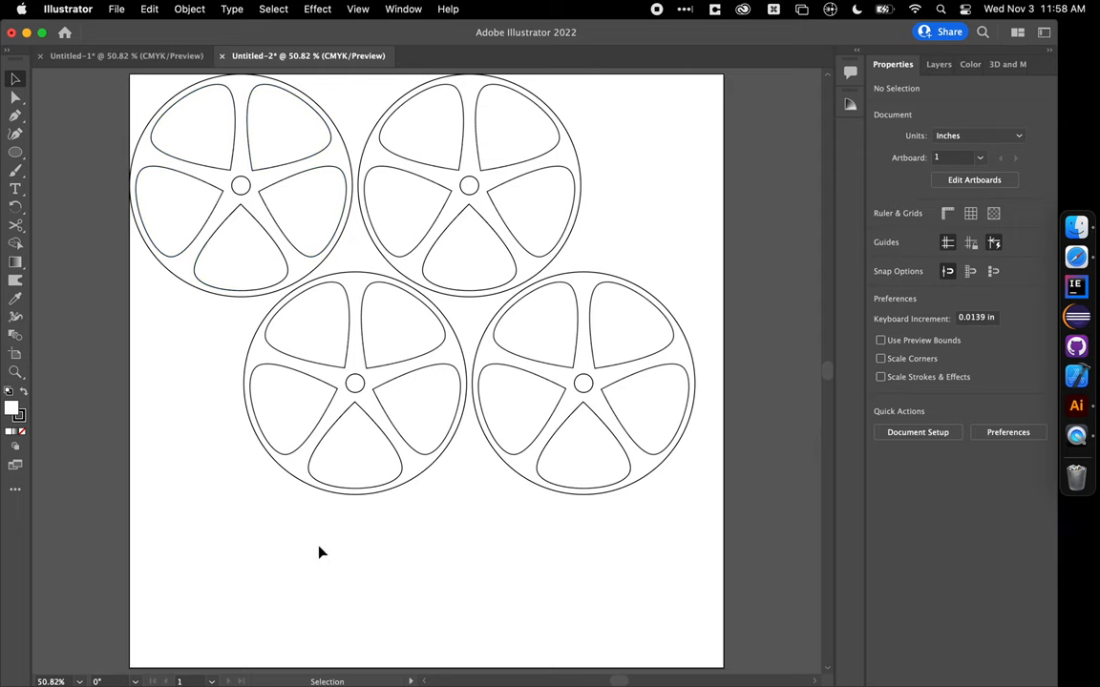
Step: Draw an 8 x 3 in rectangle below the wheels and round its corners
left_click(15, 153)
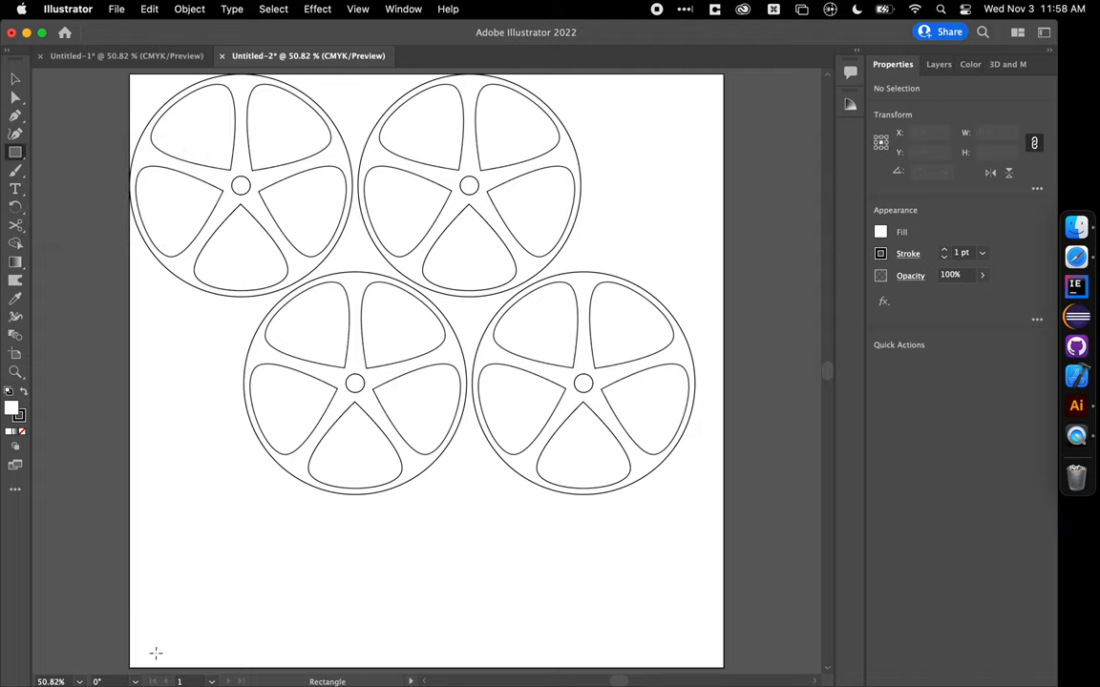
left_click_drag(155, 524, 647, 642)
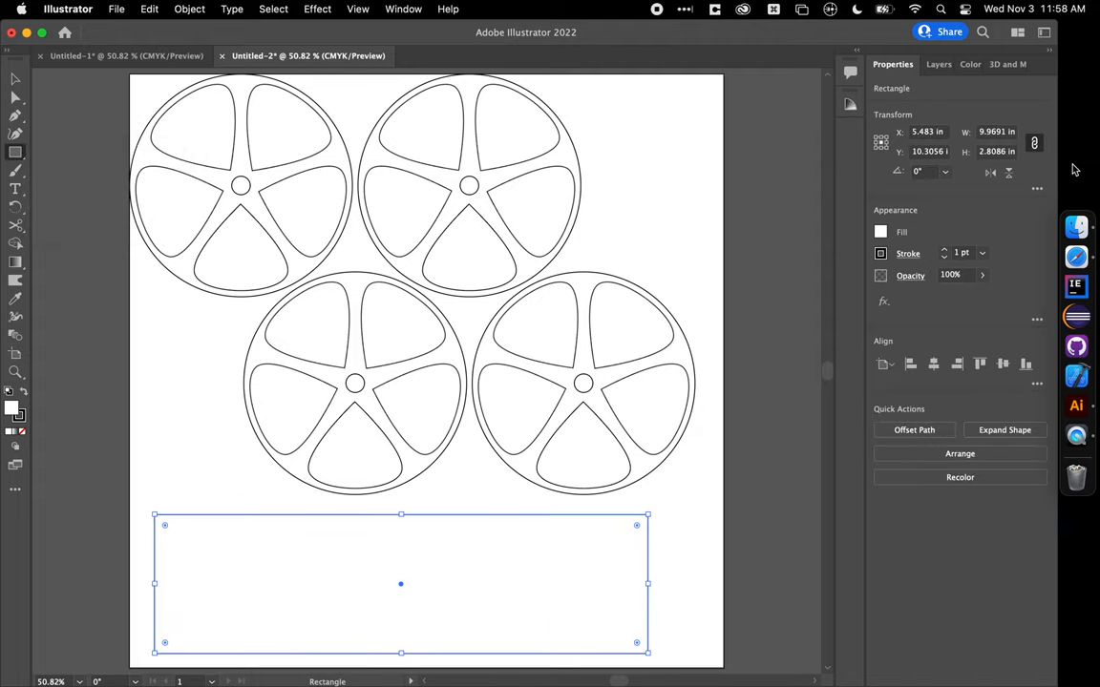
mouse_move(1036, 143)
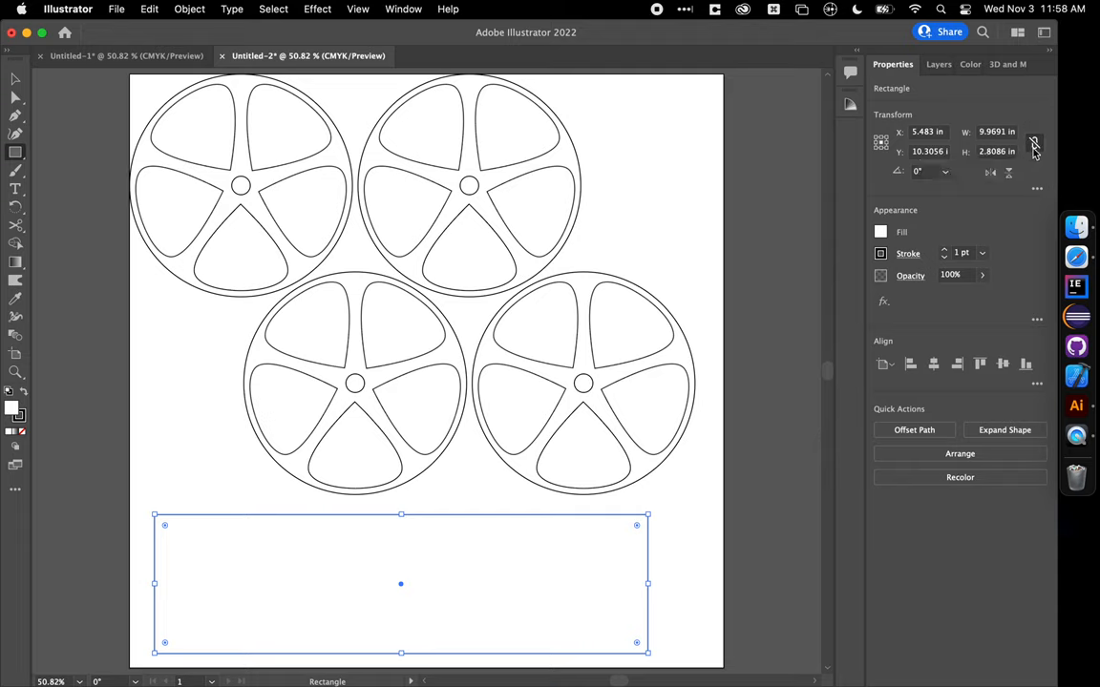
mouse_move(1010, 127)
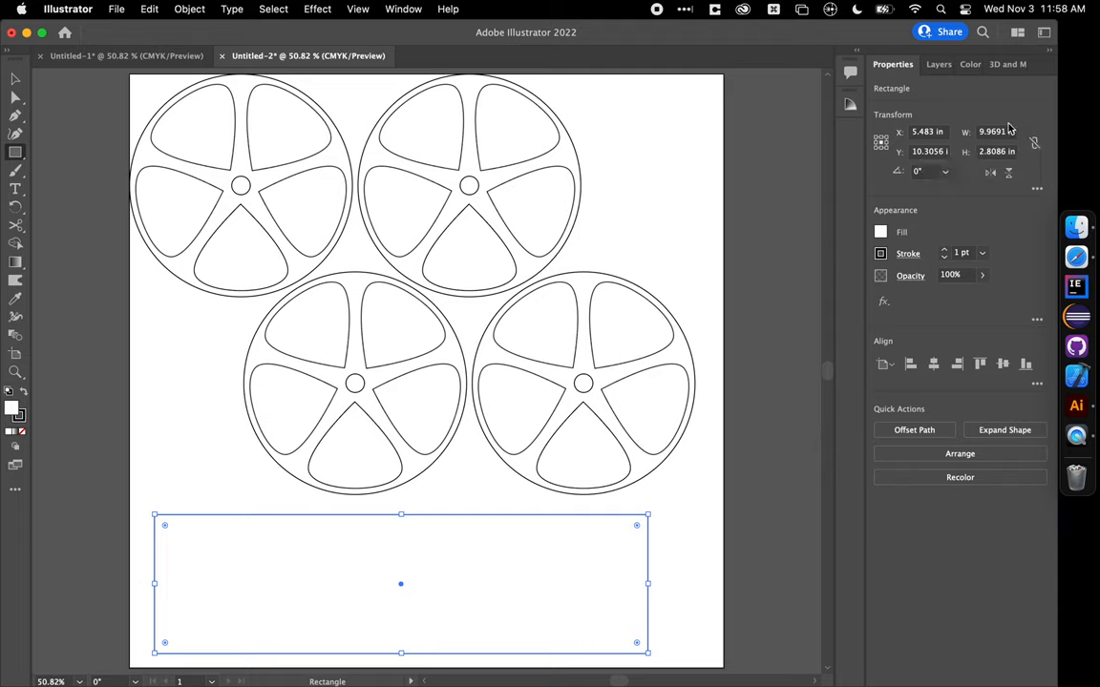
left_click(996, 131)
type("8")
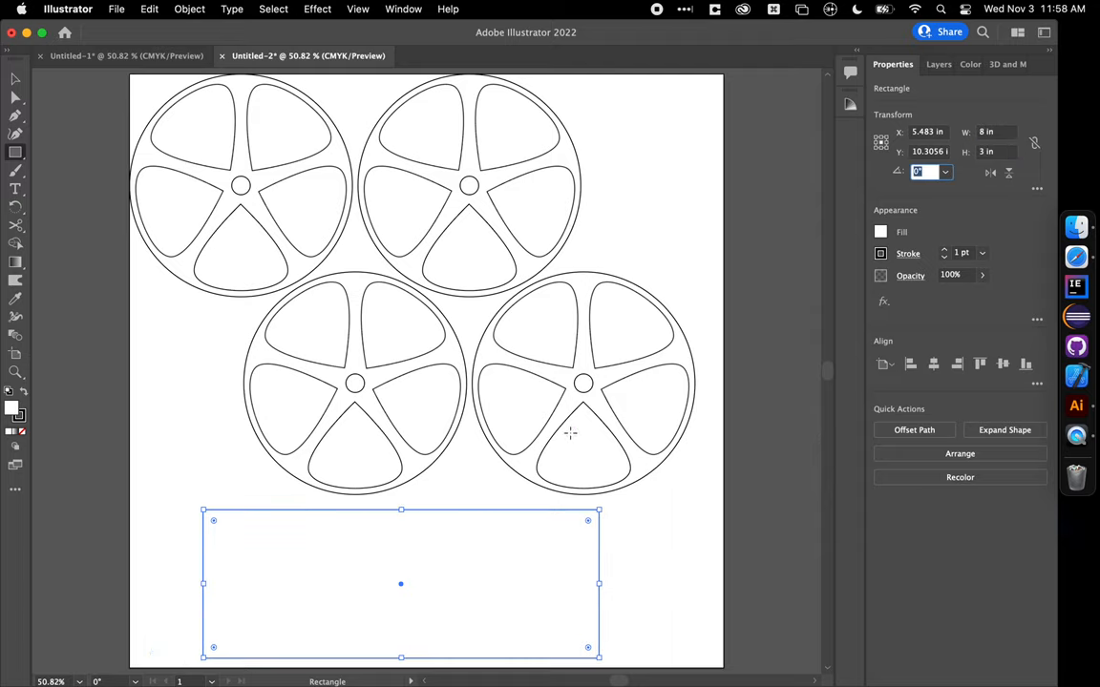
mouse_move(15, 82)
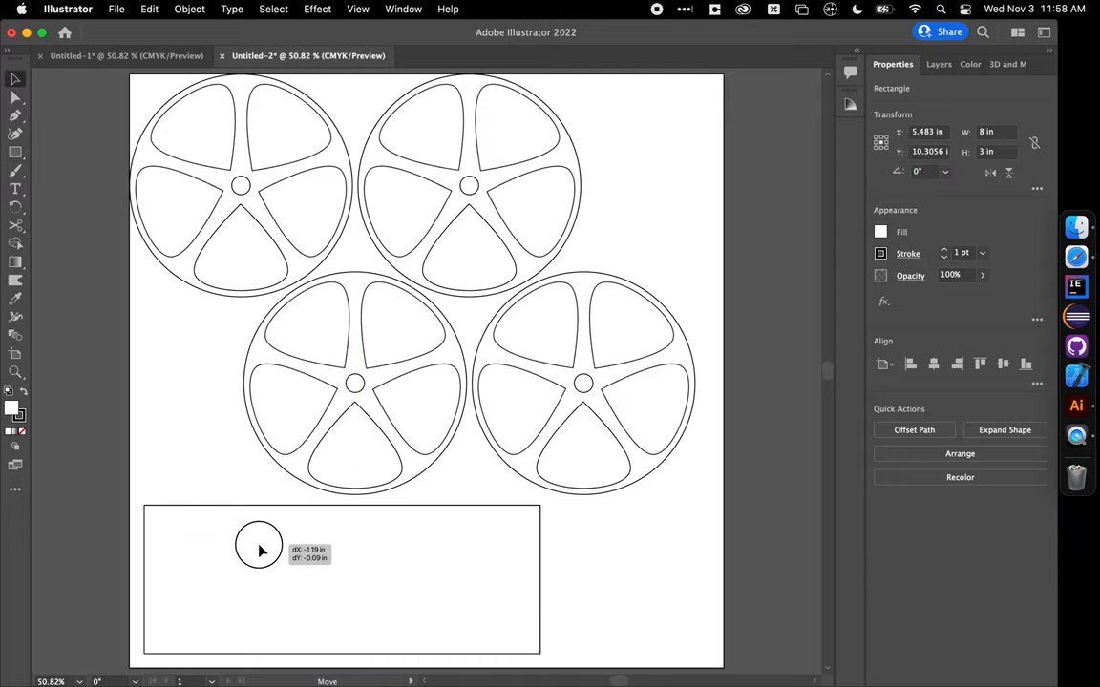
left_click_drag(257, 544, 153, 520)
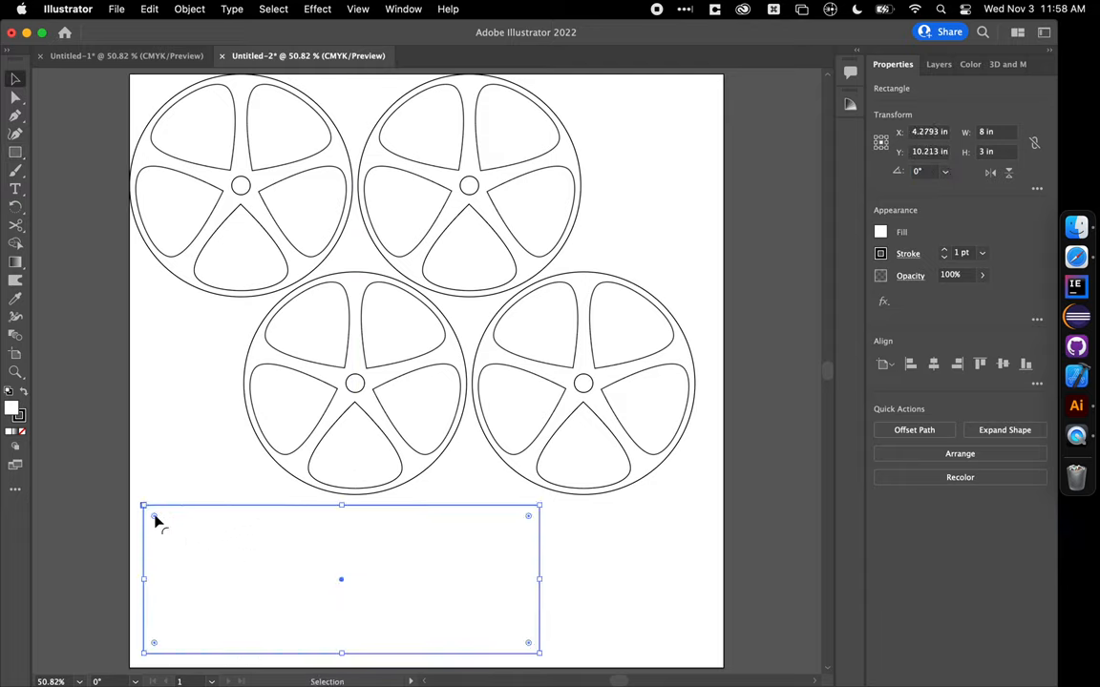
left_click_drag(143, 506, 155, 518)
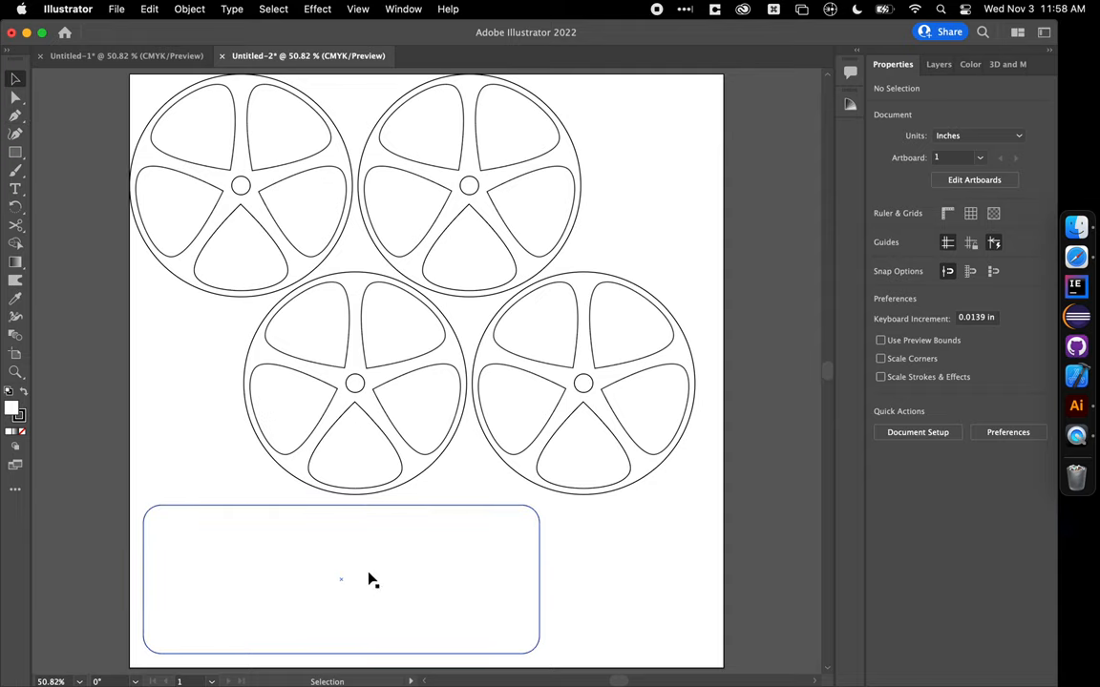
mouse_move(299, 556)
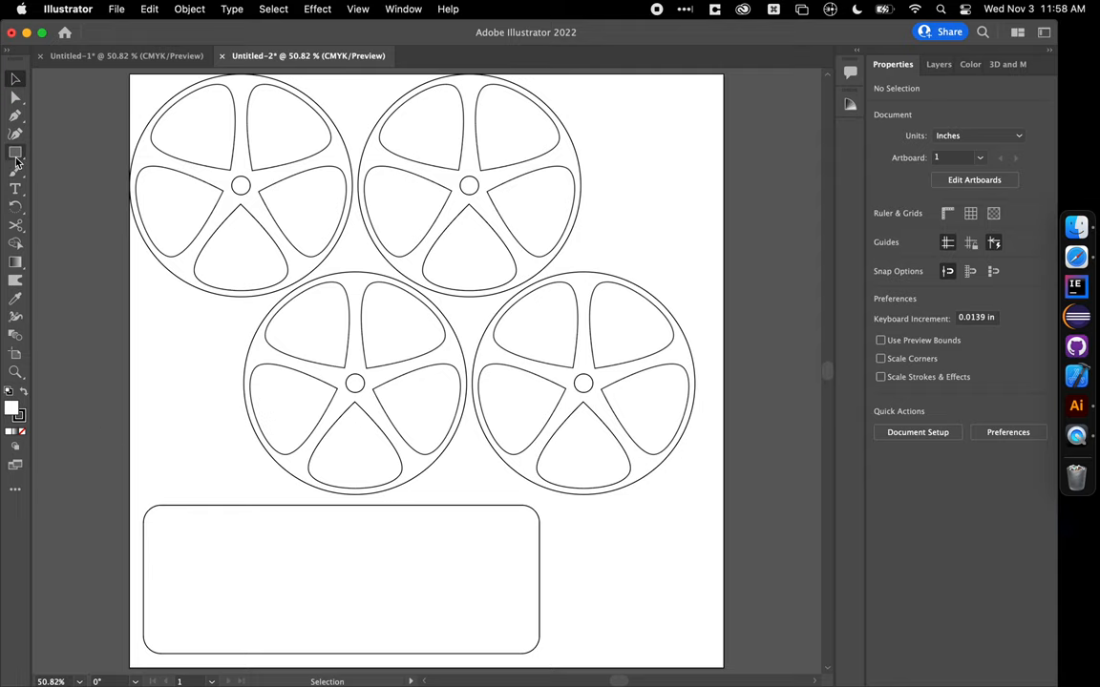
Step: Draw a square inside the body's left end and select it along with the body
left_click(14, 157)
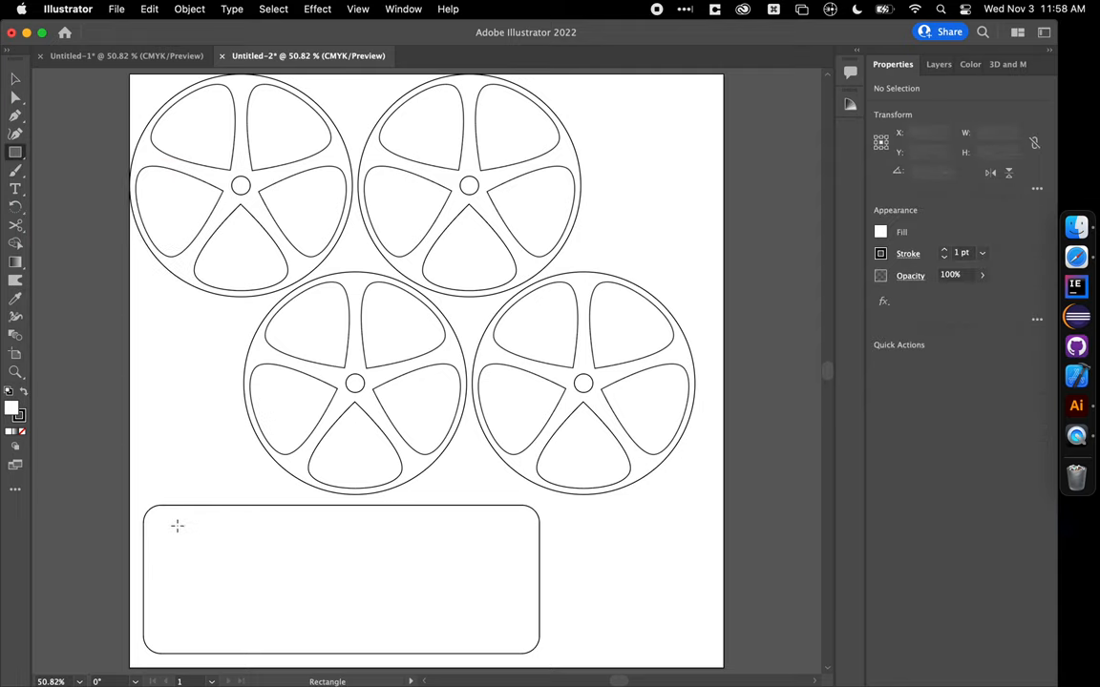
left_click_drag(170, 525, 296, 627)
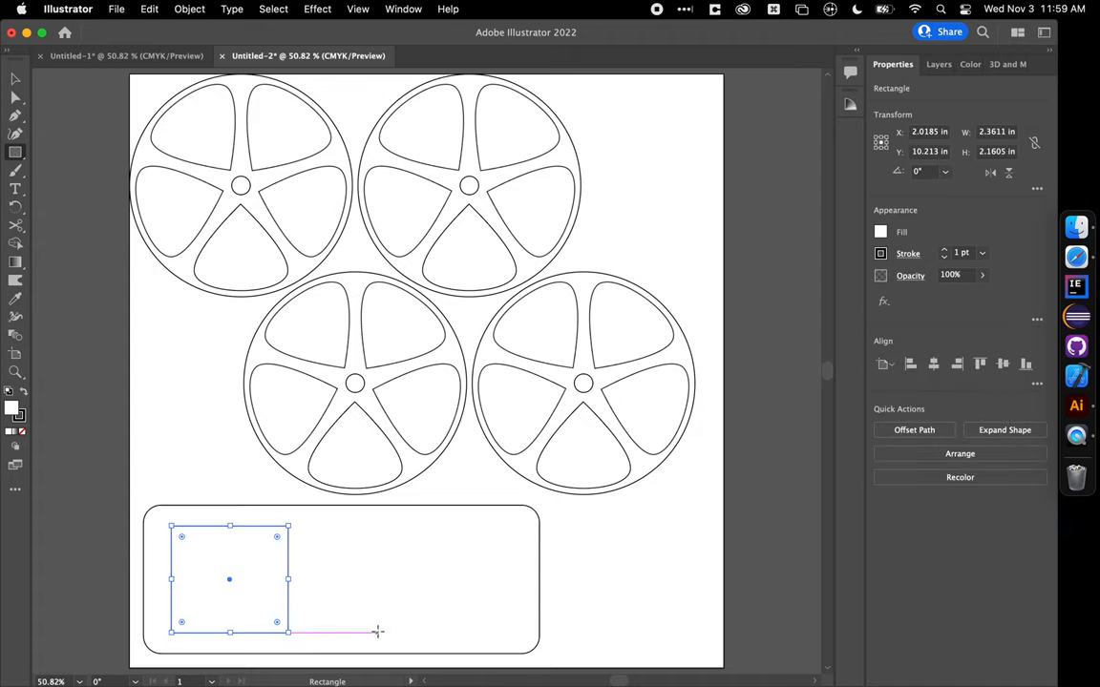
left_click_drag(229, 580, 426, 372)
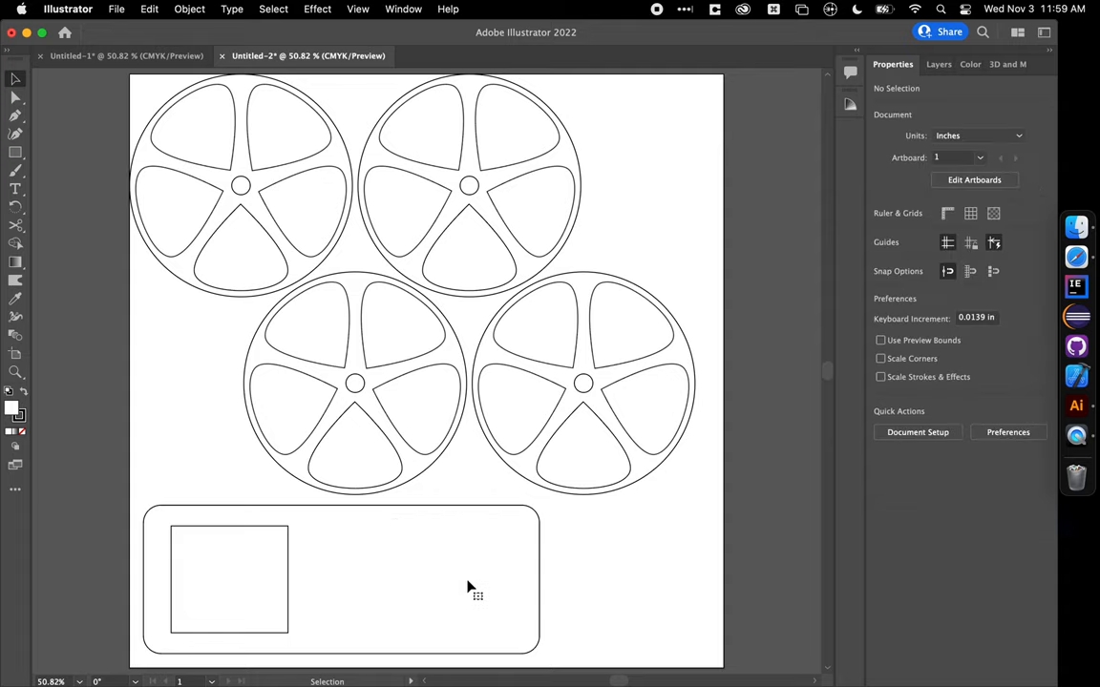
left_click(344, 581)
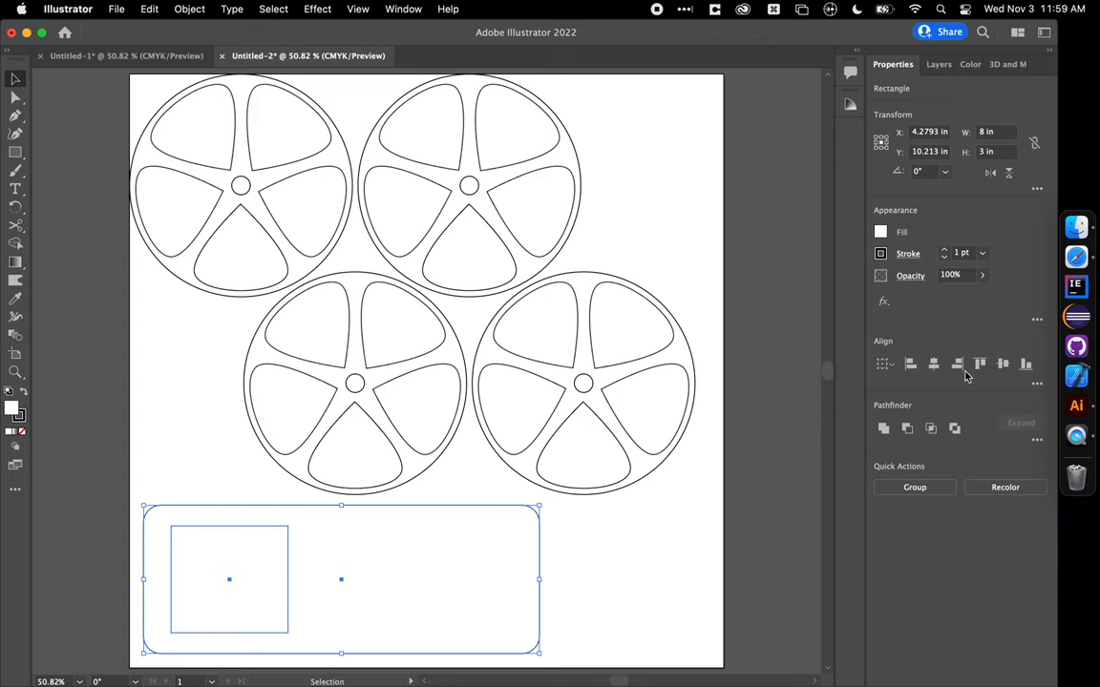
mouse_move(1076, 377)
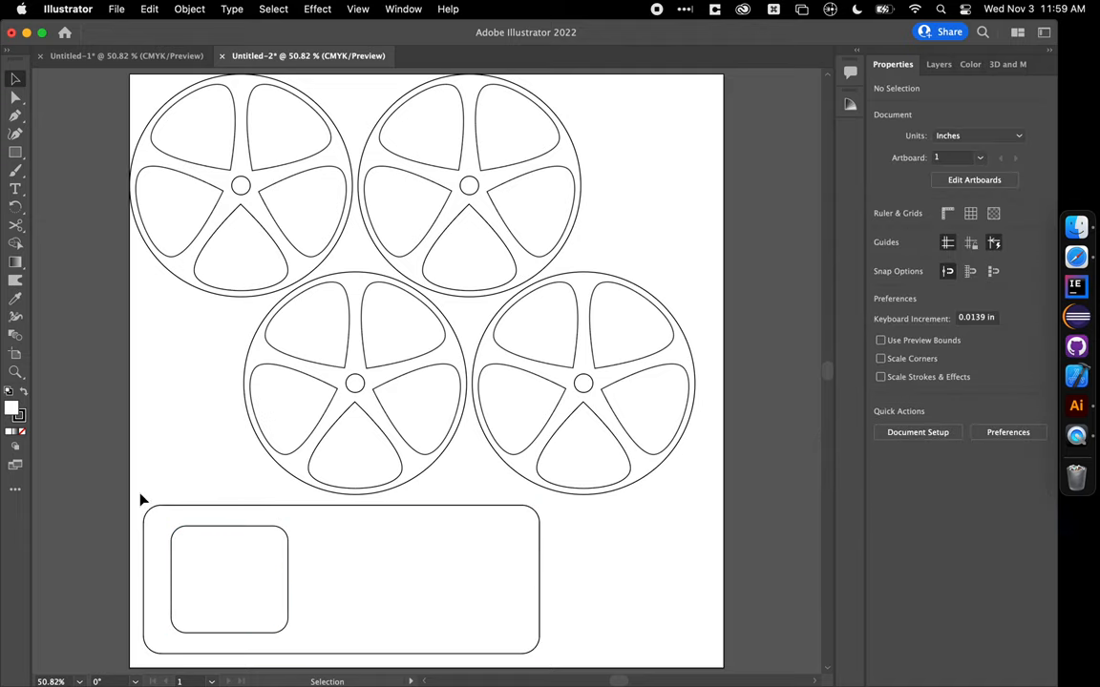
mouse_move(136, 296)
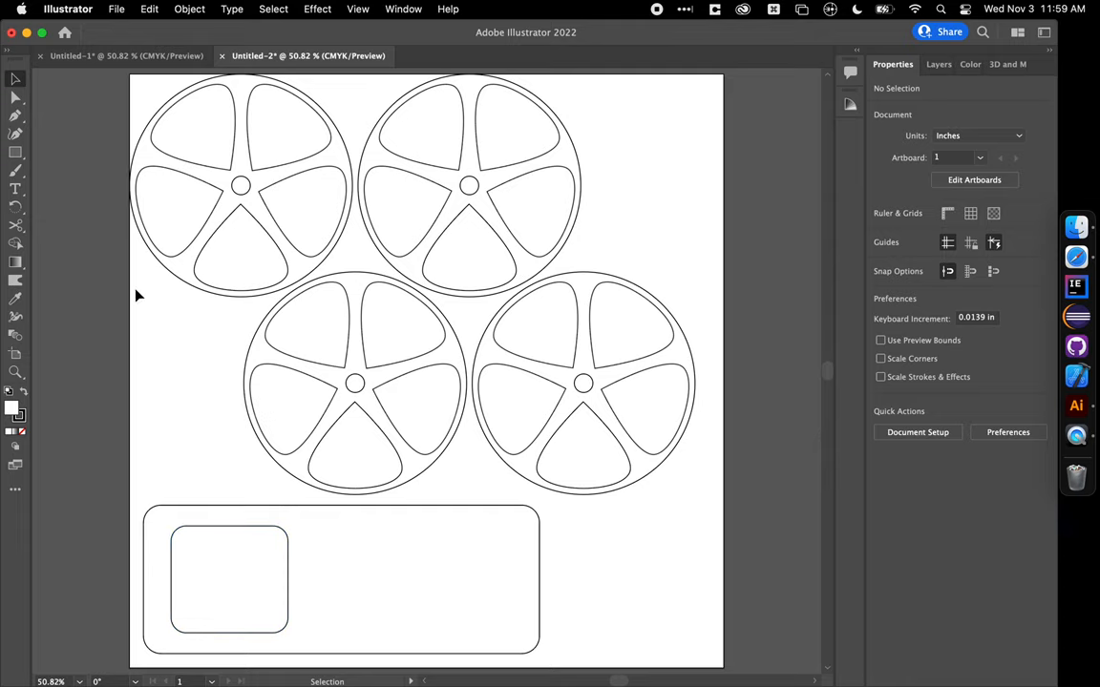
mouse_move(109, 341)
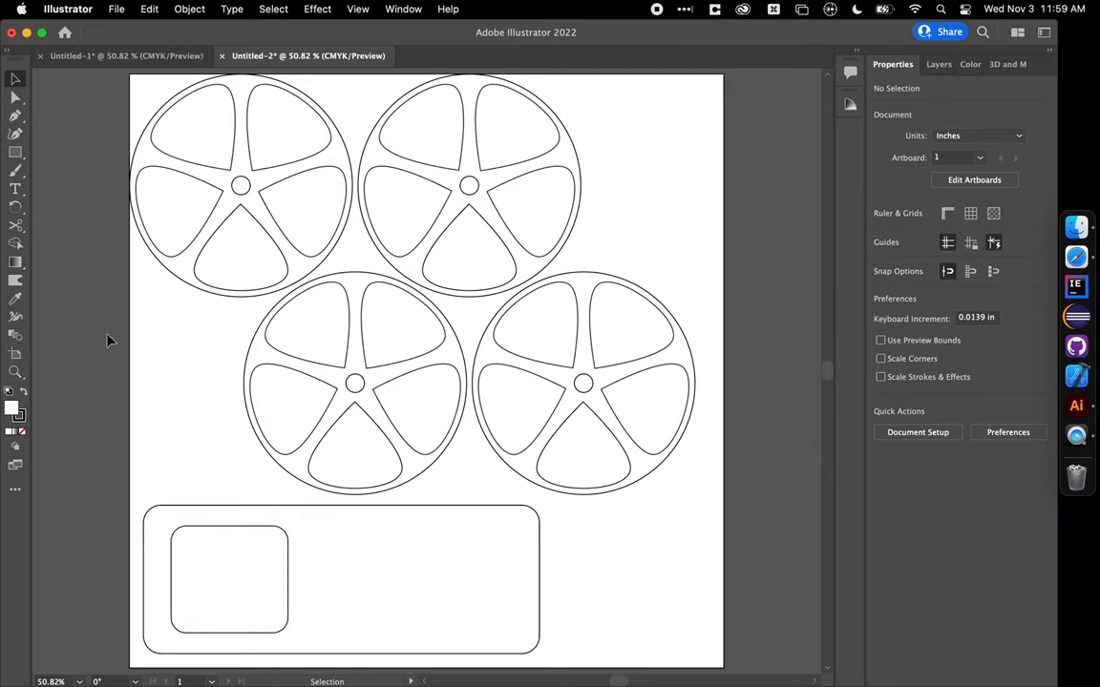
mouse_move(133, 380)
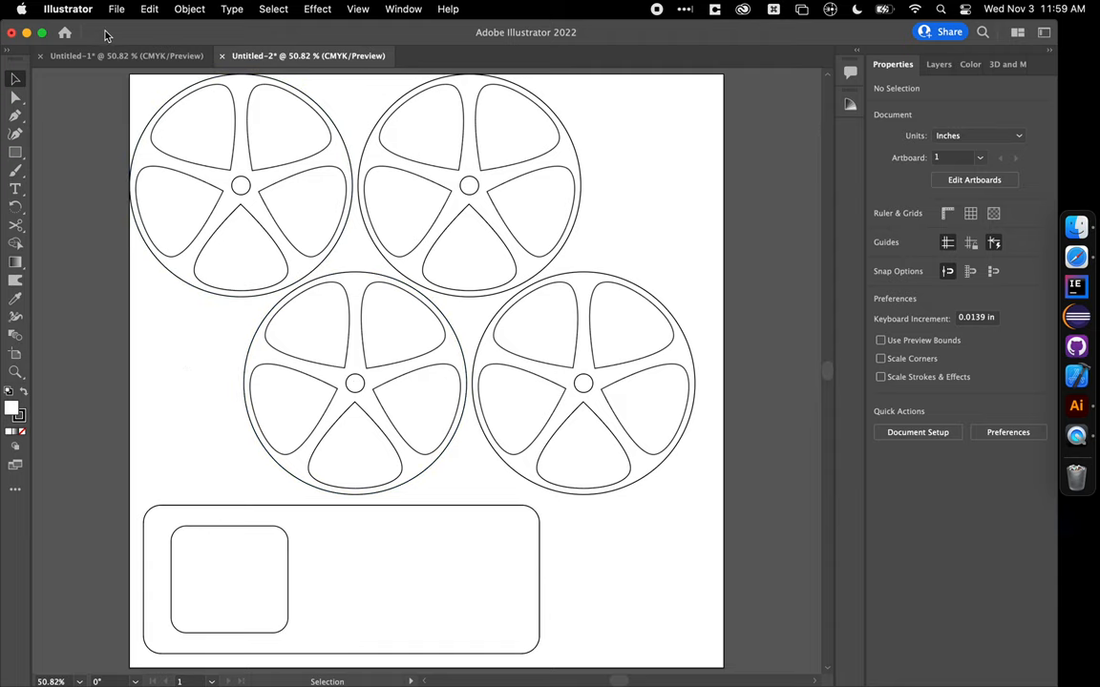
Step: Open the File menu
left_click(117, 9)
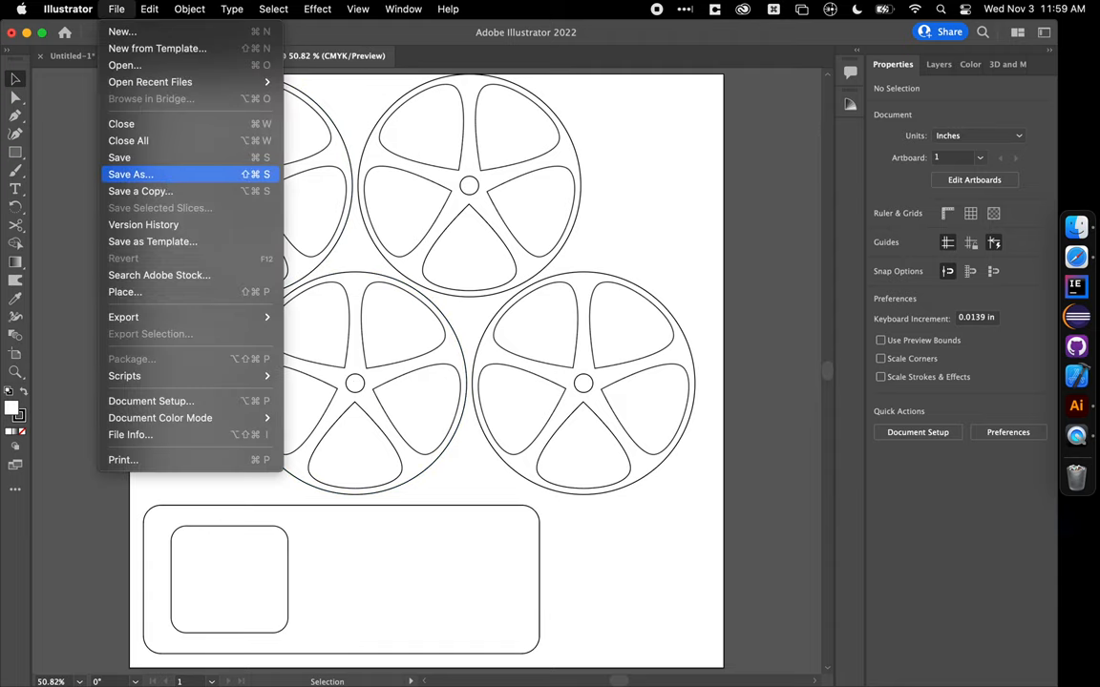
Step: Save locally to Downloads as 'Mitchell Griest Rubber Band Car.ai' with default Illustrator options
left_click(131, 174)
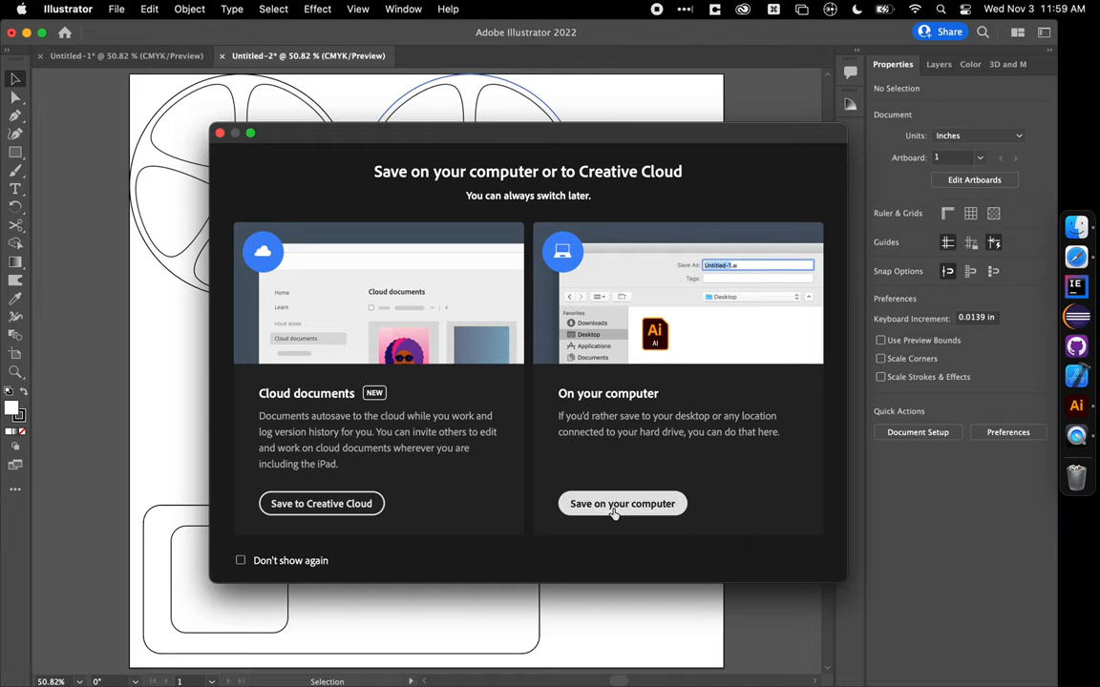
left_click(621, 504)
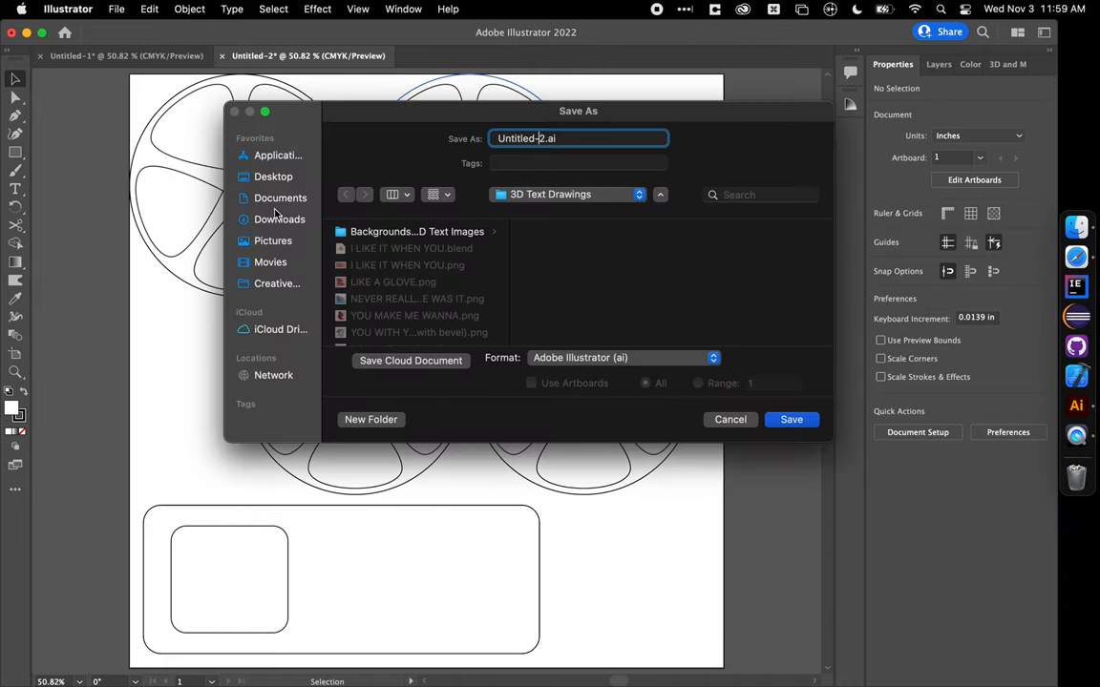
left_click(280, 220)
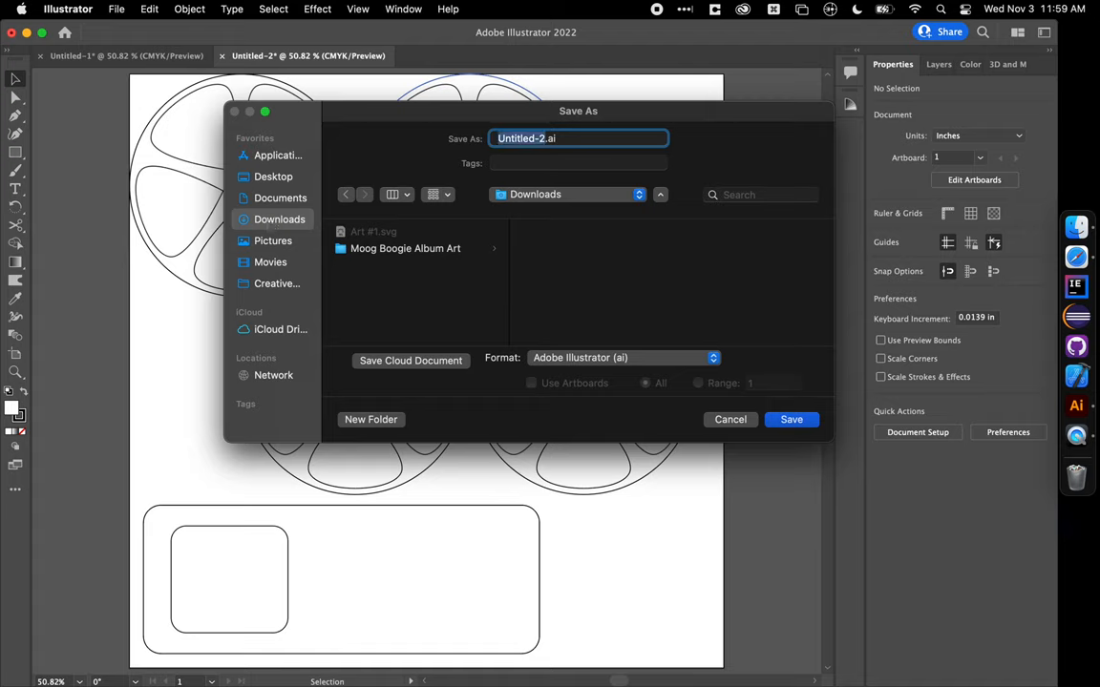
type("Mitchell Griest Rubber Band Car")
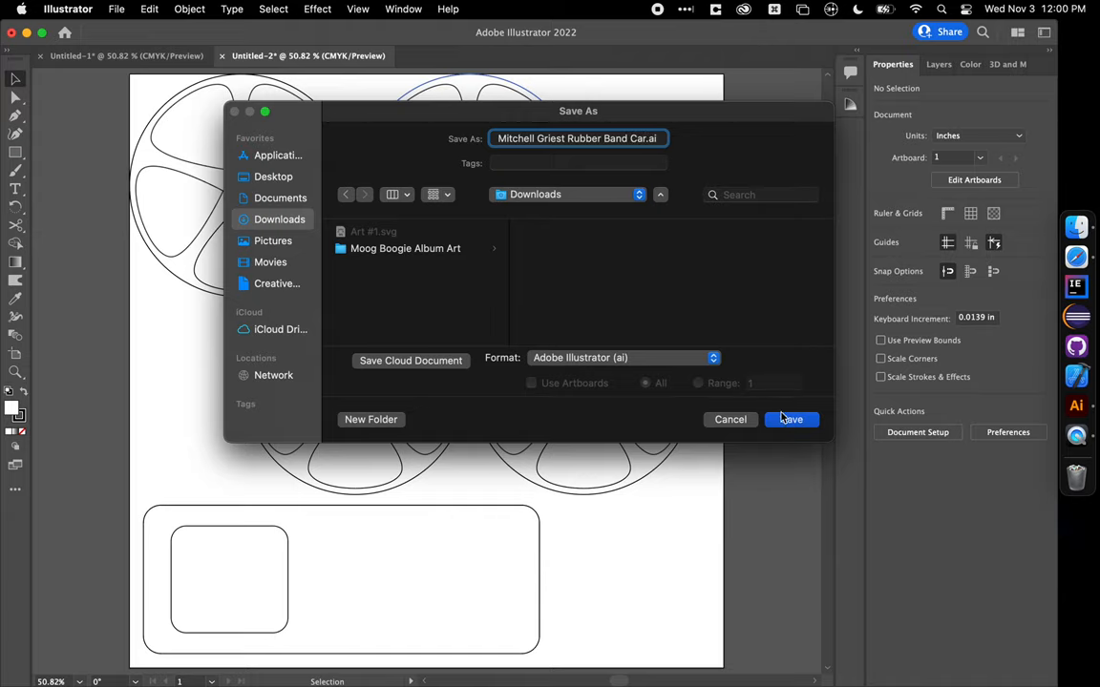
left_click(790, 419)
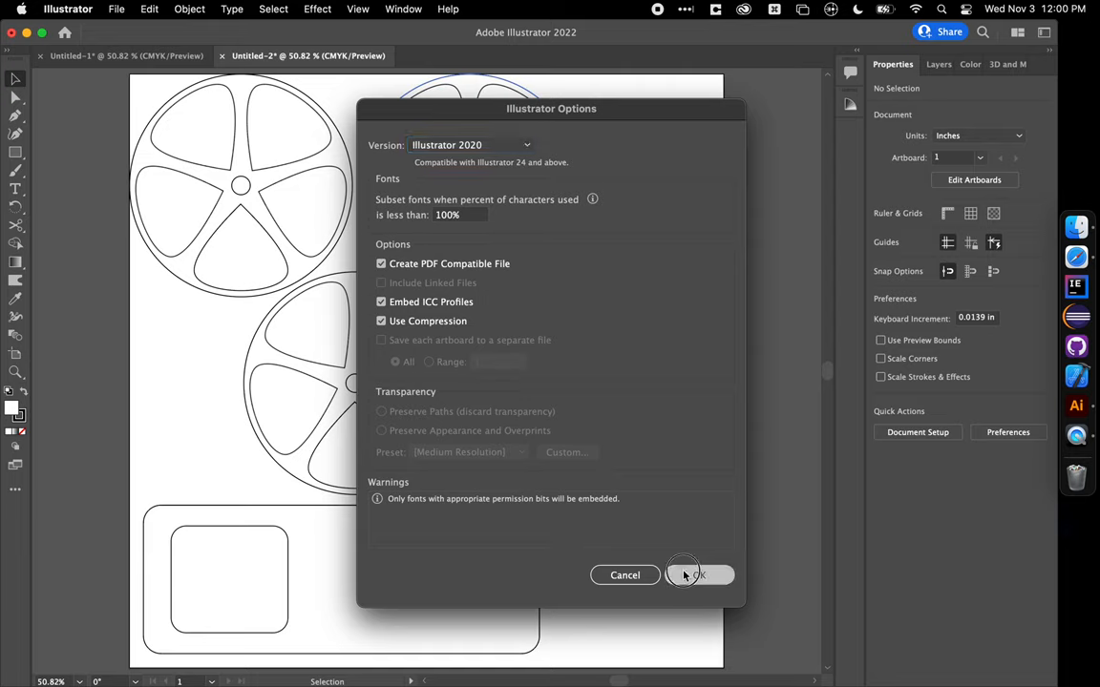
left_click(699, 575)
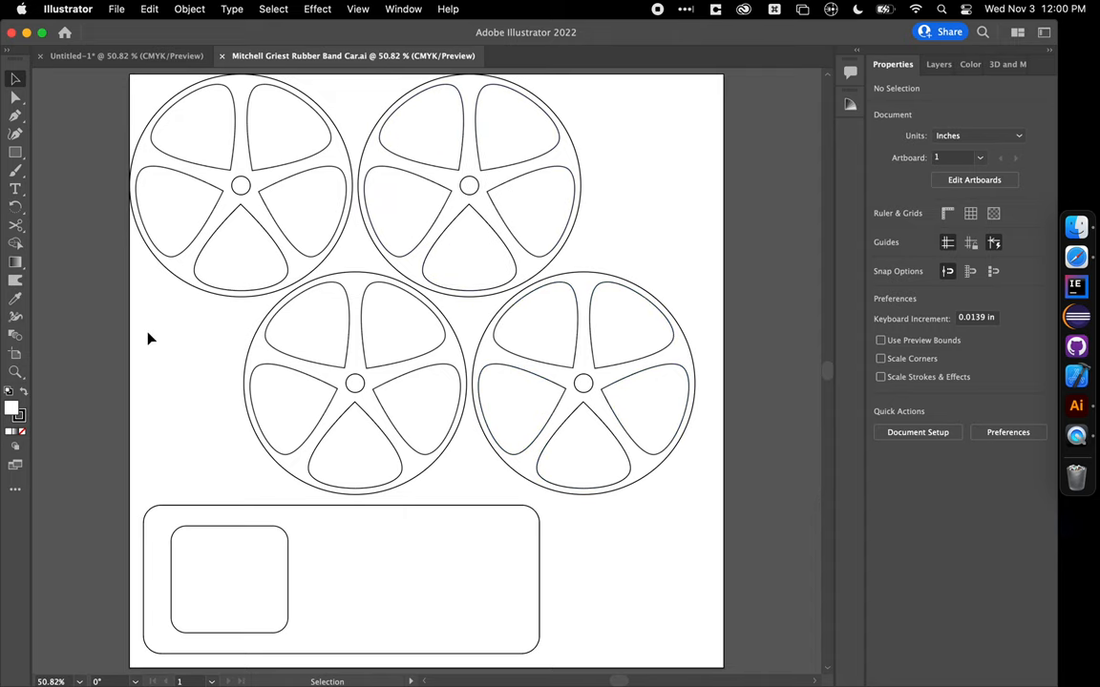
mouse_move(292, 78)
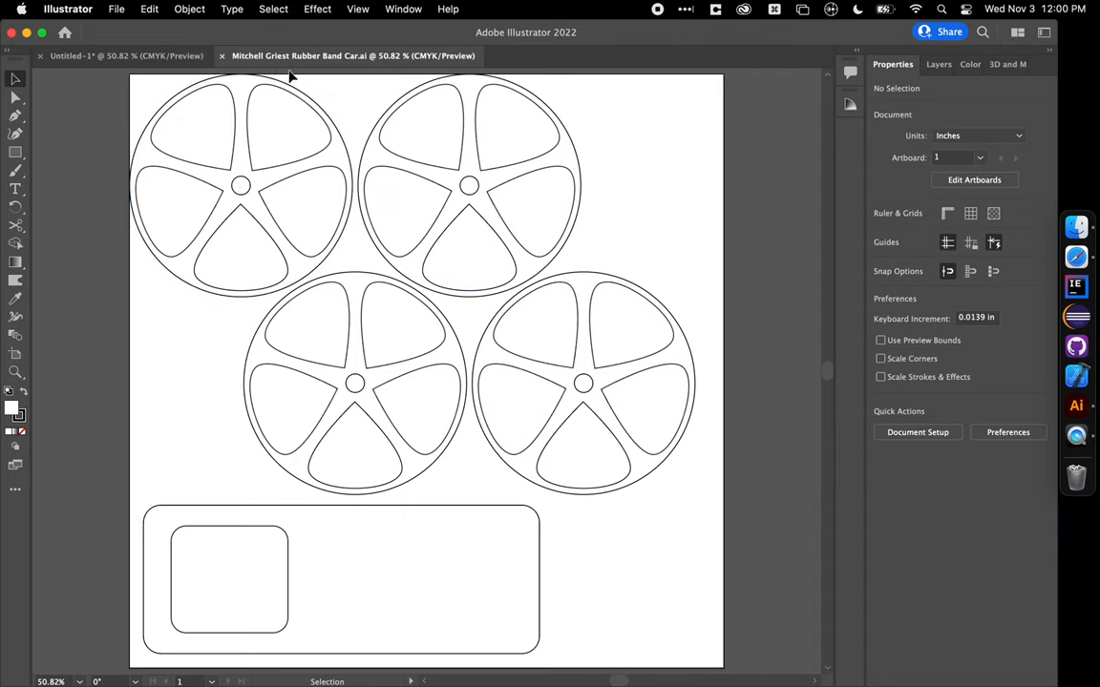
mouse_move(77, 261)
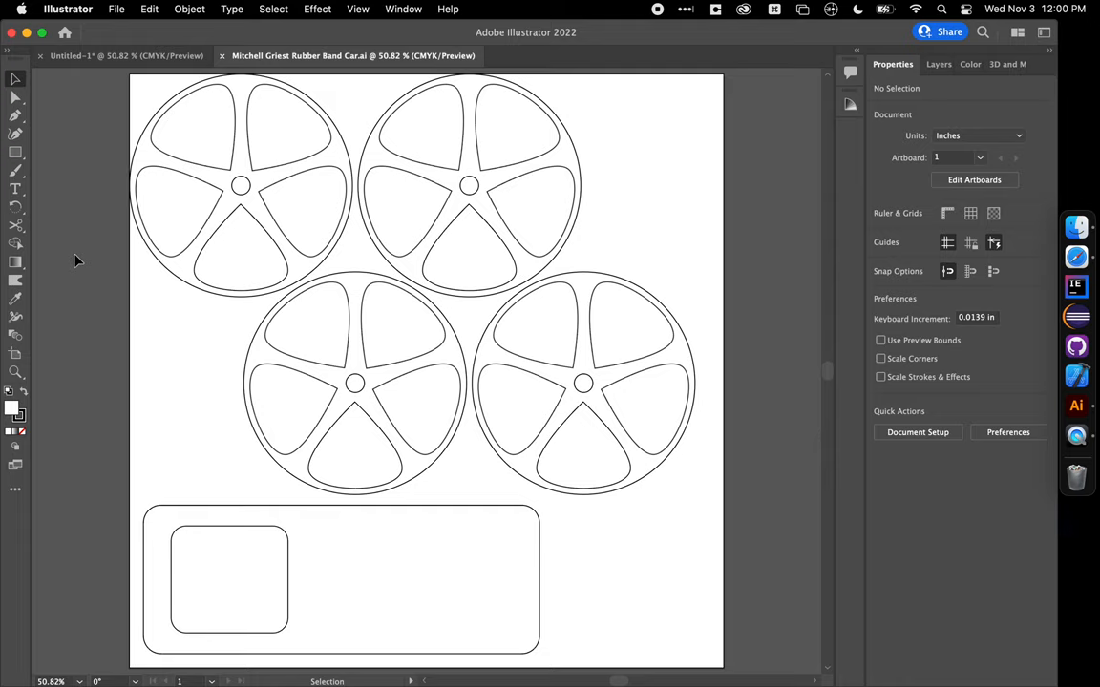